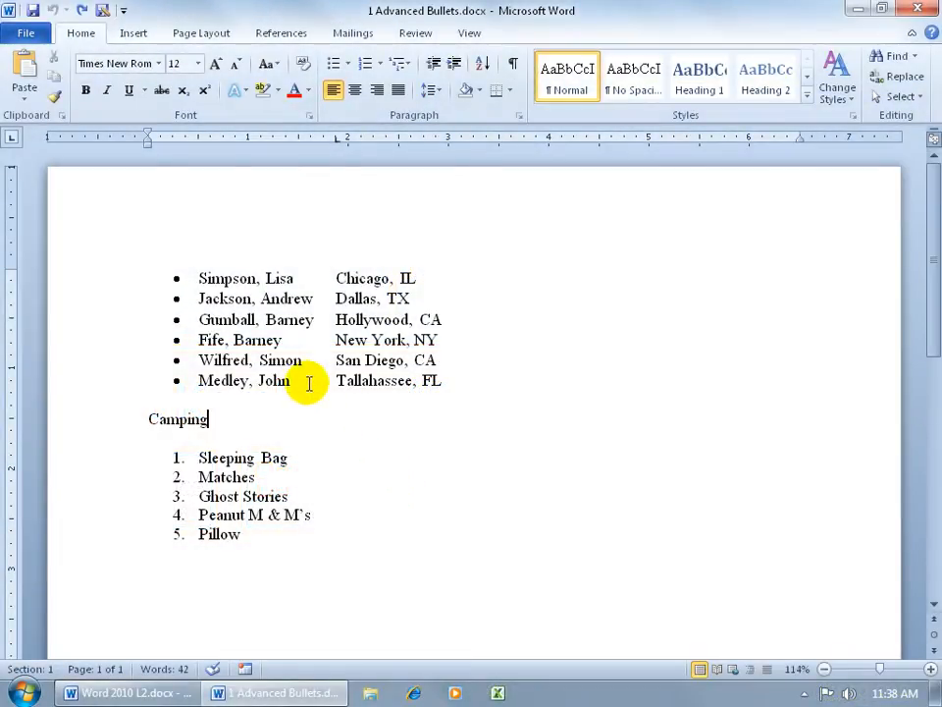
{"action": "mouse_move", "coordinate": [318, 475]}
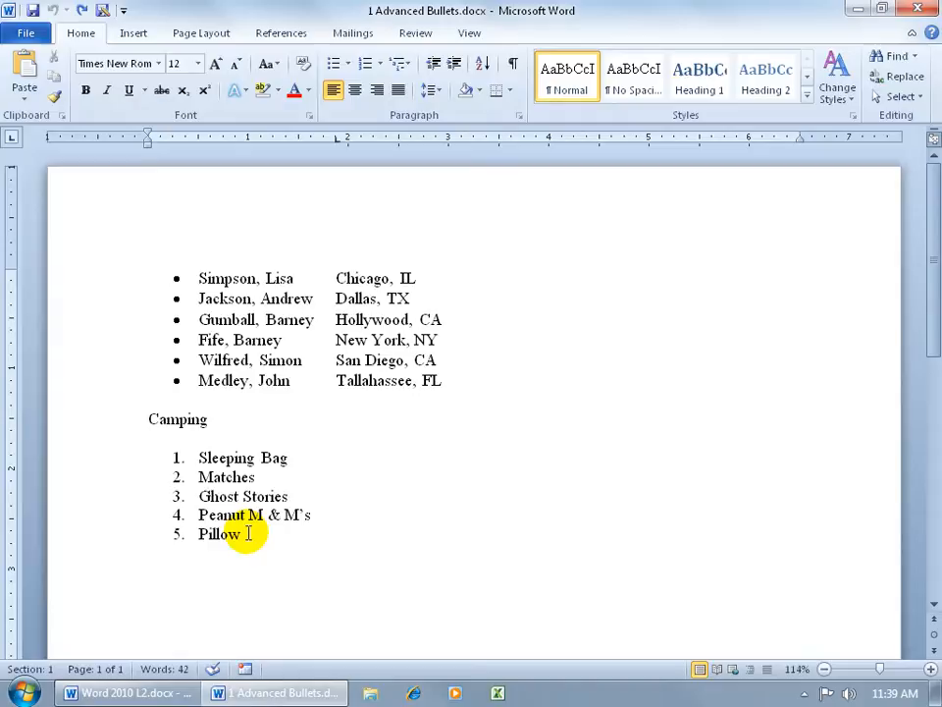
Select the camping list, open the Sort Text dialog, and cancel without sorting.
{"action": "left_click", "coordinate": [207, 420]}
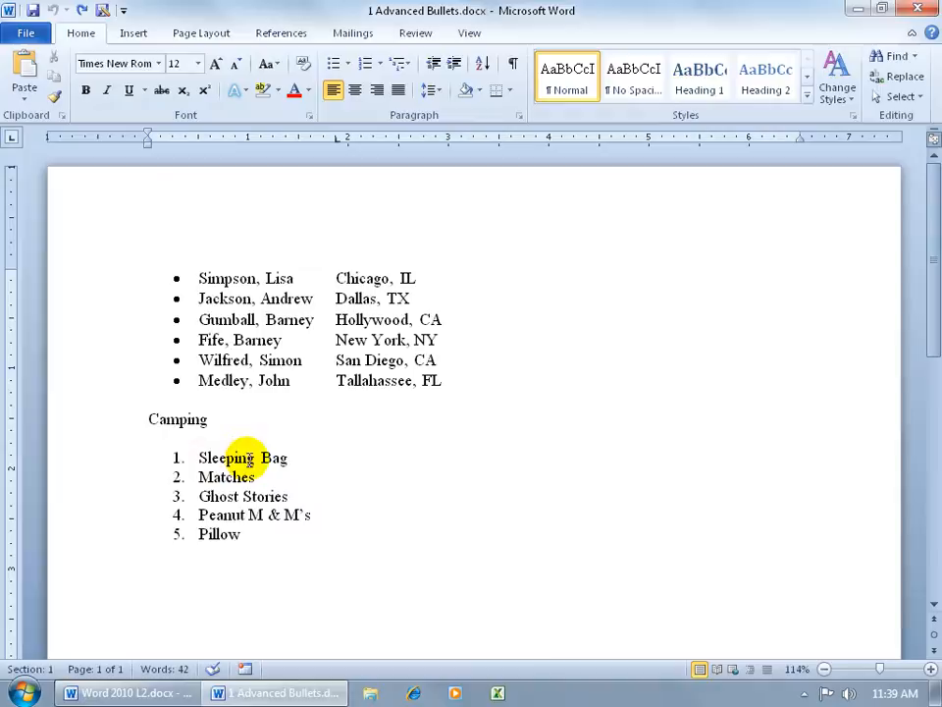
{"action": "mouse_move", "coordinate": [288, 492]}
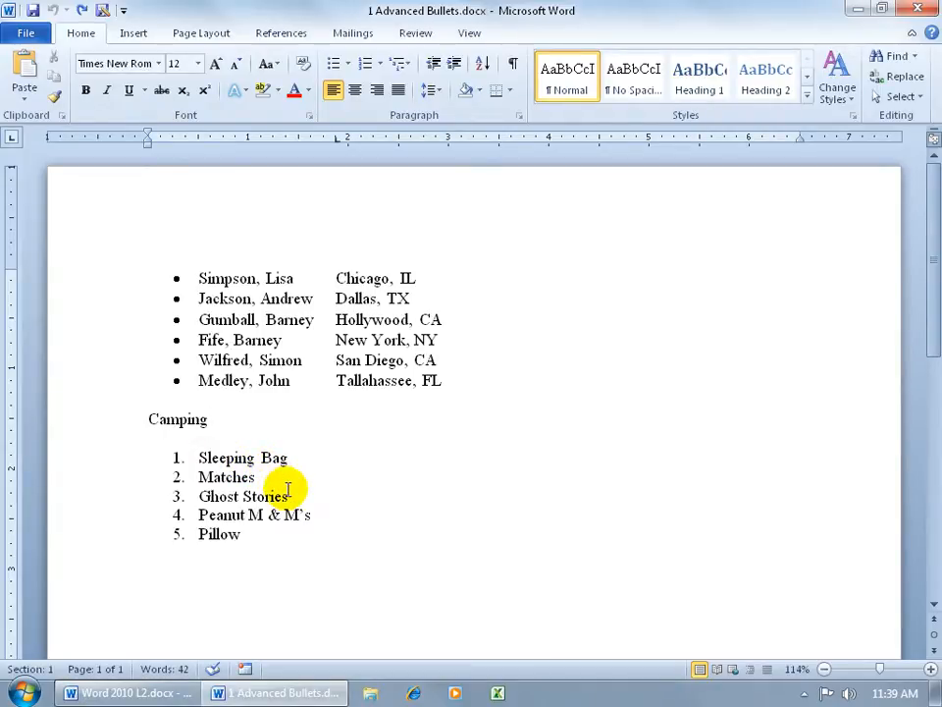
{"action": "left_click", "coordinate": [206, 419]}
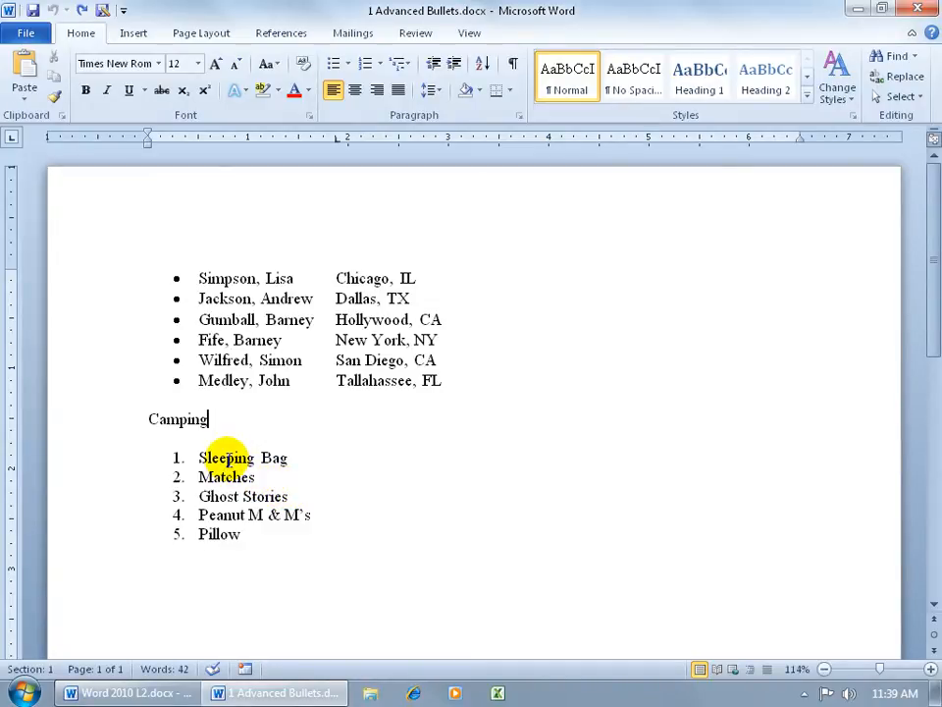
{"action": "mouse_move", "coordinate": [226, 532]}
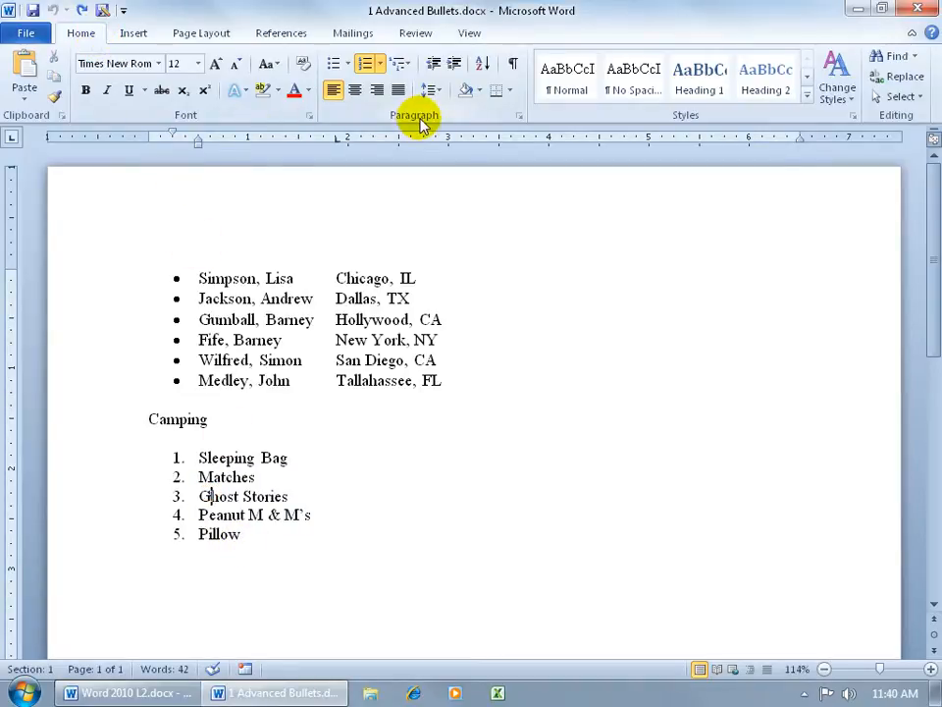
{"action": "mouse_move", "coordinate": [484, 64]}
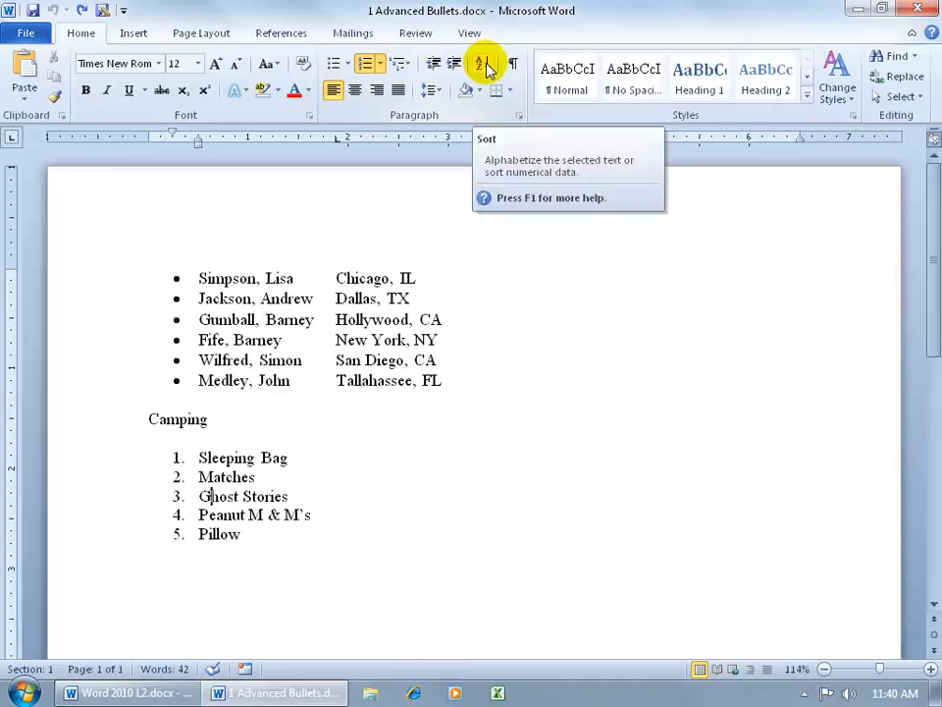
{"action": "left_click", "coordinate": [483, 64]}
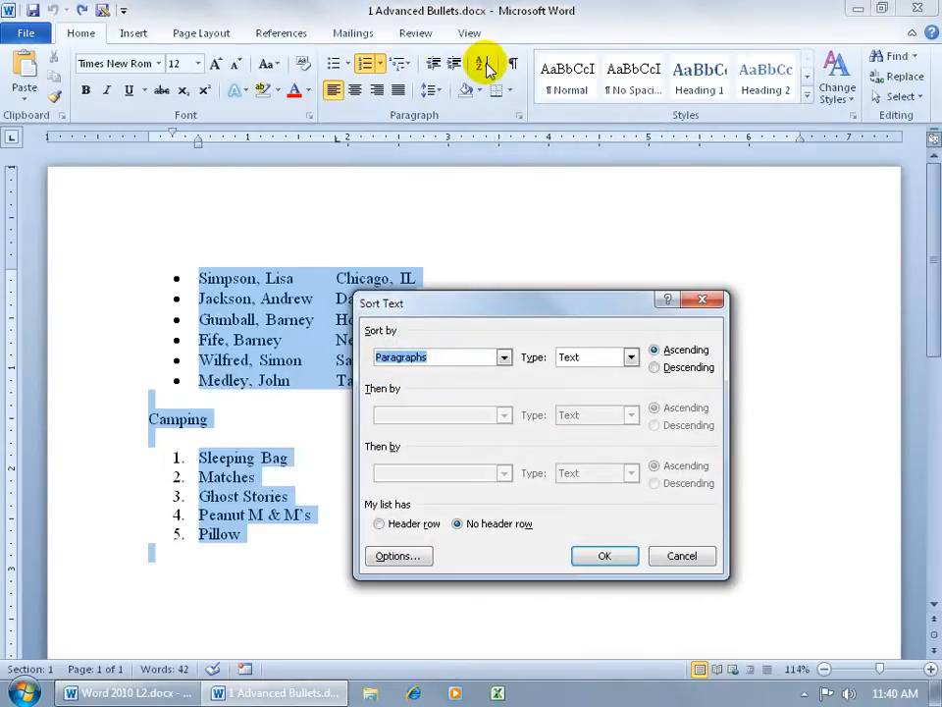
{"action": "mouse_move", "coordinate": [451, 312]}
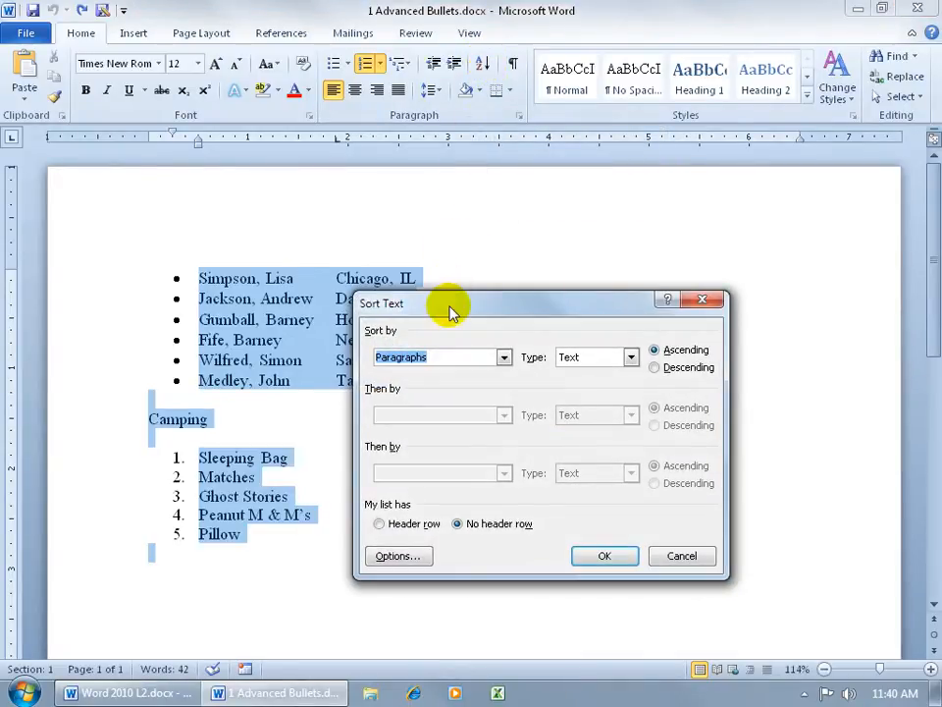
{"action": "mouse_move", "coordinate": [312, 413]}
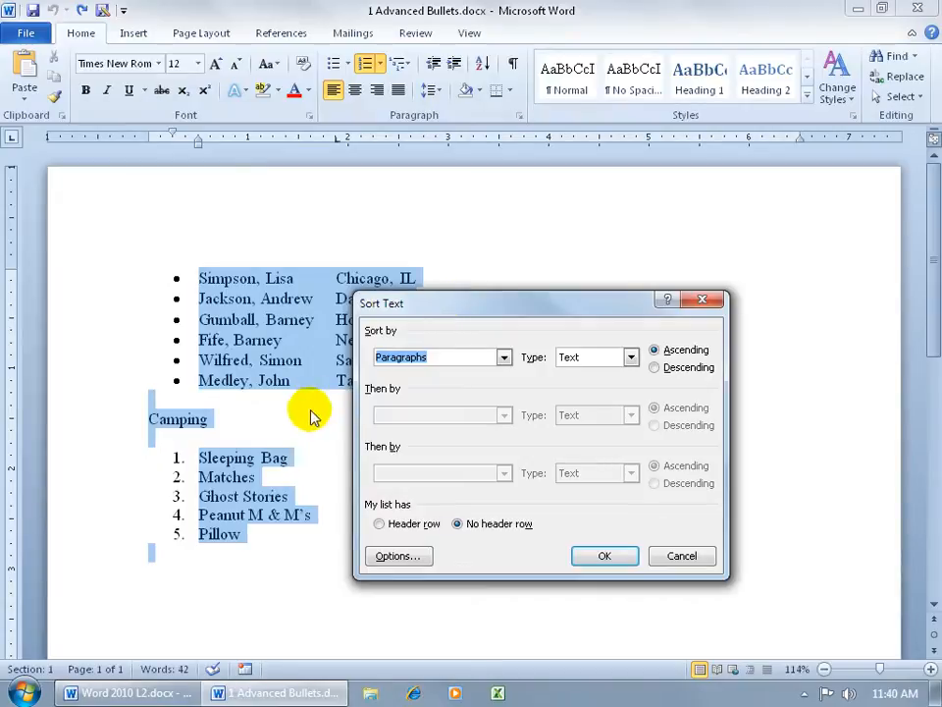
{"action": "mouse_move", "coordinate": [253, 539]}
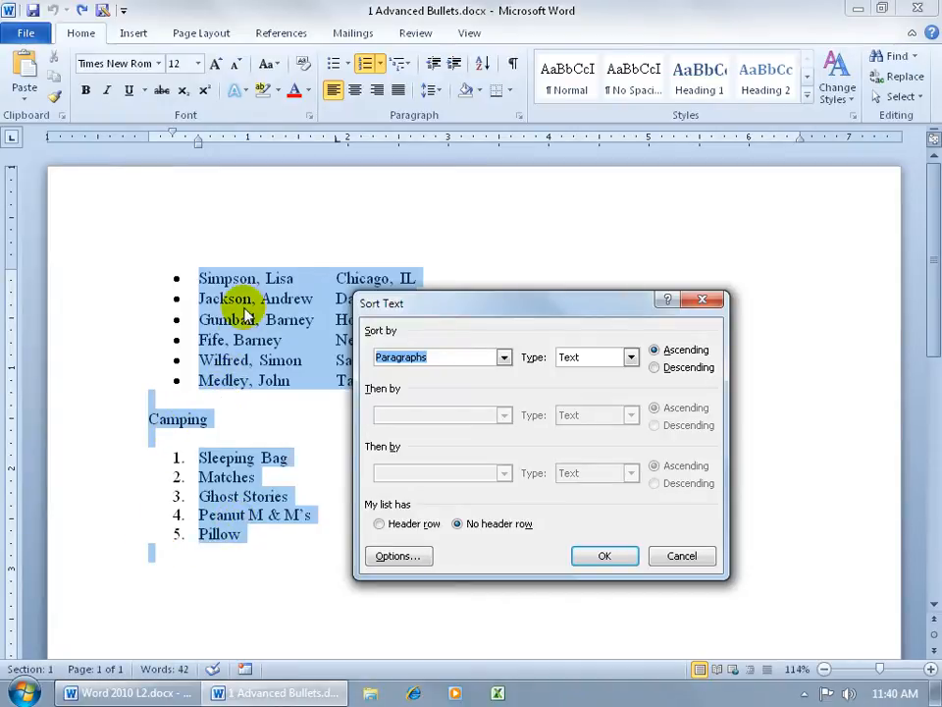
{"action": "mouse_move", "coordinate": [250, 301]}
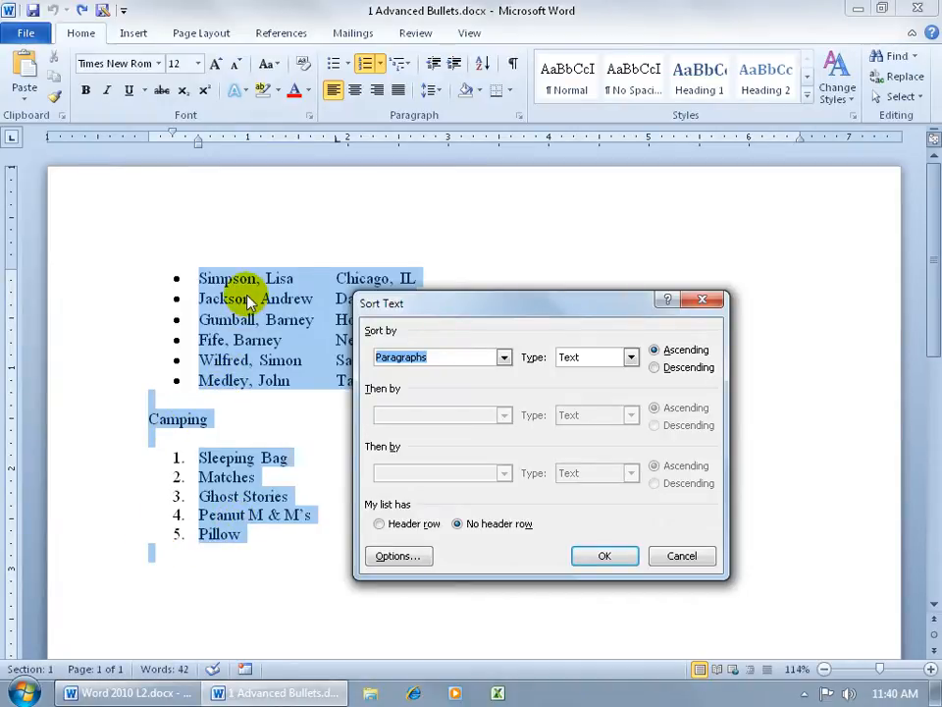
{"action": "left_click", "coordinate": [605, 555]}
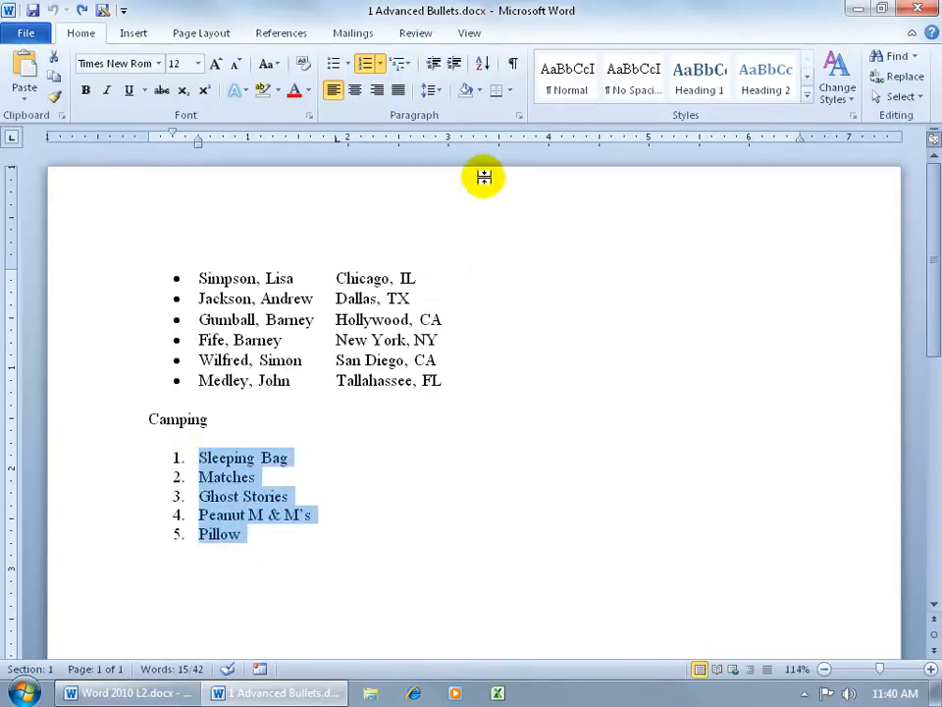
Reopen Sort Text for the camping list, keeping Sort by set to Paragraphs.
{"action": "left_click", "coordinate": [482, 64]}
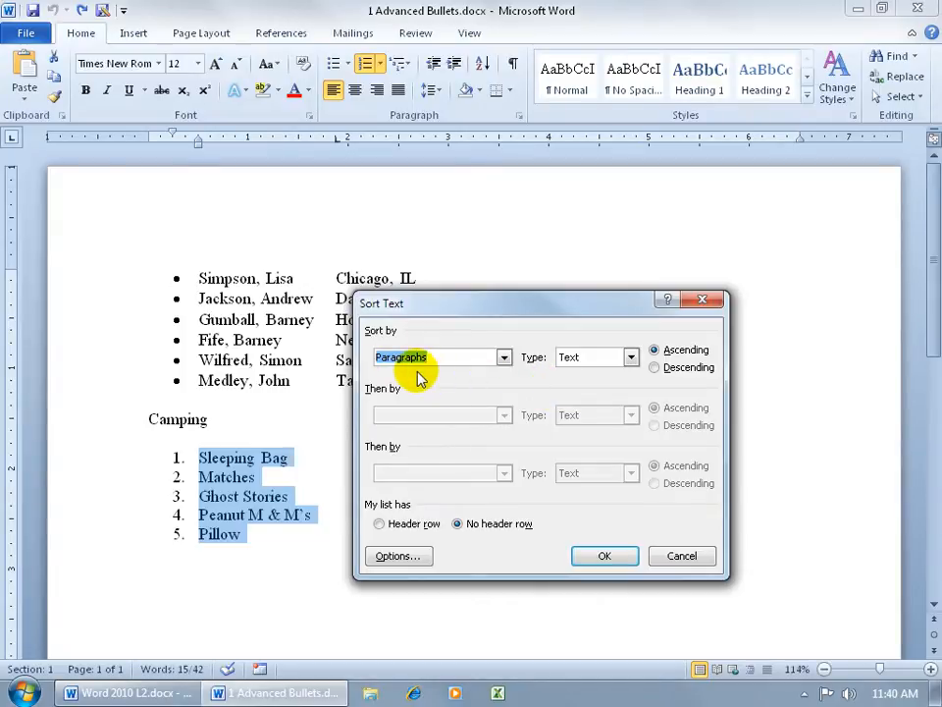
{"action": "mouse_move", "coordinate": [489, 356]}
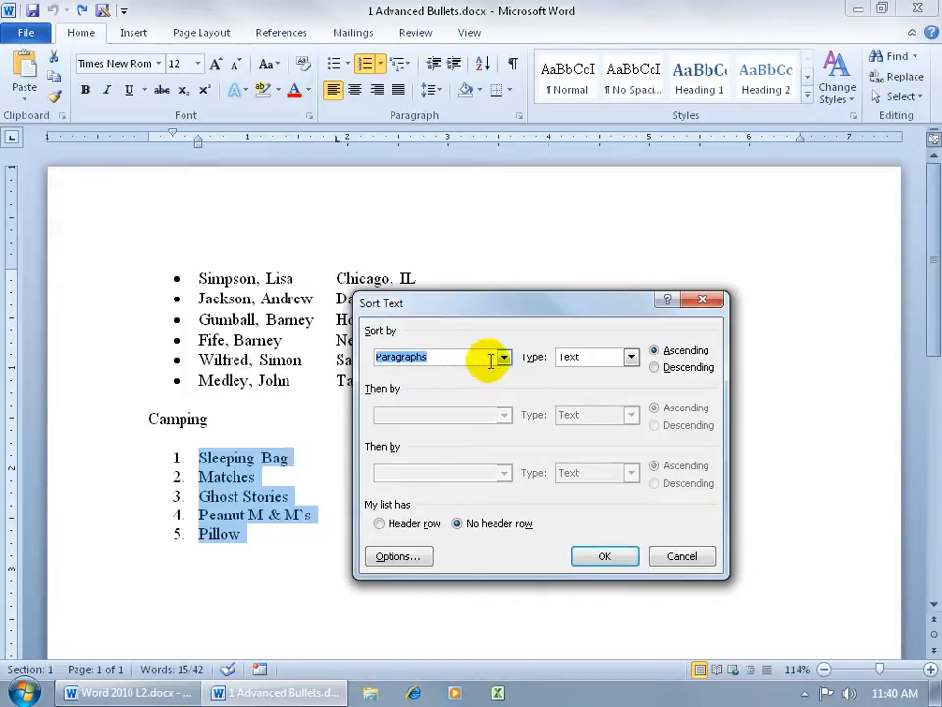
{"action": "left_click", "coordinate": [503, 357]}
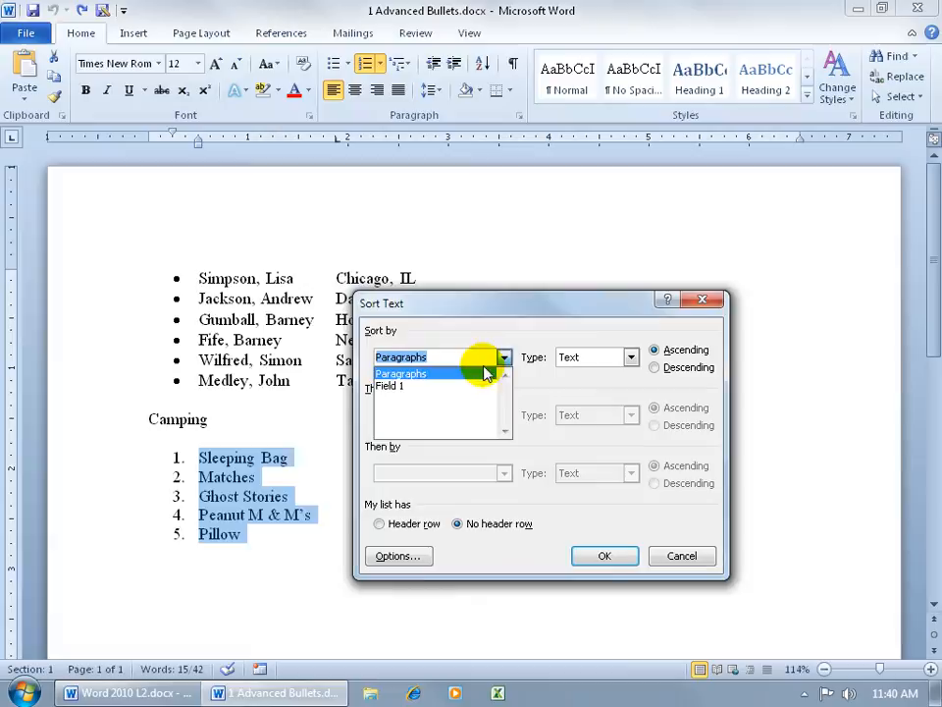
{"action": "mouse_move", "coordinate": [442, 381]}
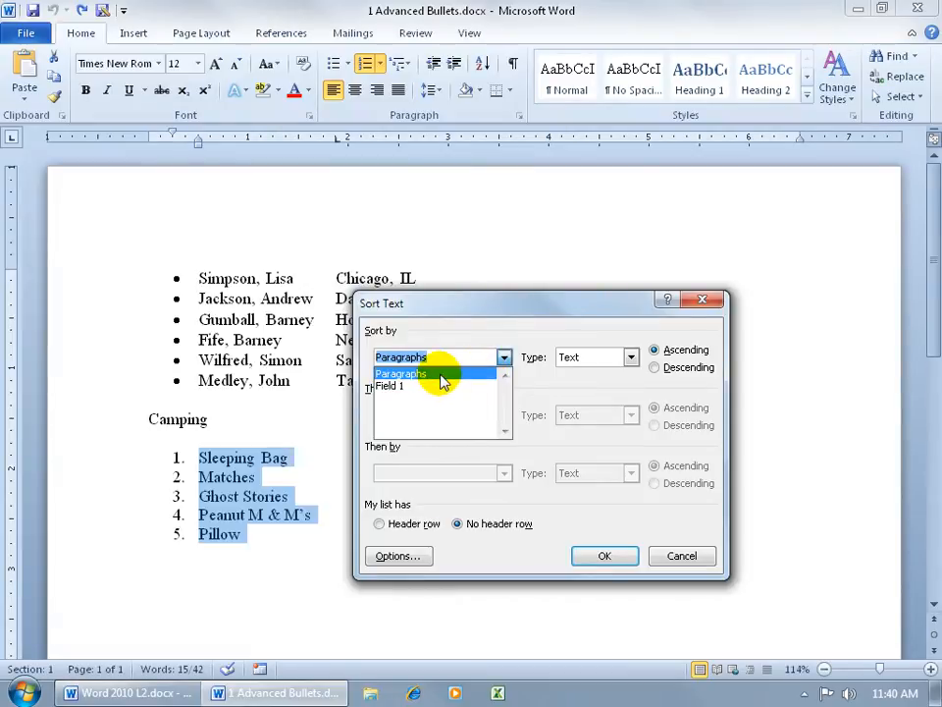
{"action": "left_click", "coordinate": [401, 373]}
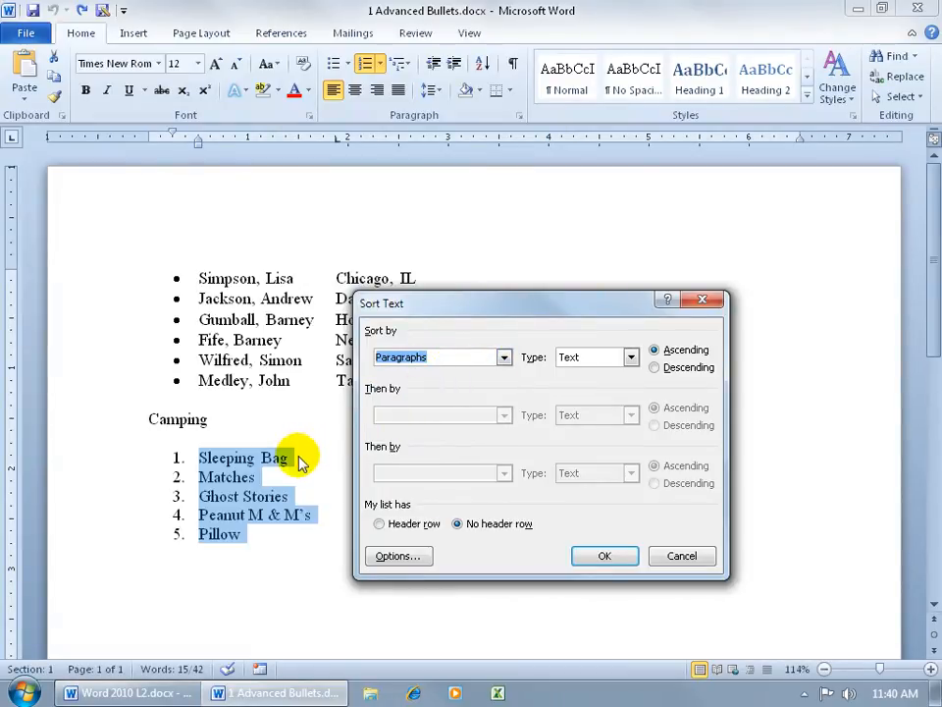
{"action": "mouse_move", "coordinate": [302, 381]}
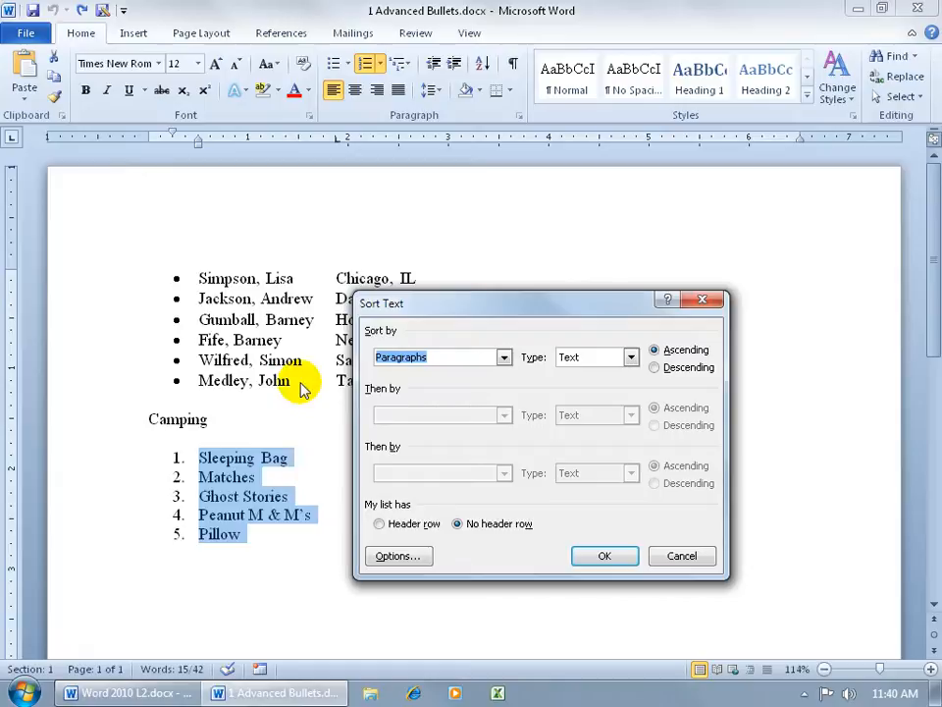
{"action": "mouse_move", "coordinate": [311, 461]}
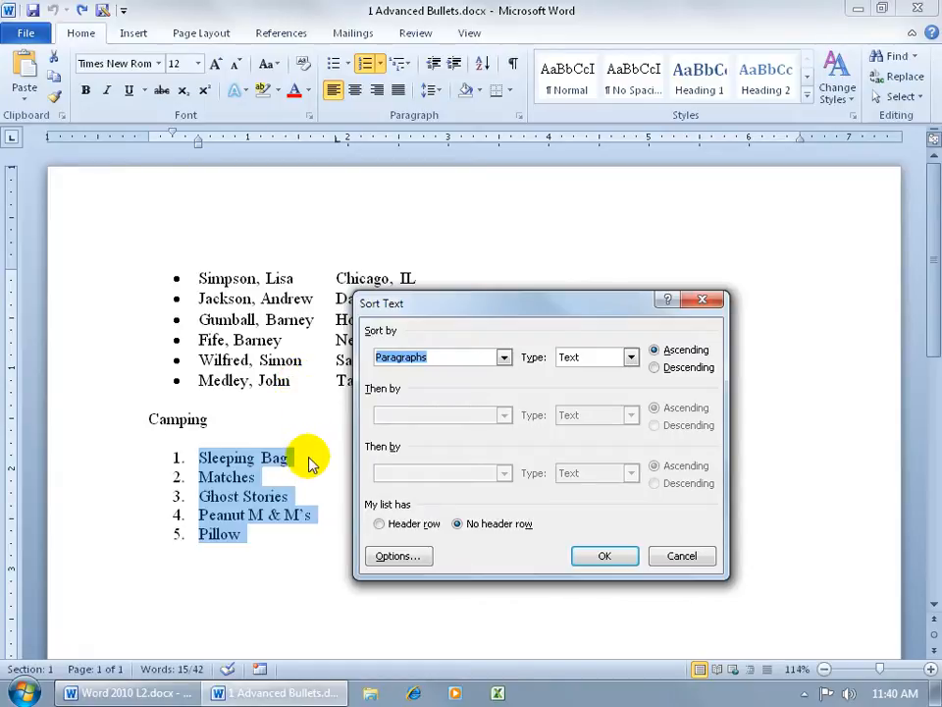
{"action": "mouse_move", "coordinate": [260, 481]}
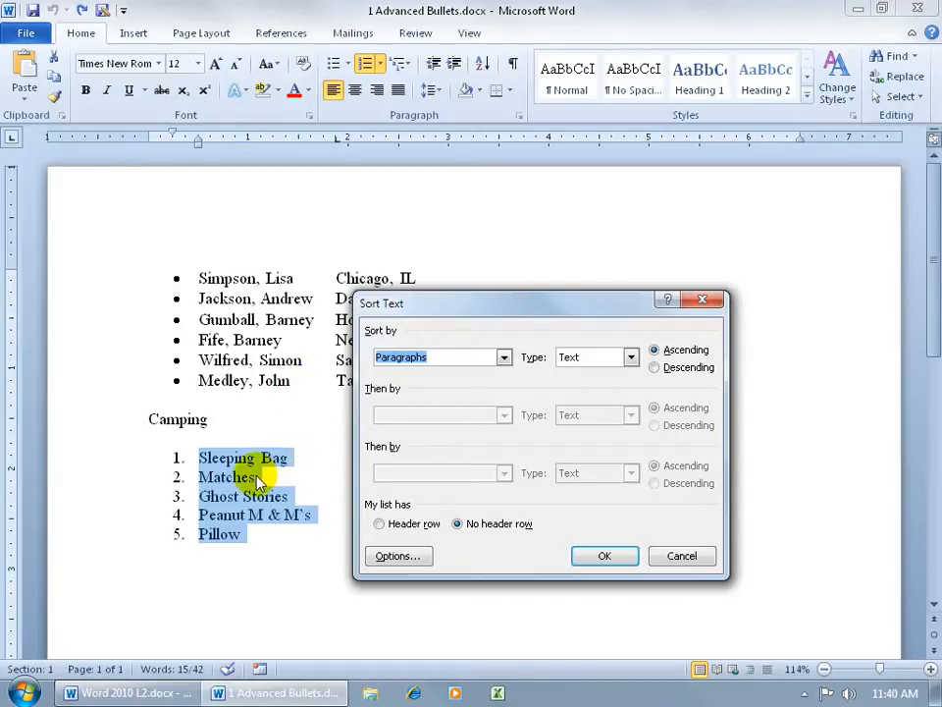
{"action": "mouse_move", "coordinate": [287, 457]}
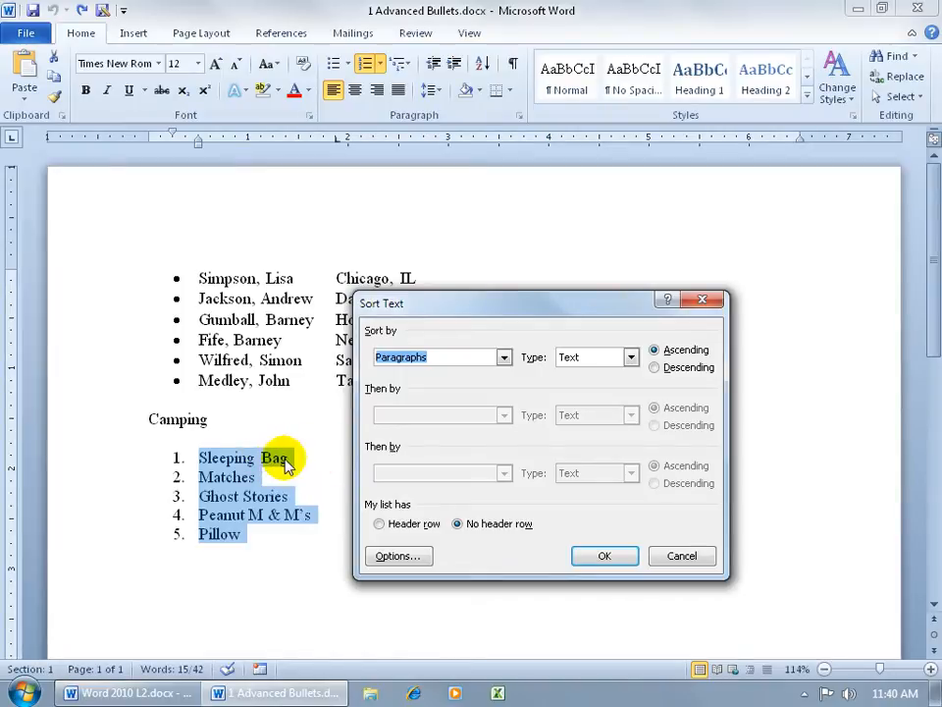
{"action": "mouse_move", "coordinate": [273, 462]}
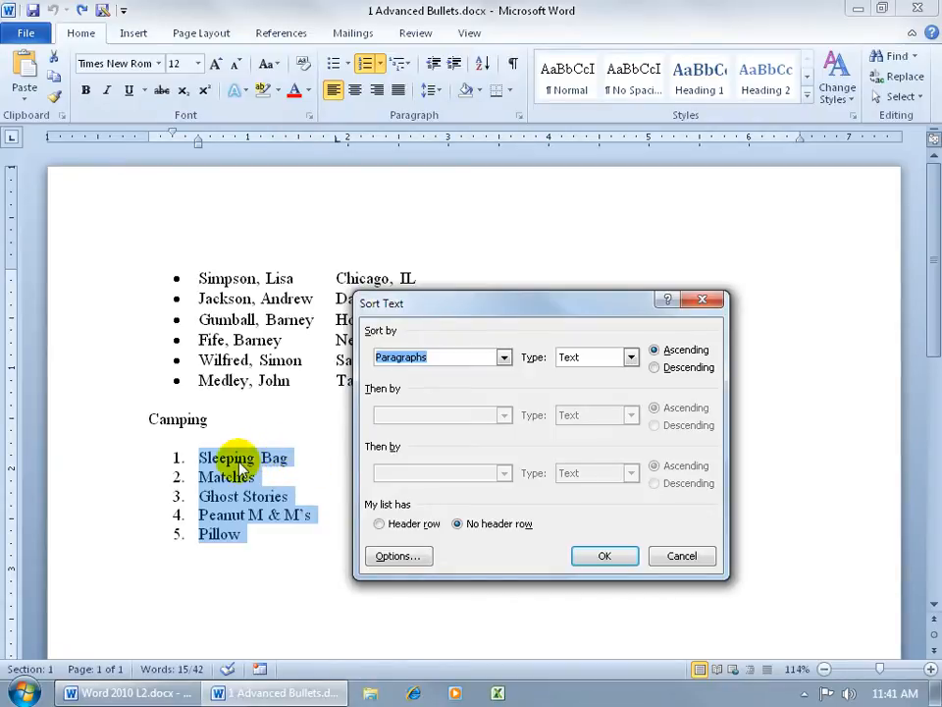
{"action": "mouse_move", "coordinate": [696, 458]}
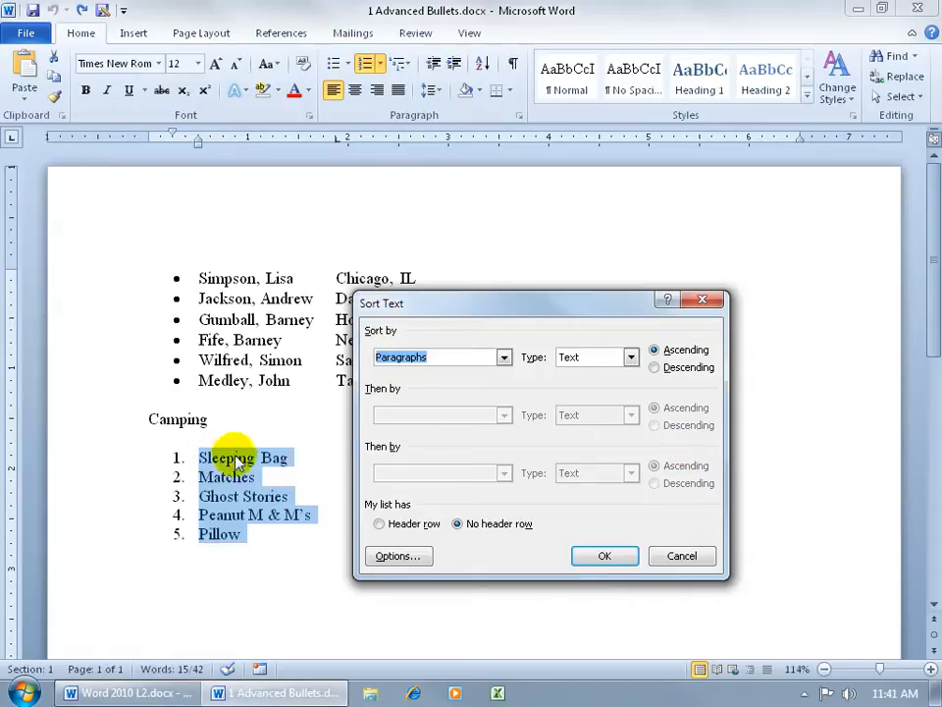
{"action": "mouse_move", "coordinate": [324, 463]}
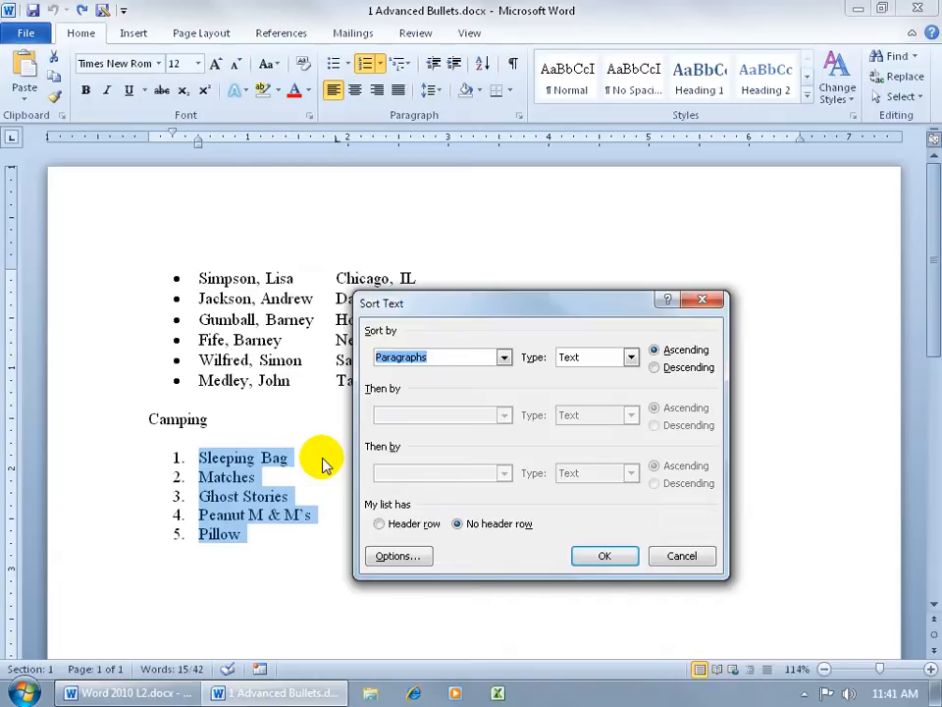
{"action": "left_click", "coordinate": [504, 356]}
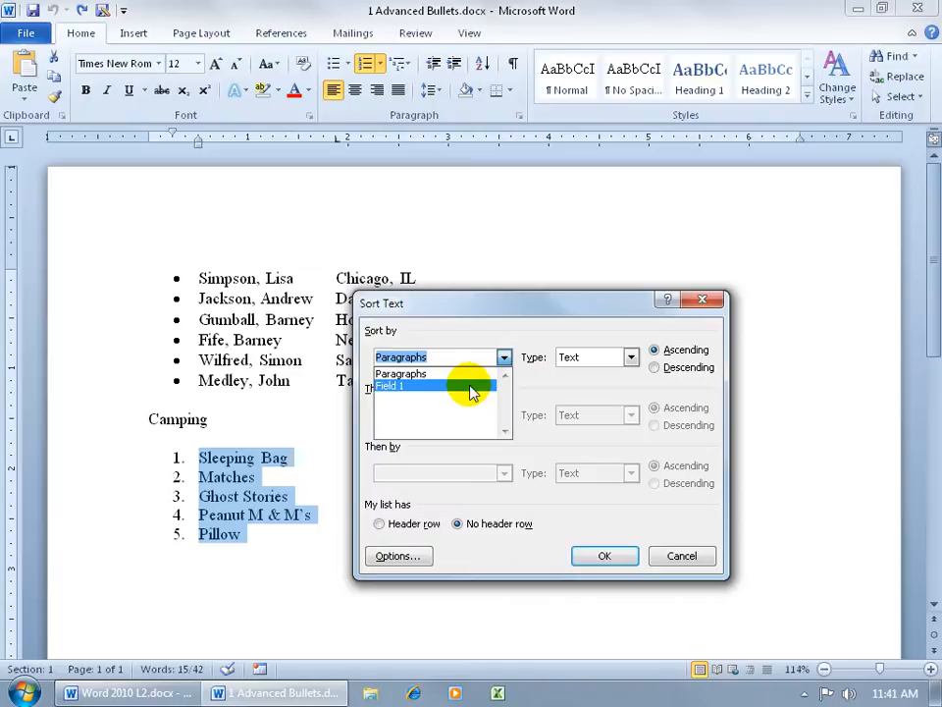
{"action": "left_click", "coordinate": [400, 356]}
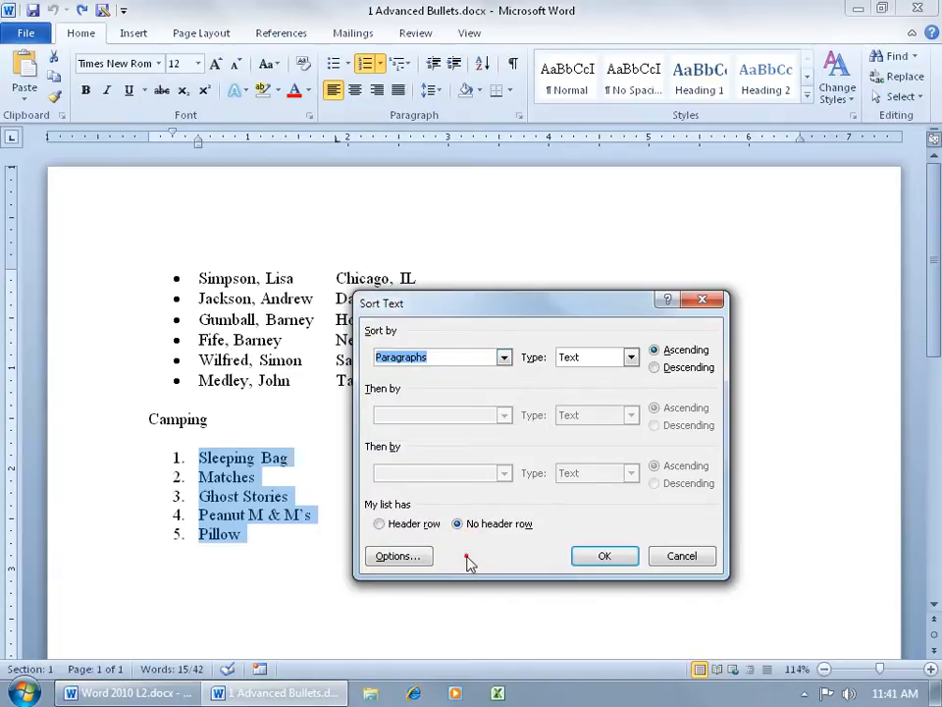
In Sort Options, try Commas as the separator, revert to Tabs, and confirm.
{"action": "left_click", "coordinate": [399, 555]}
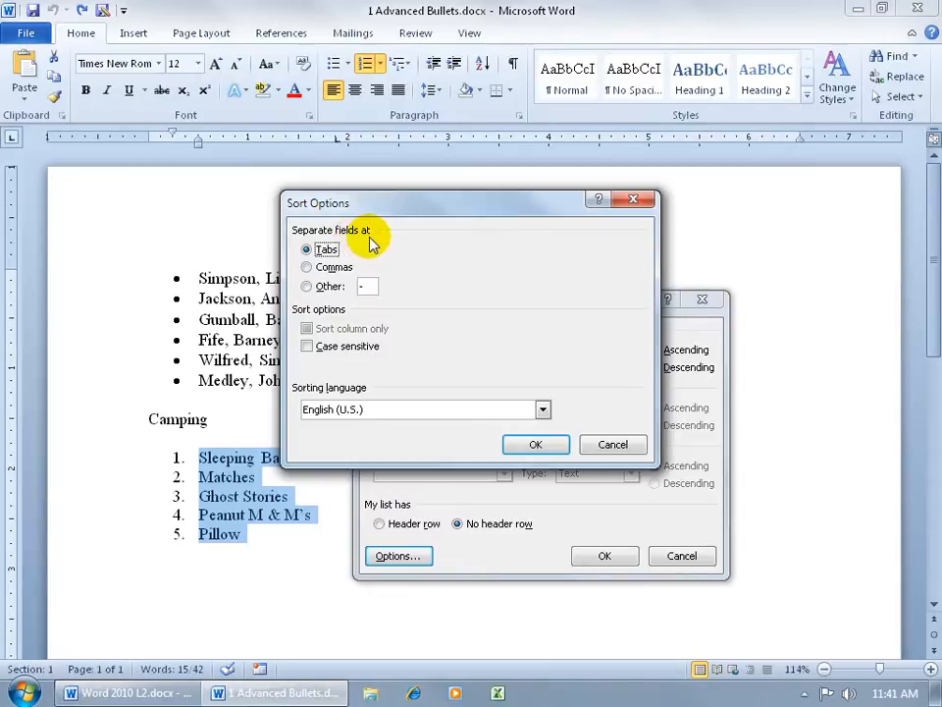
{"action": "mouse_move", "coordinate": [257, 466]}
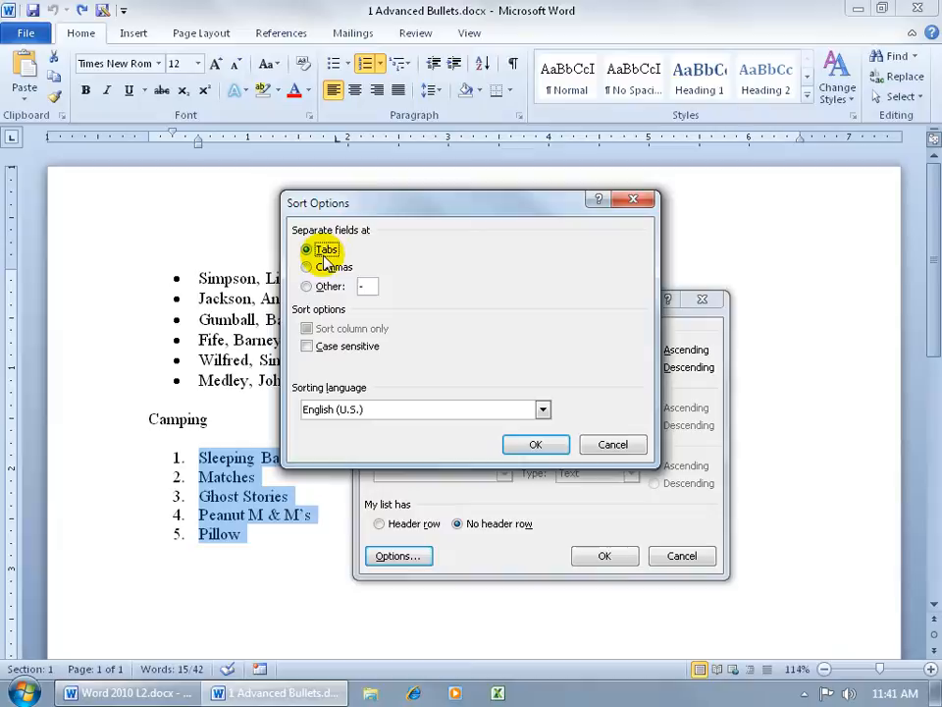
{"action": "mouse_move", "coordinate": [301, 312]}
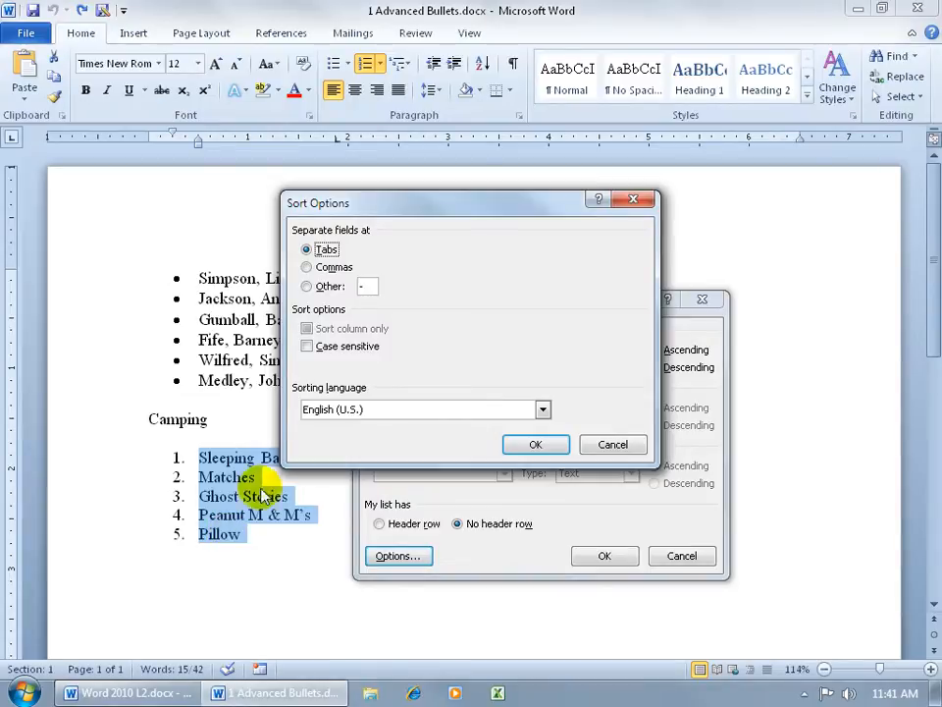
{"action": "left_click", "coordinate": [307, 267]}
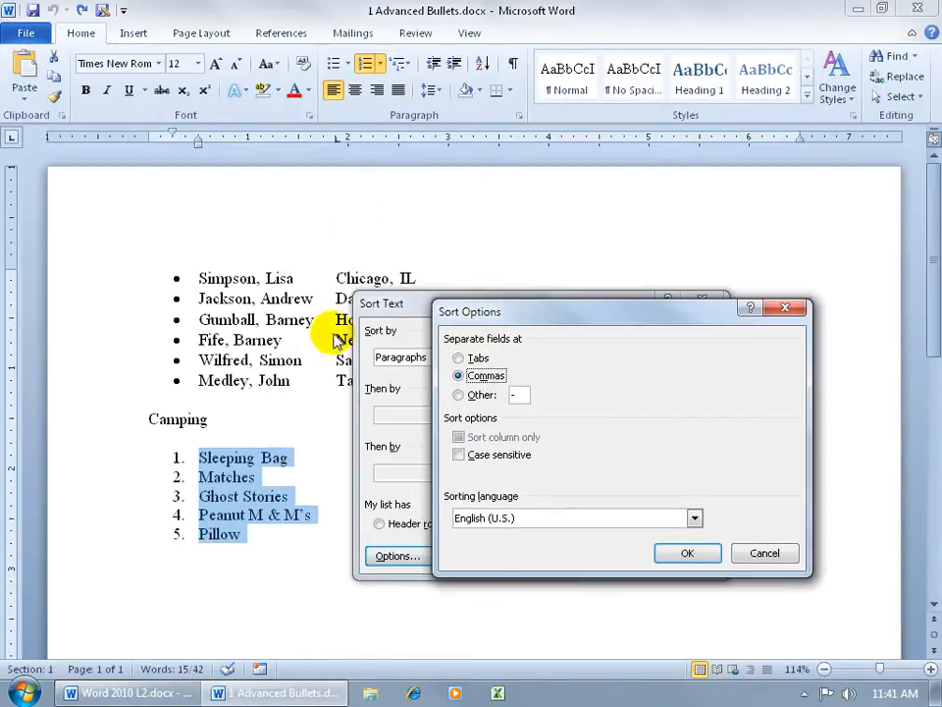
{"action": "mouse_move", "coordinate": [255, 309]}
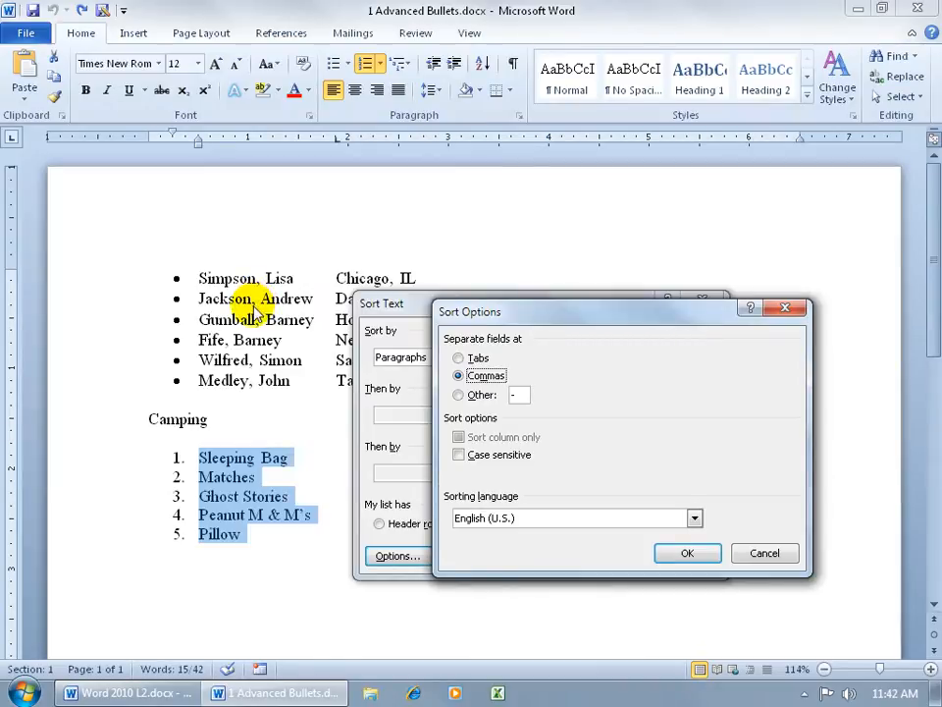
{"action": "mouse_move", "coordinate": [260, 294]}
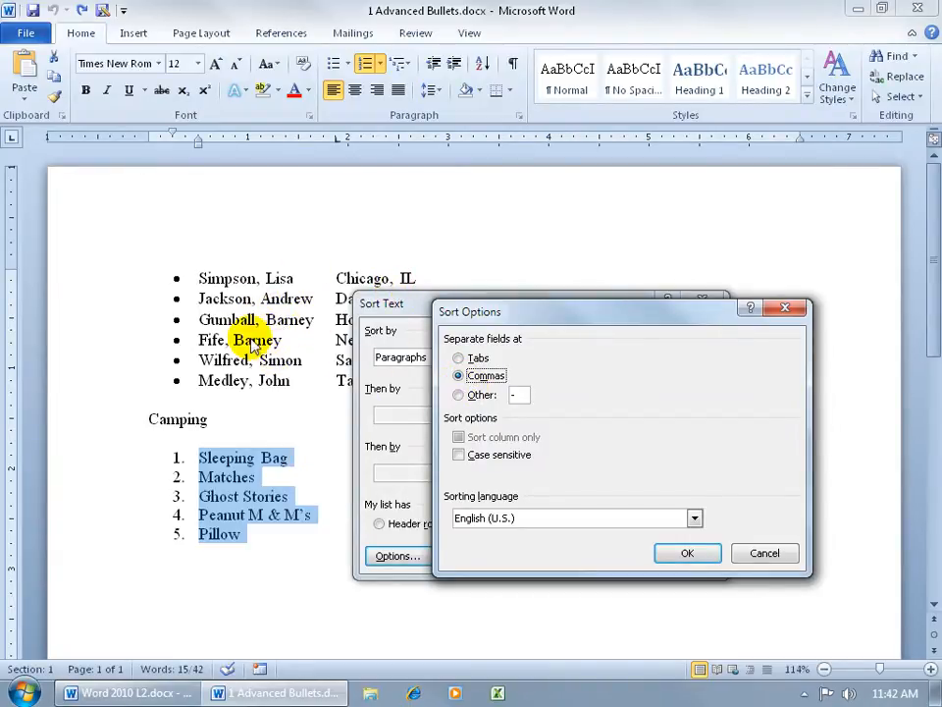
{"action": "mouse_move", "coordinate": [265, 338]}
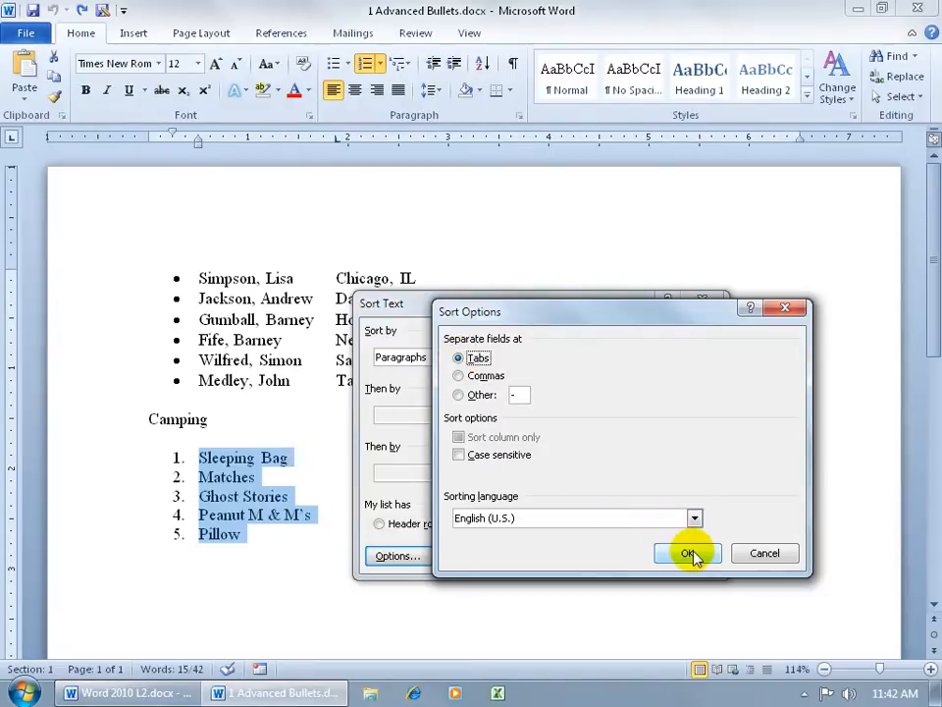
{"action": "left_click", "coordinate": [687, 553]}
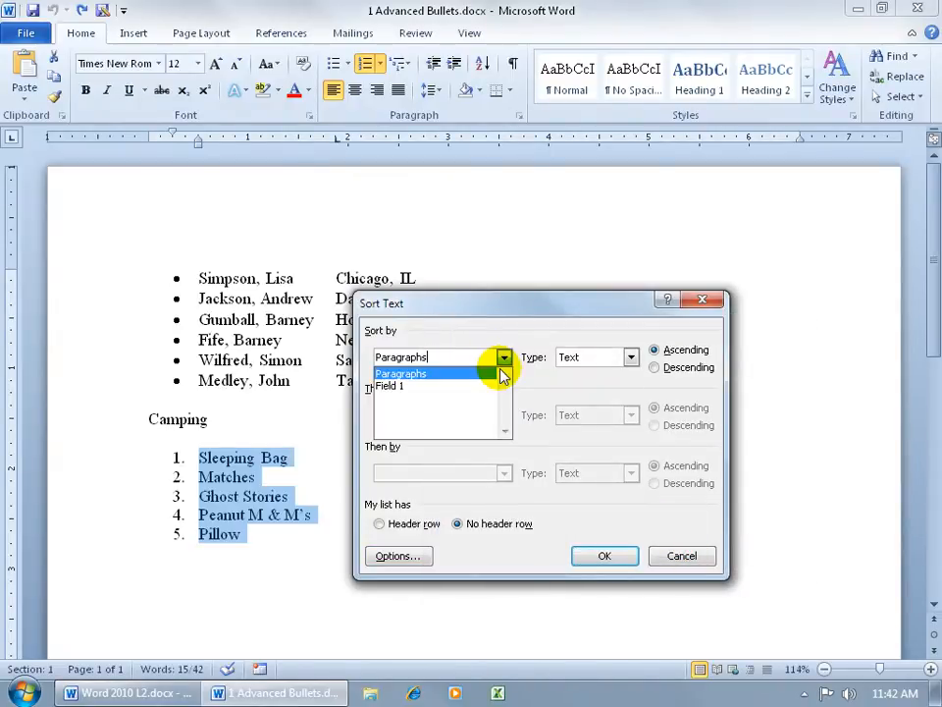
Cancel the sort dialog, then reopen sort settings for the numbered camping list.
{"action": "left_click", "coordinate": [605, 556]}
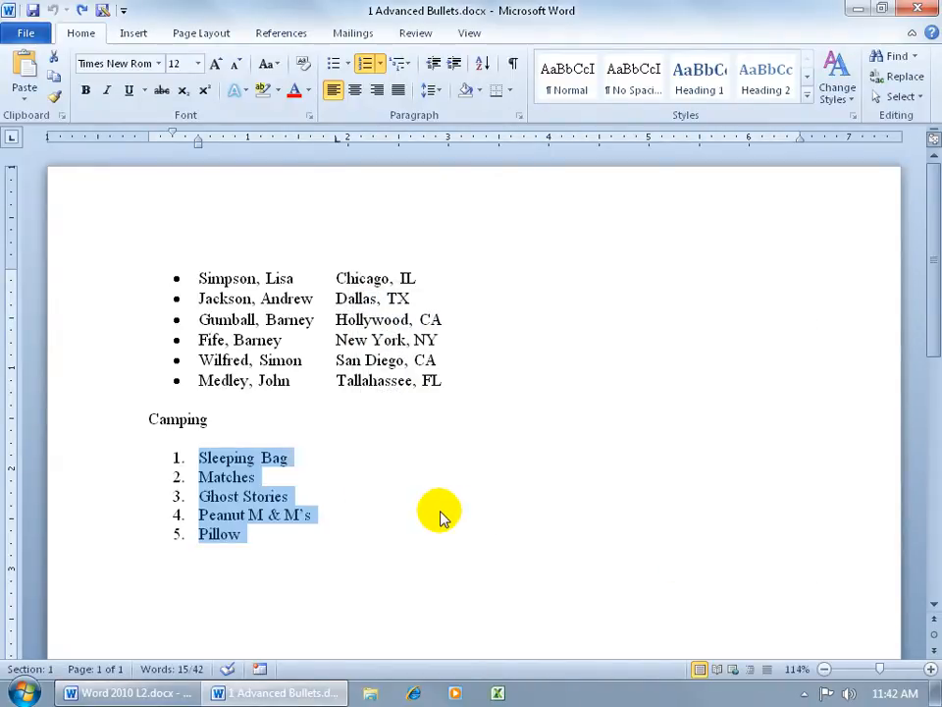
{"action": "mouse_move", "coordinate": [429, 502]}
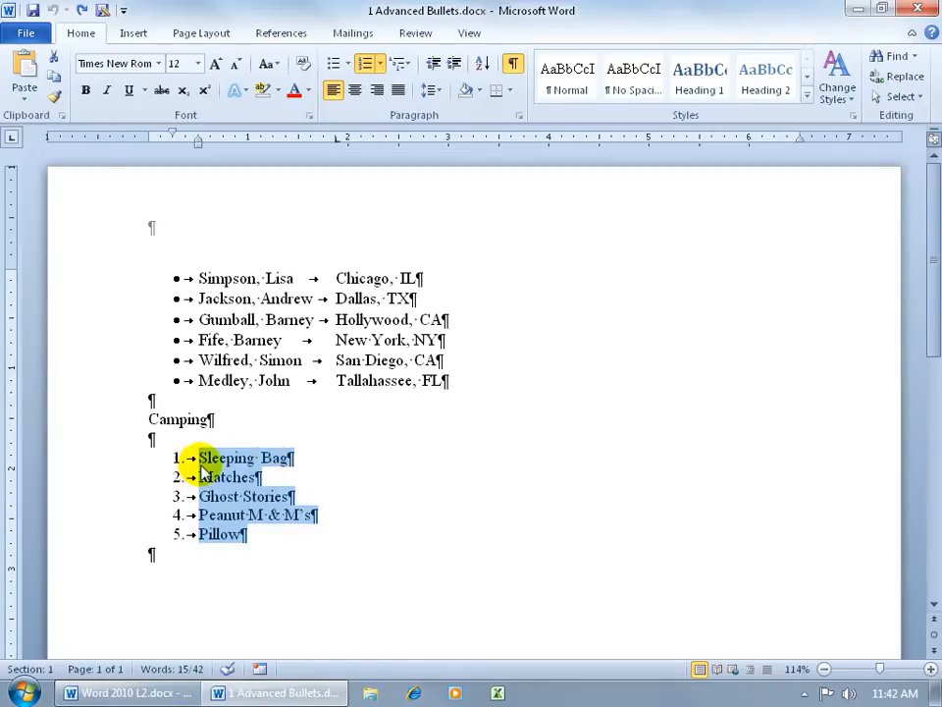
{"action": "mouse_move", "coordinate": [293, 468]}
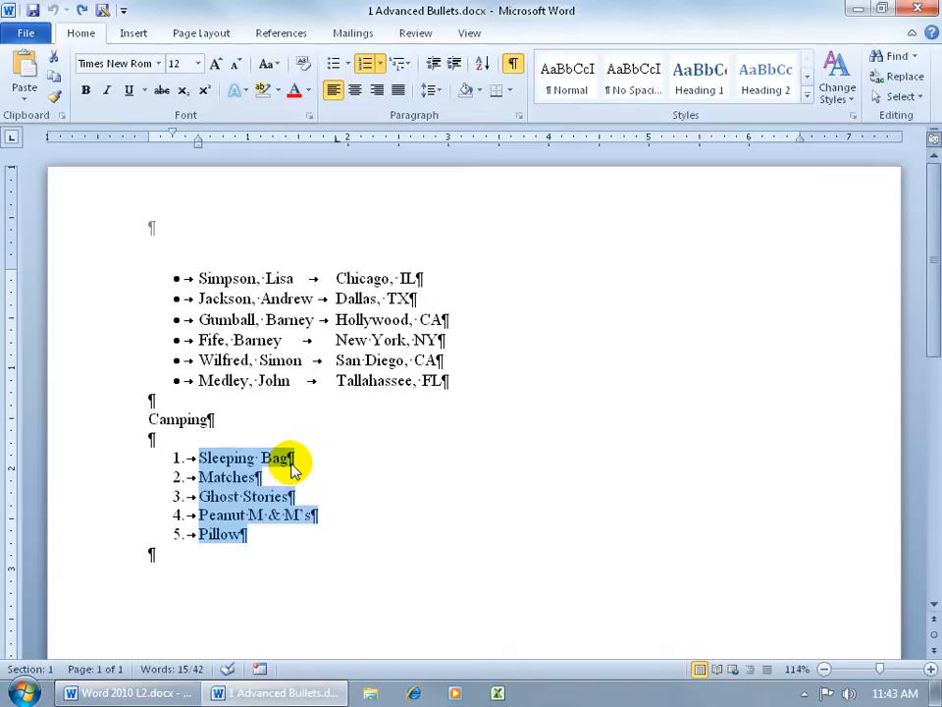
{"action": "mouse_move", "coordinate": [206, 471]}
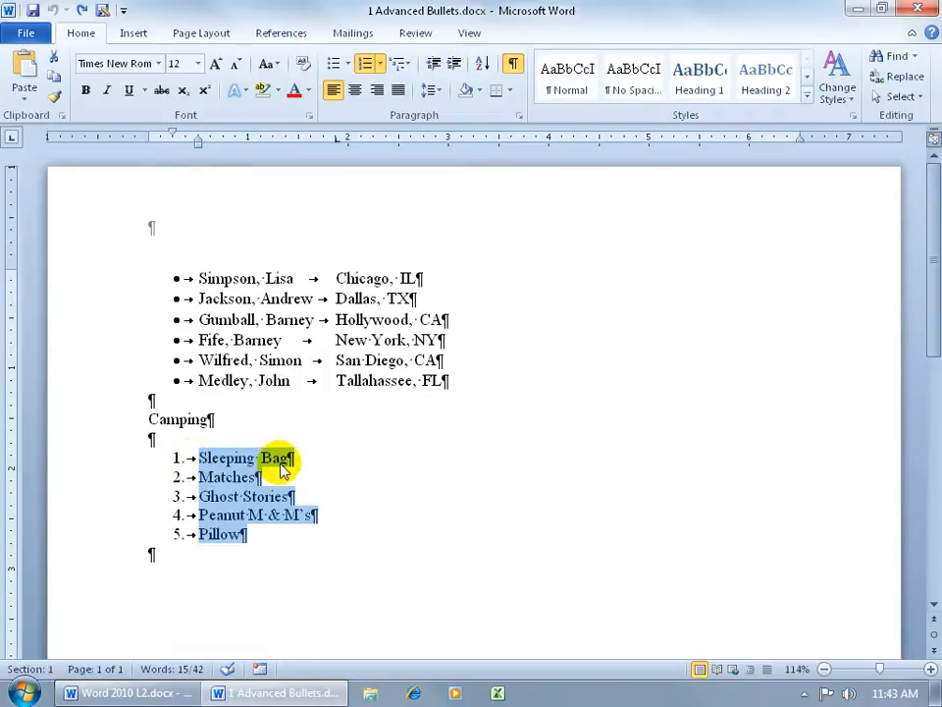
{"action": "mouse_move", "coordinate": [204, 471]}
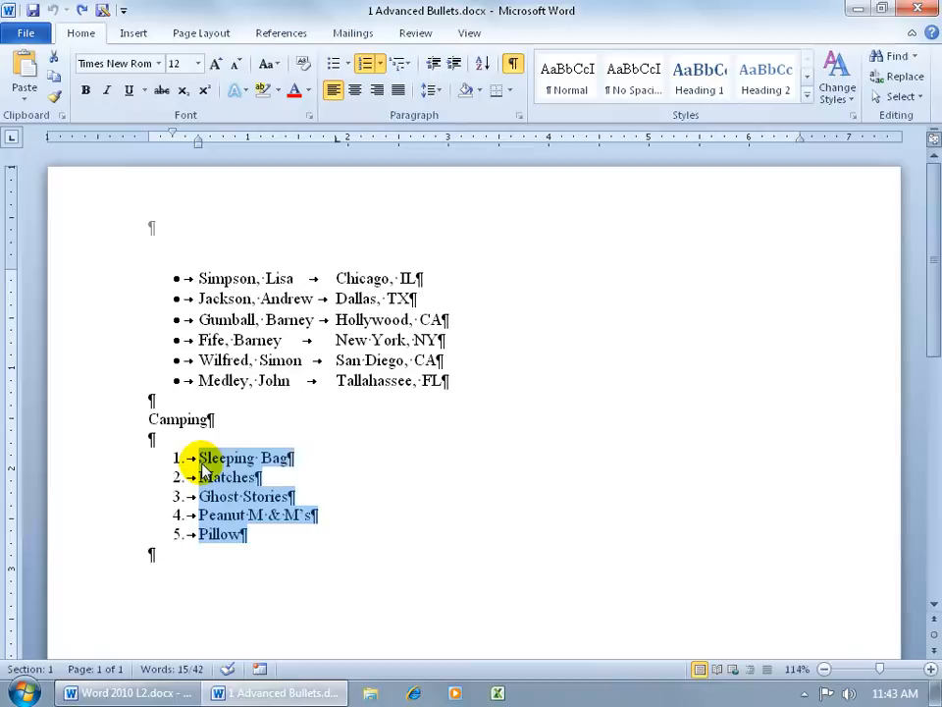
{"action": "mouse_move", "coordinate": [277, 478]}
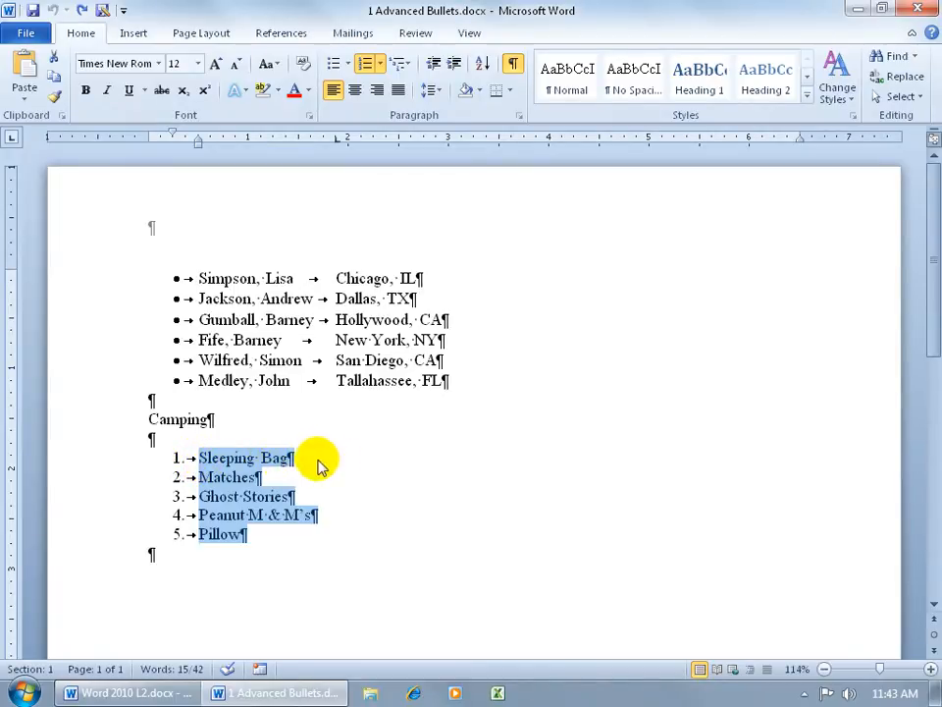
{"action": "mouse_move", "coordinate": [234, 457]}
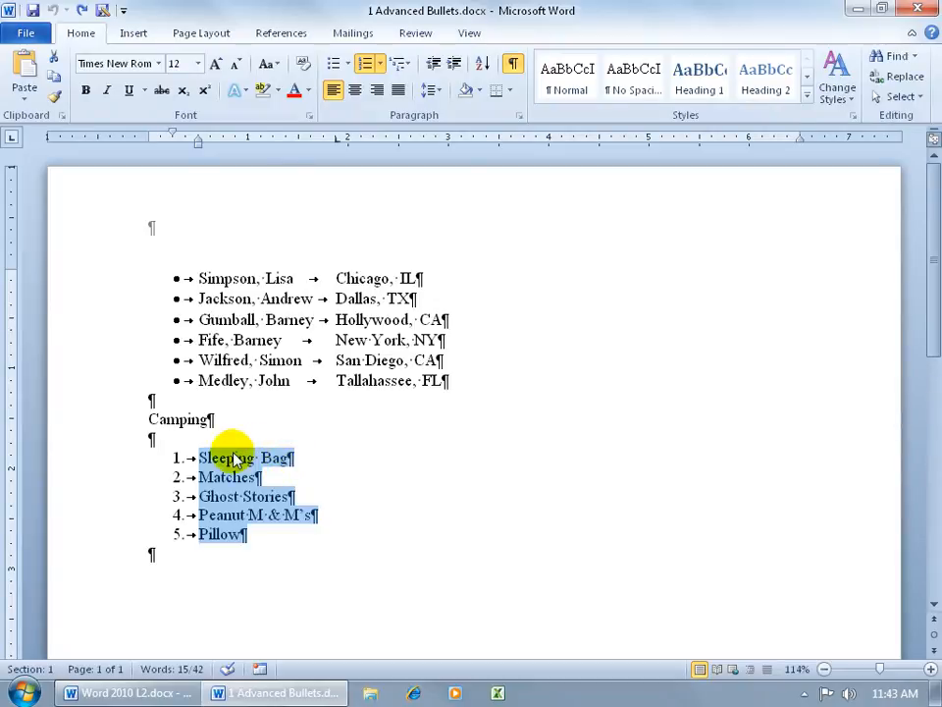
{"action": "mouse_move", "coordinate": [209, 461]}
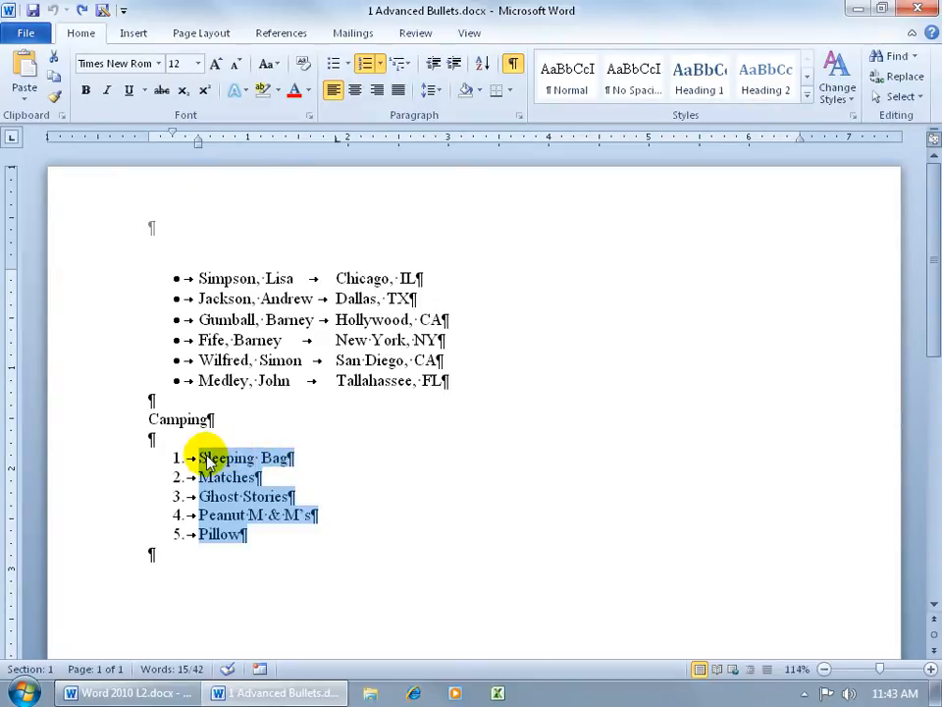
{"action": "left_click", "coordinate": [480, 63]}
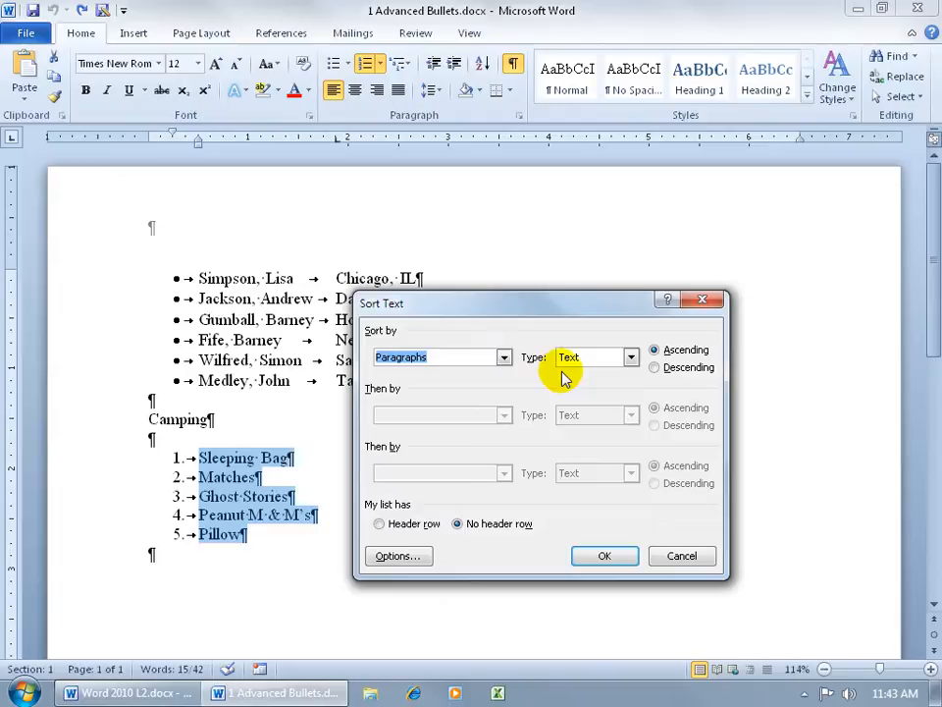
Keep Type as Text and apply the ascending paragraph sort to the camping list.
{"action": "left_click", "coordinate": [630, 356]}
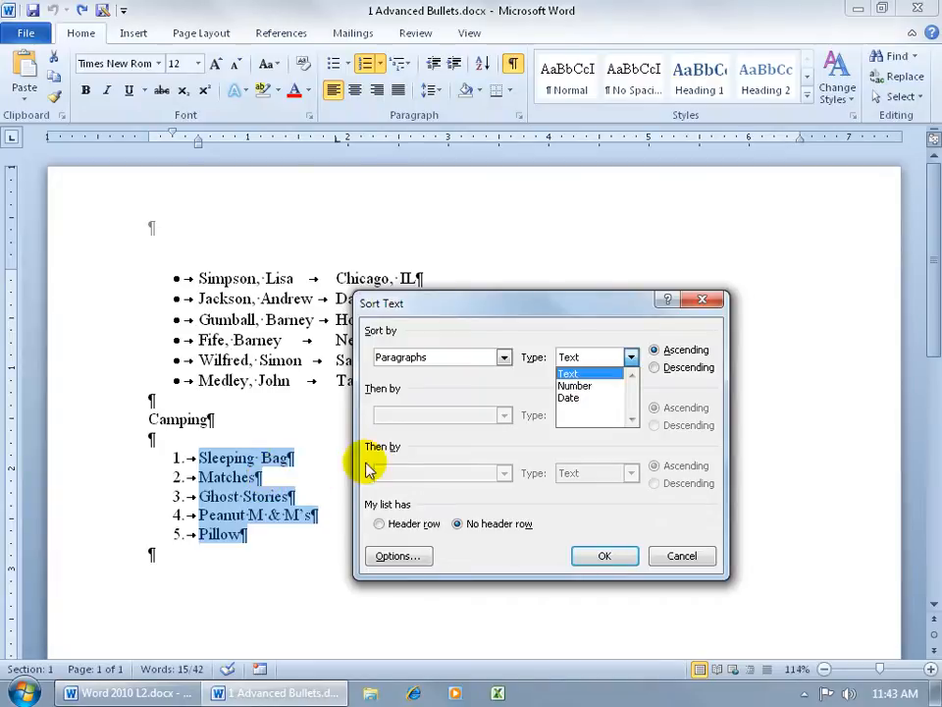
{"action": "left_click", "coordinate": [569, 372]}
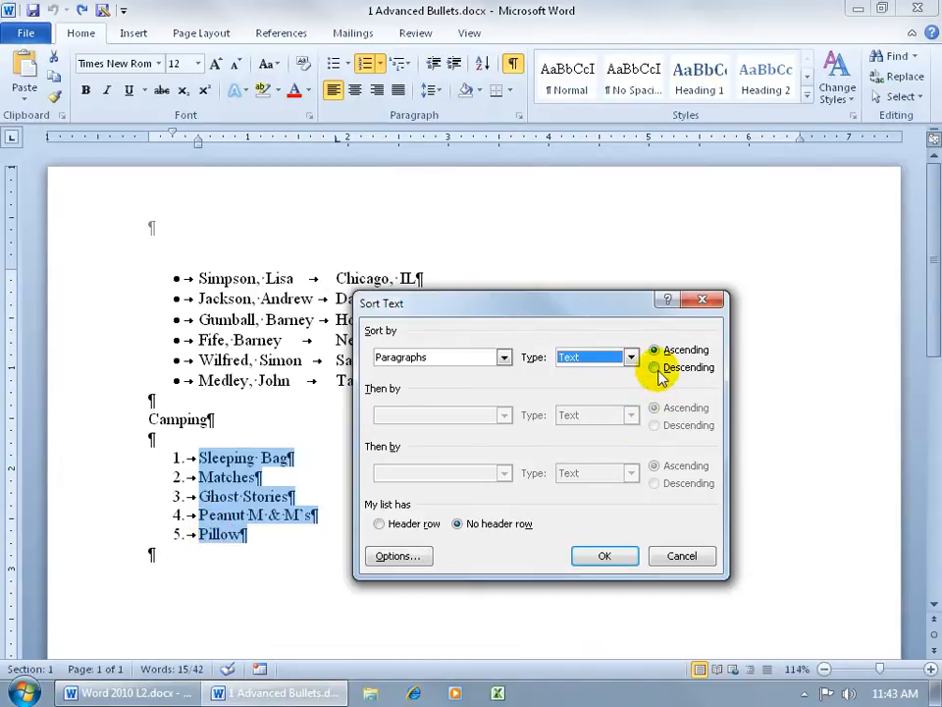
{"action": "left_click", "coordinate": [604, 555]}
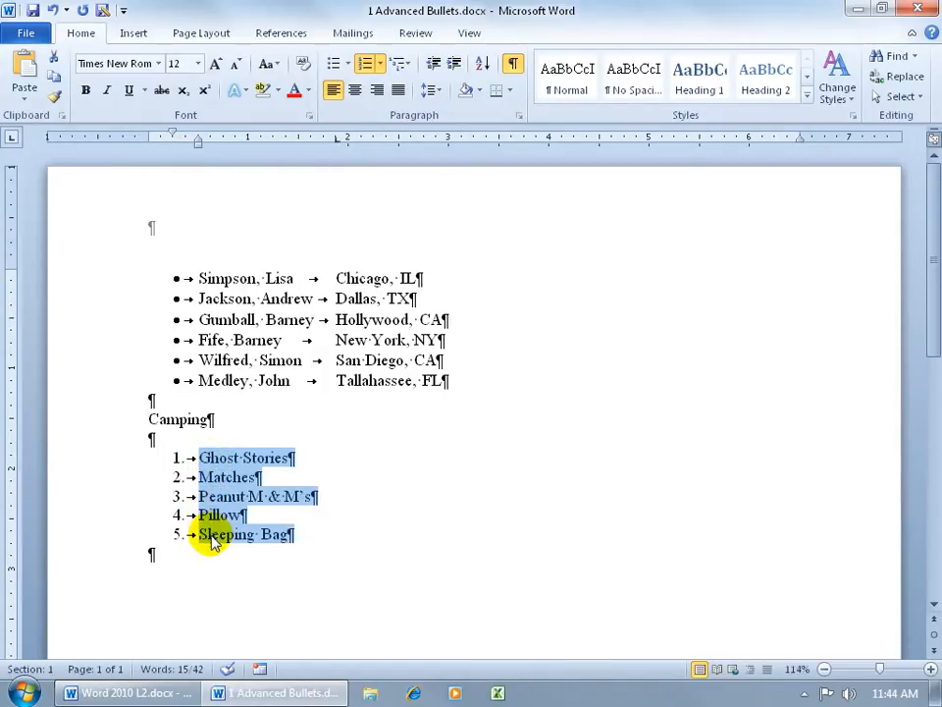
{"action": "mouse_move", "coordinate": [314, 547]}
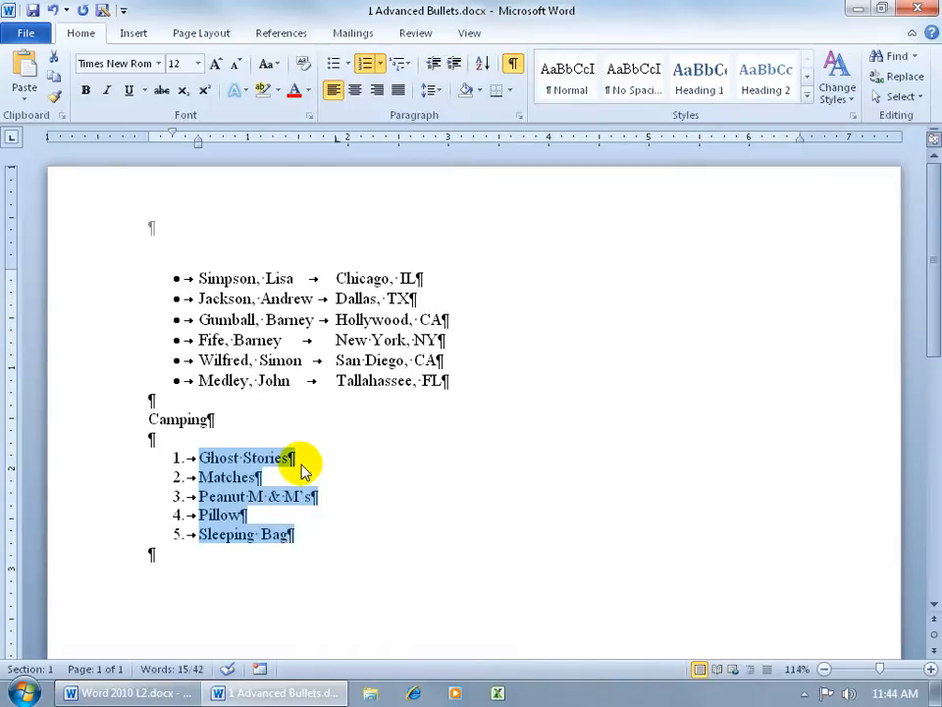
Select the bulleted name-and-city list.
{"action": "left_click", "coordinate": [198, 278]}
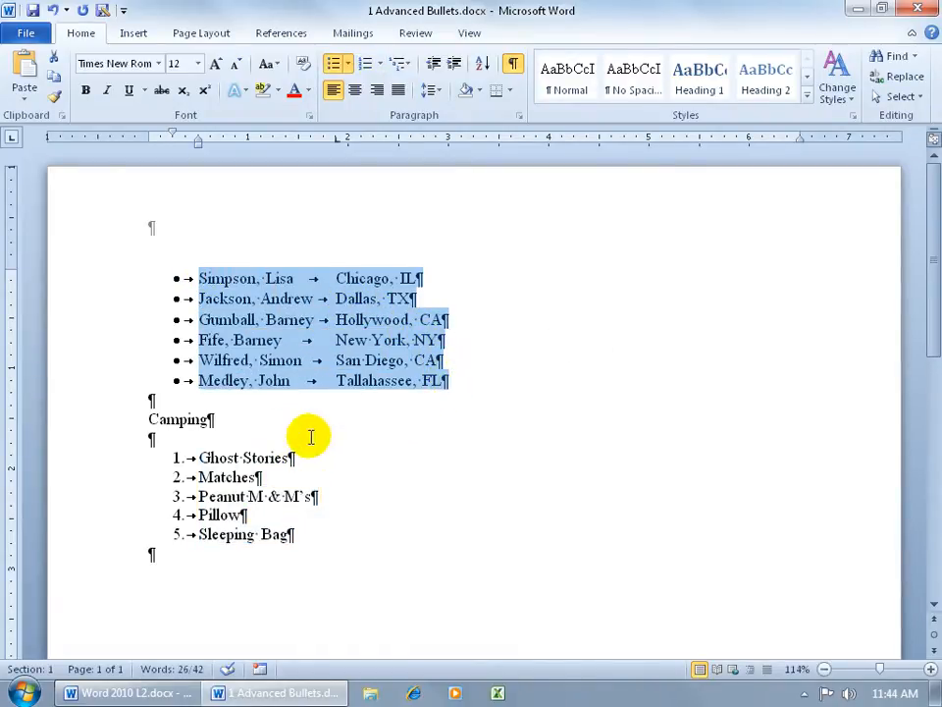
{"action": "mouse_move", "coordinate": [247, 402]}
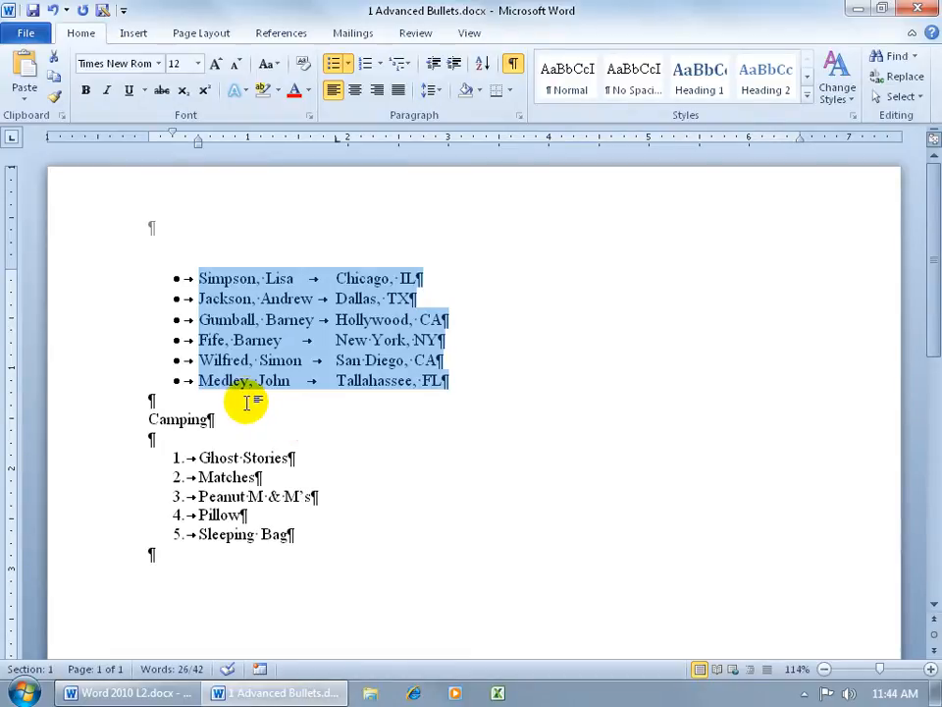
{"action": "mouse_move", "coordinate": [228, 340]}
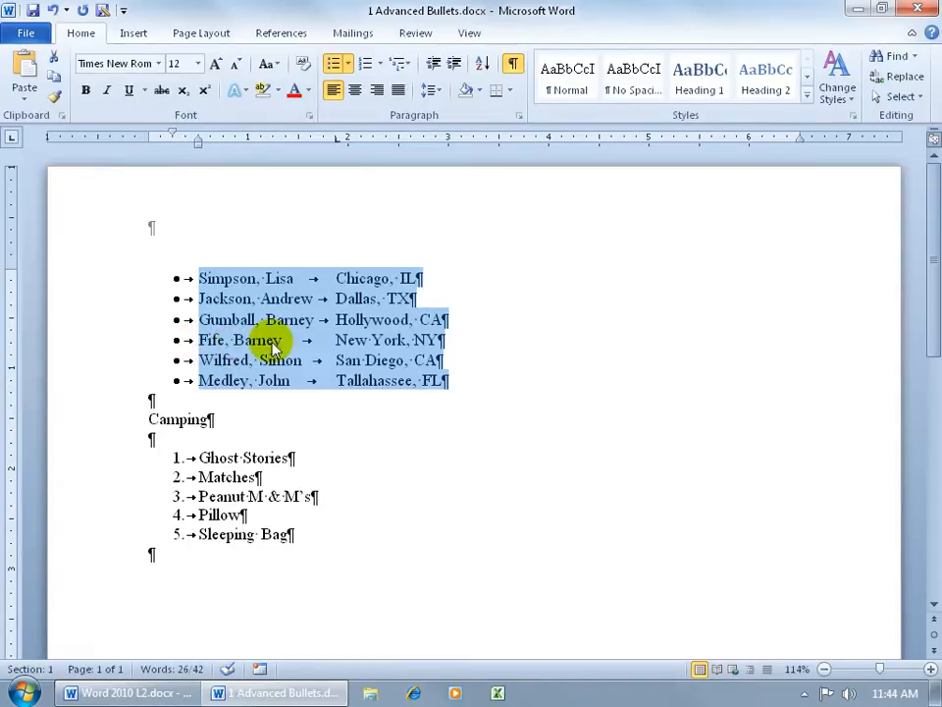
{"action": "mouse_move", "coordinate": [437, 340]}
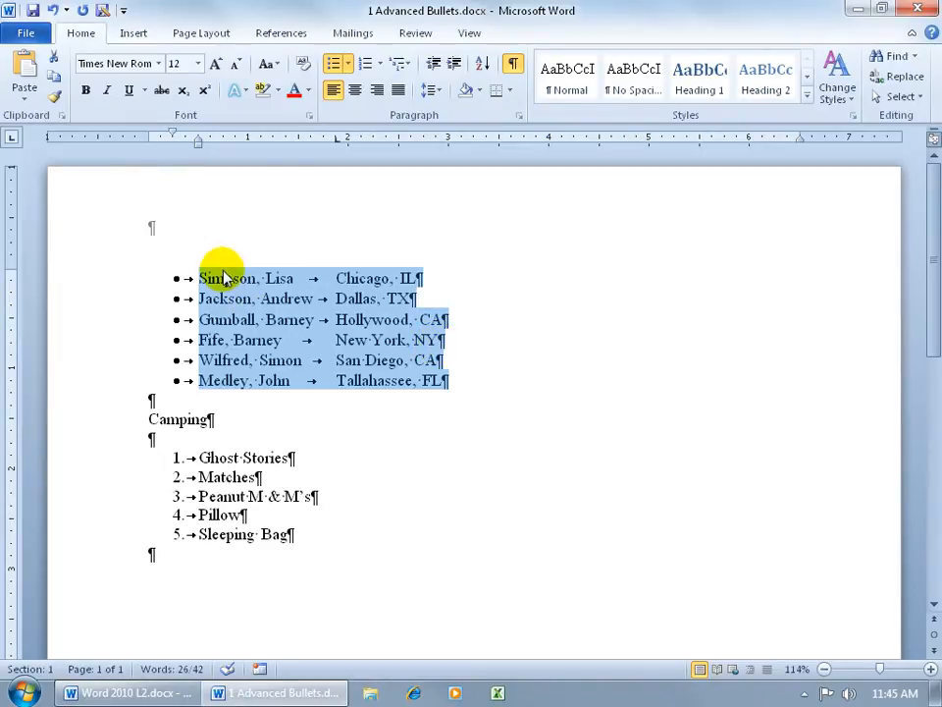
{"action": "mouse_move", "coordinate": [290, 282]}
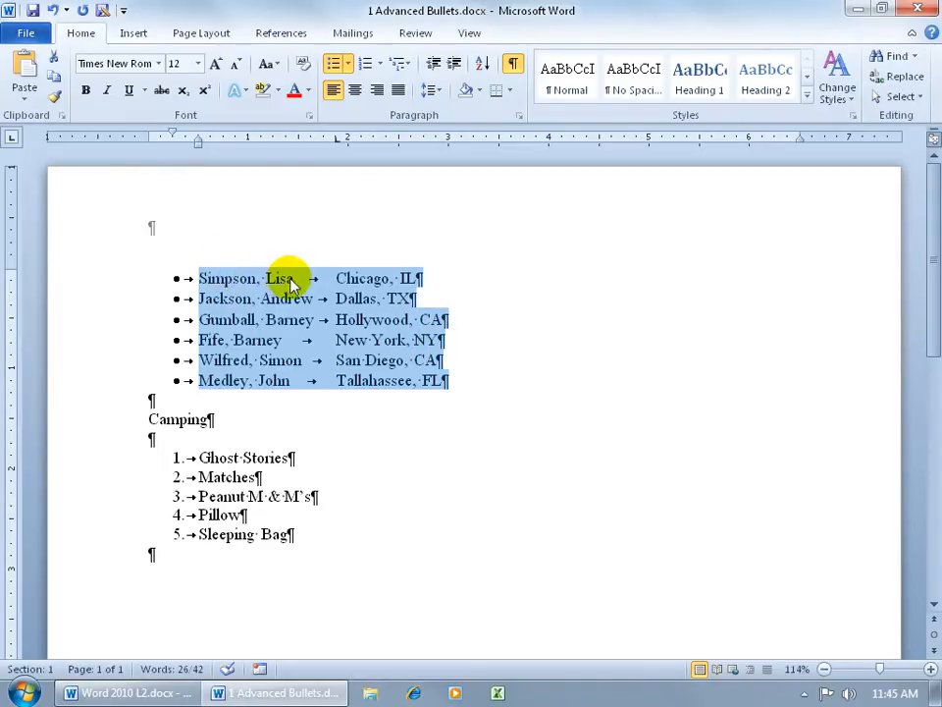
{"action": "mouse_move", "coordinate": [437, 338]}
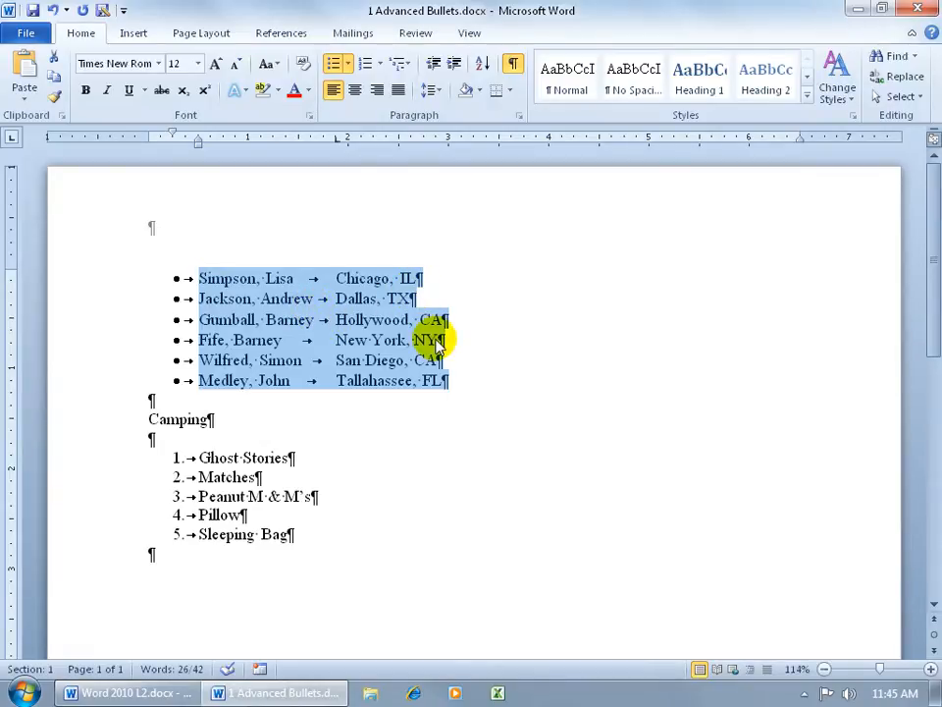
{"action": "mouse_move", "coordinate": [206, 279]}
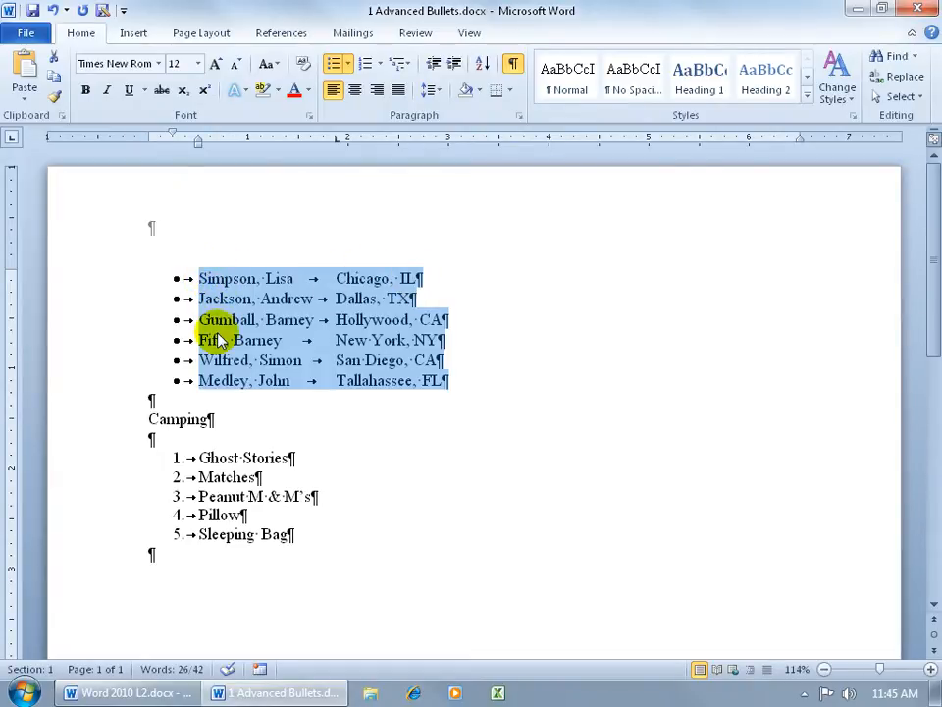
Open the Sort Text dialog for the selected name-and-city list.
{"action": "left_click", "coordinate": [482, 63]}
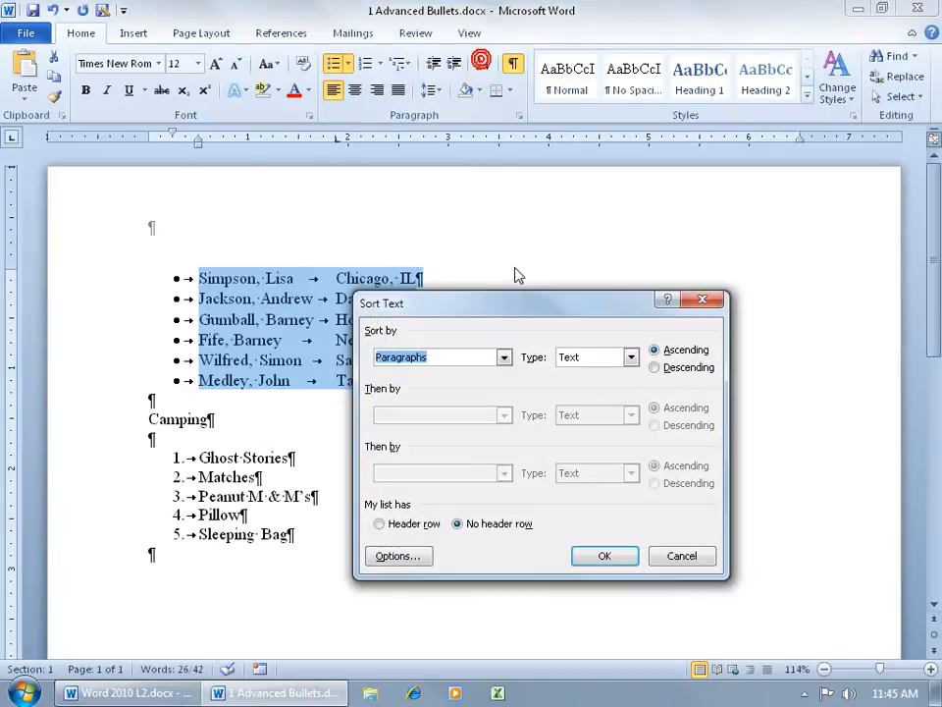
Check the Sort by choices, leave them unchanged, and open Sort Options.
{"action": "left_click", "coordinate": [503, 357]}
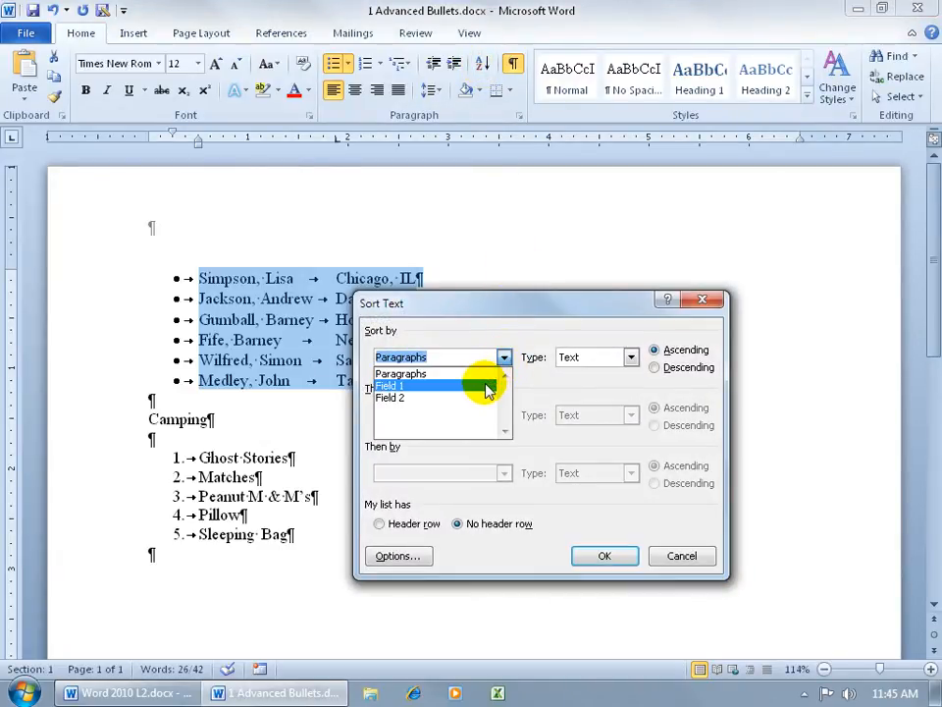
{"action": "left_click", "coordinate": [400, 373]}
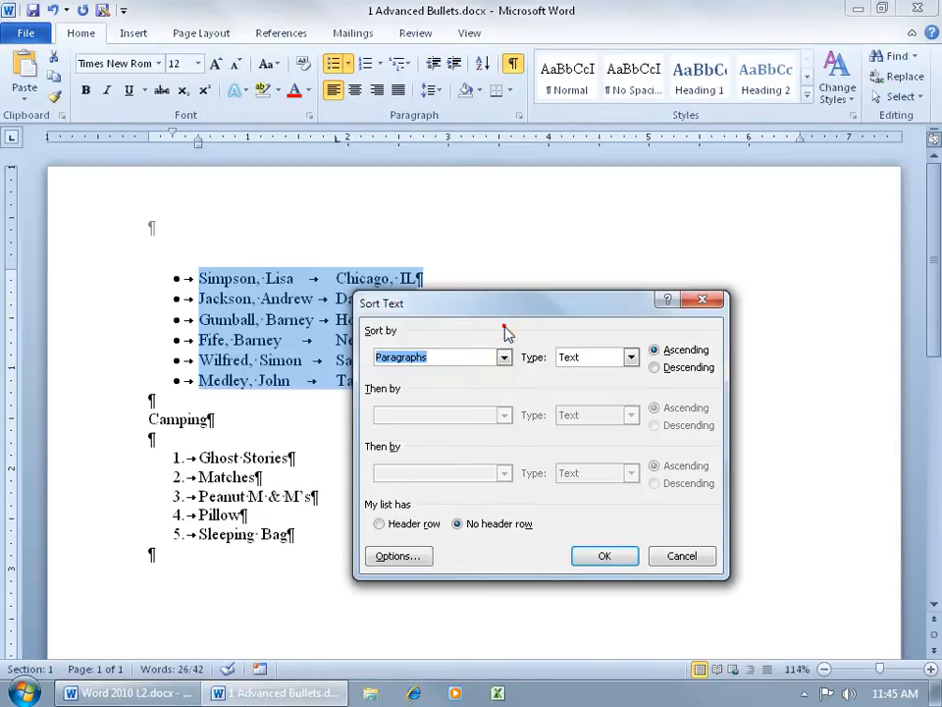
{"action": "left_click", "coordinate": [398, 556]}
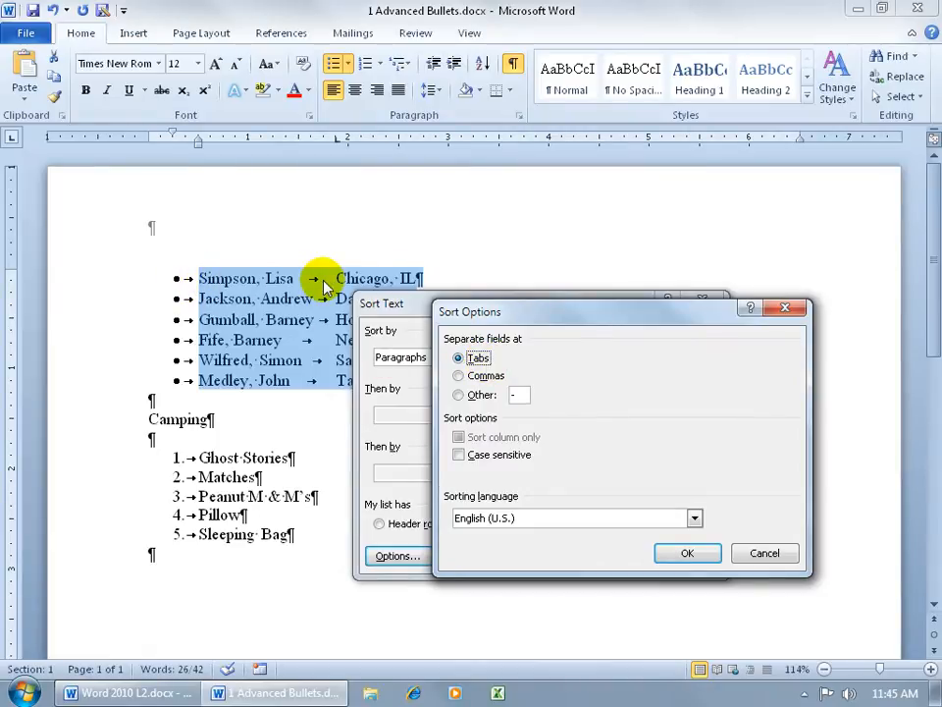
{"action": "mouse_move", "coordinate": [258, 286]}
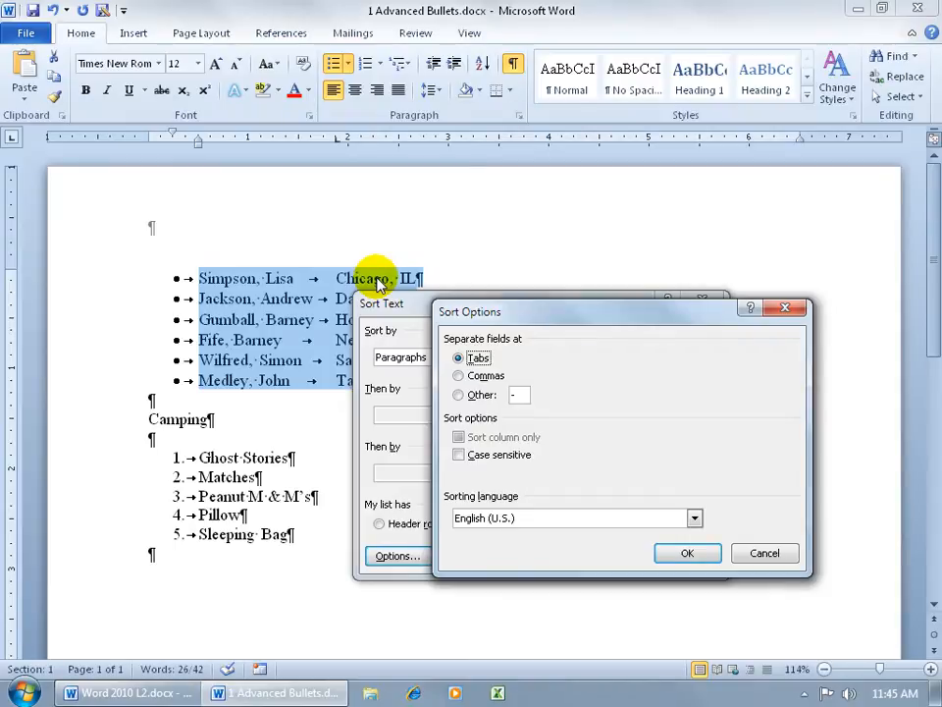
Choose Commas under Separate fields at.
{"action": "left_click", "coordinate": [458, 374]}
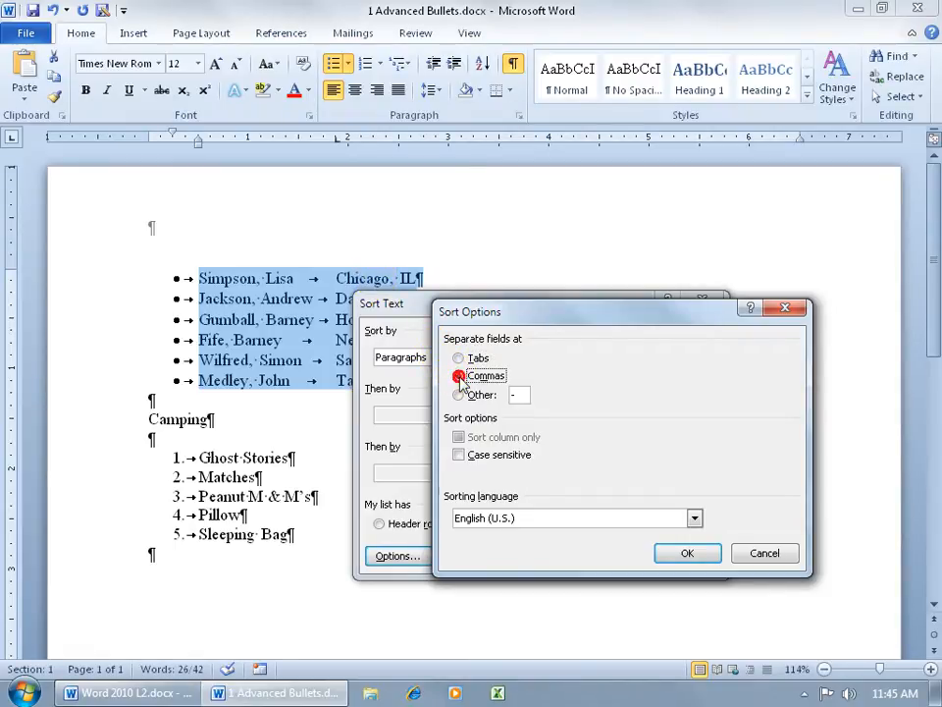
{"action": "left_click", "coordinate": [459, 376]}
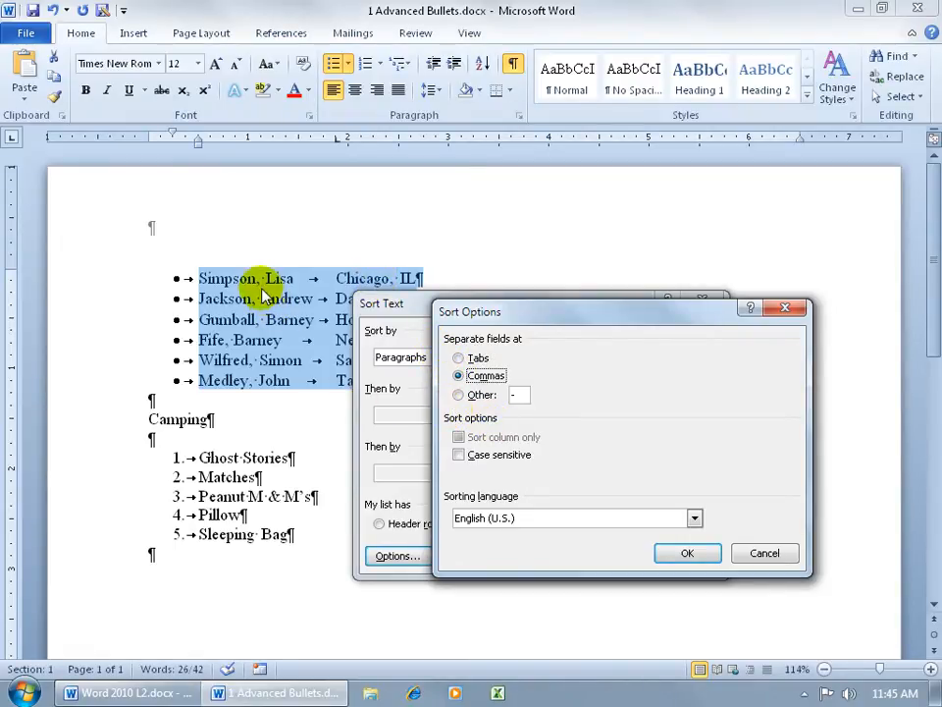
{"action": "mouse_move", "coordinate": [392, 289]}
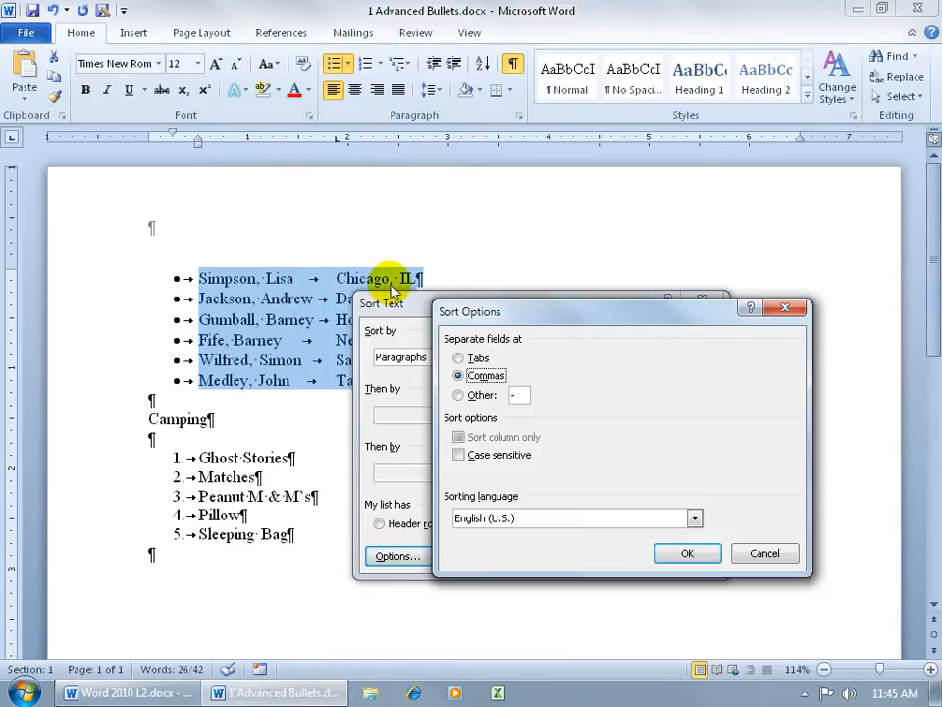
{"action": "mouse_move", "coordinate": [217, 285]}
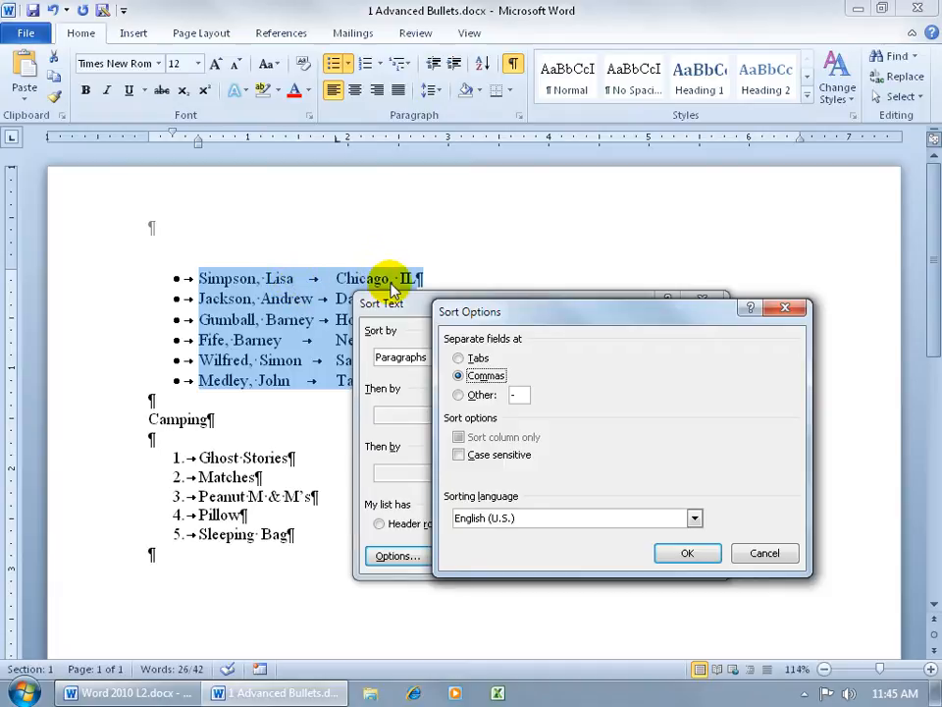
{"action": "mouse_move", "coordinate": [368, 288]}
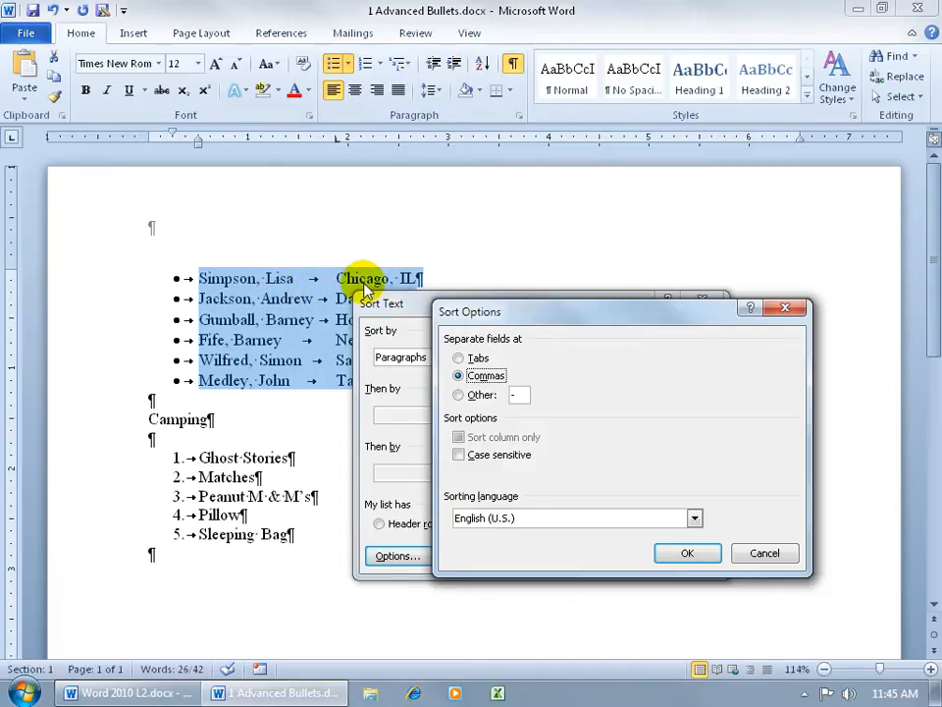
{"action": "mouse_move", "coordinate": [328, 289]}
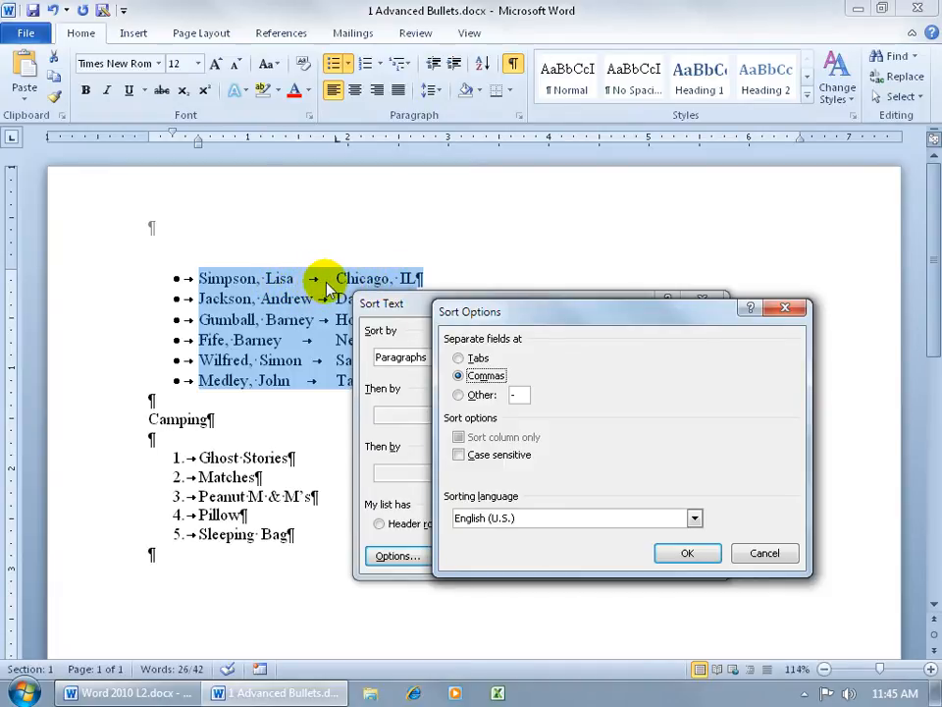
{"action": "mouse_move", "coordinate": [270, 284]}
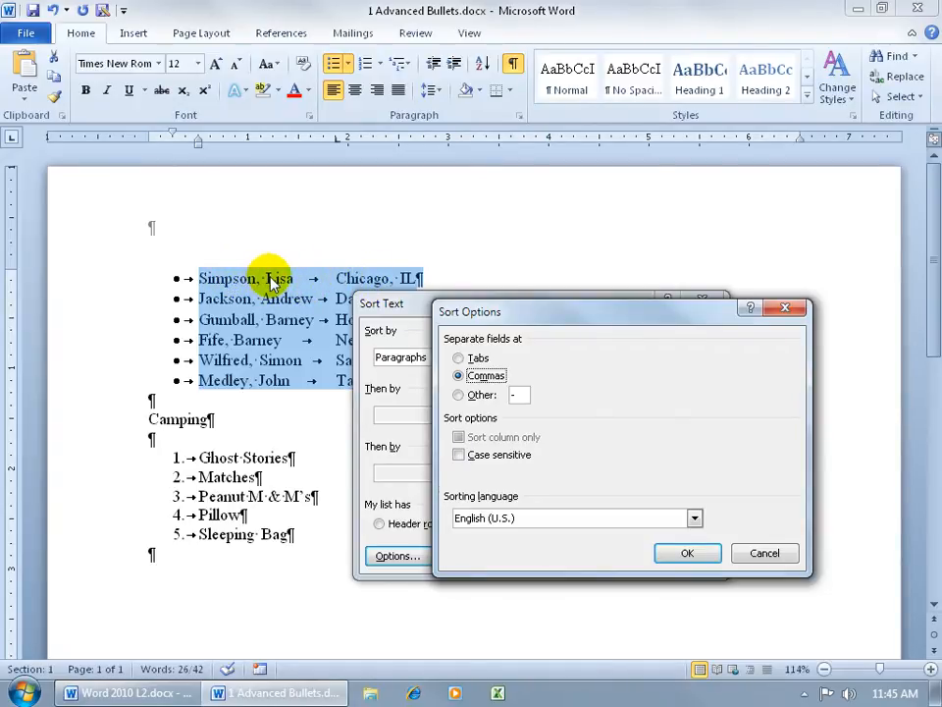
{"action": "mouse_move", "coordinate": [364, 290]}
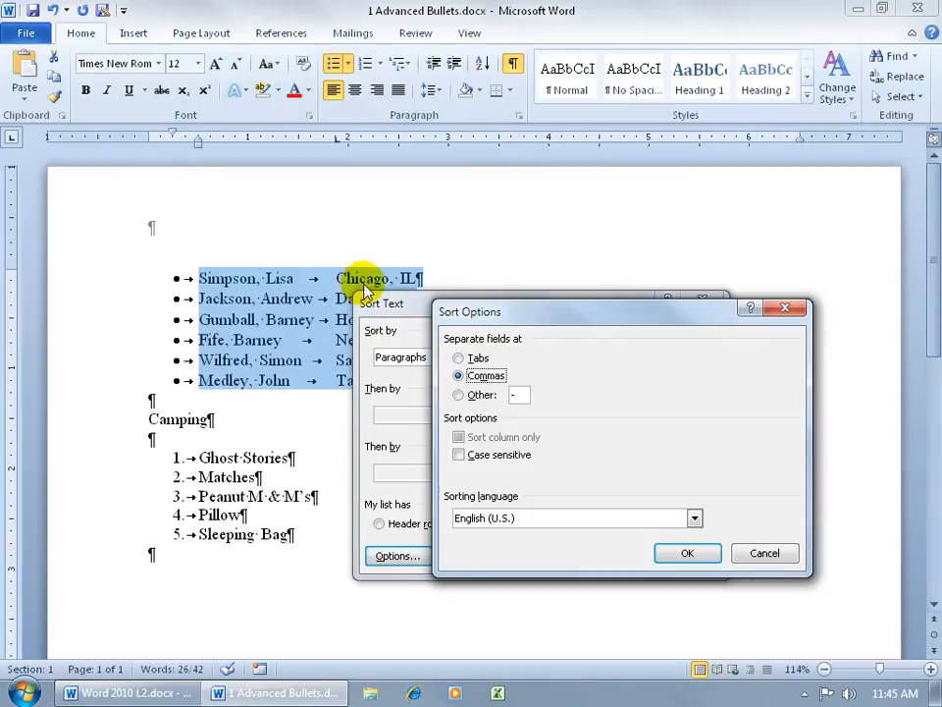
{"action": "mouse_move", "coordinate": [412, 282]}
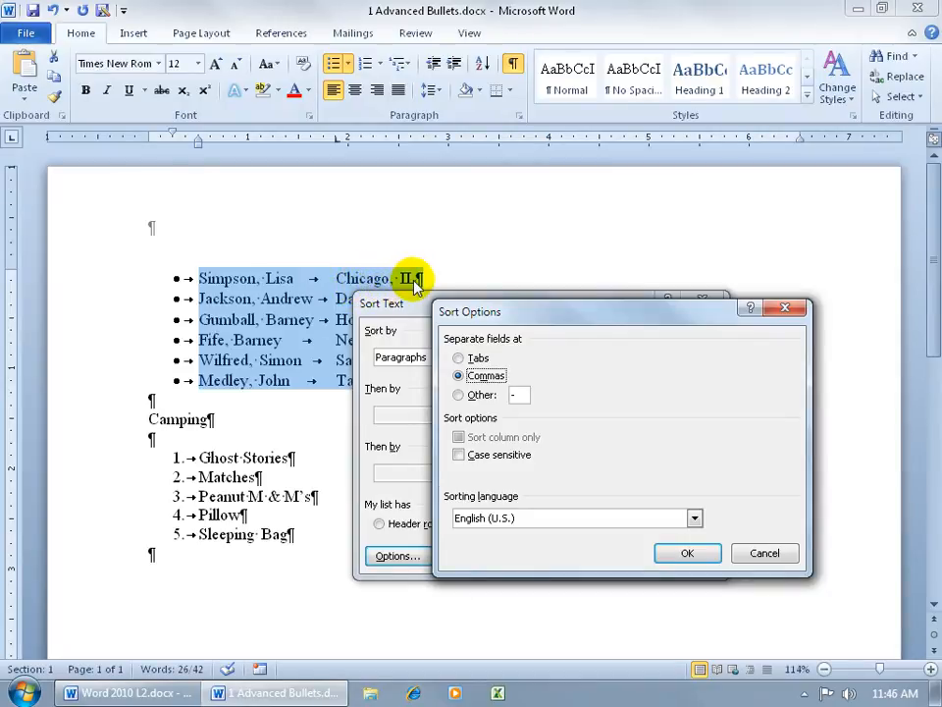
{"action": "mouse_move", "coordinate": [371, 298]}
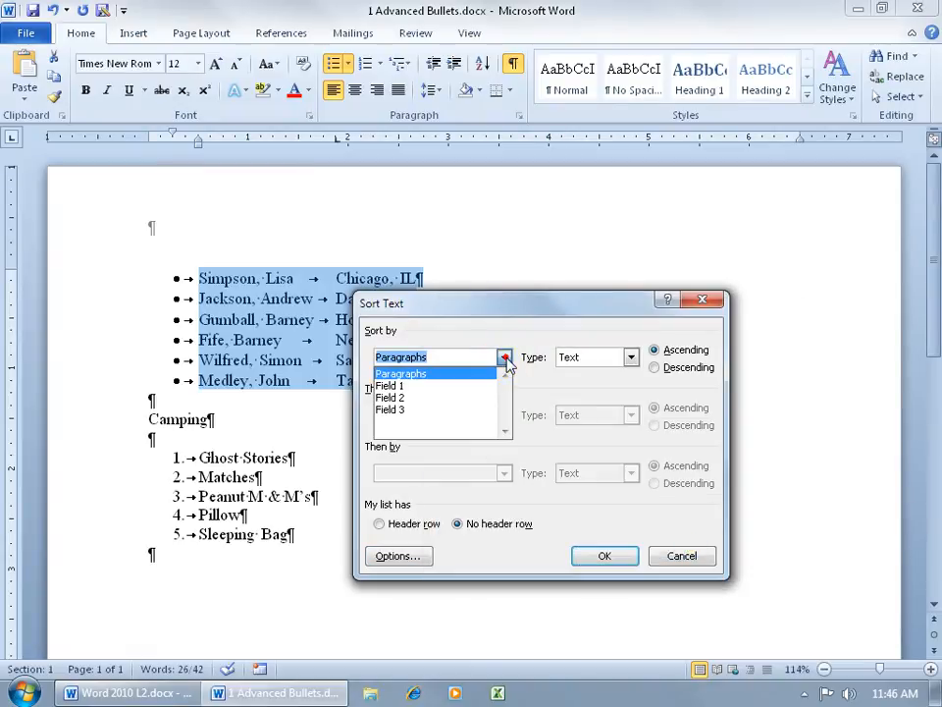
Sort the name-and-city list by Field 2 in descending order.
{"action": "left_click", "coordinate": [390, 398]}
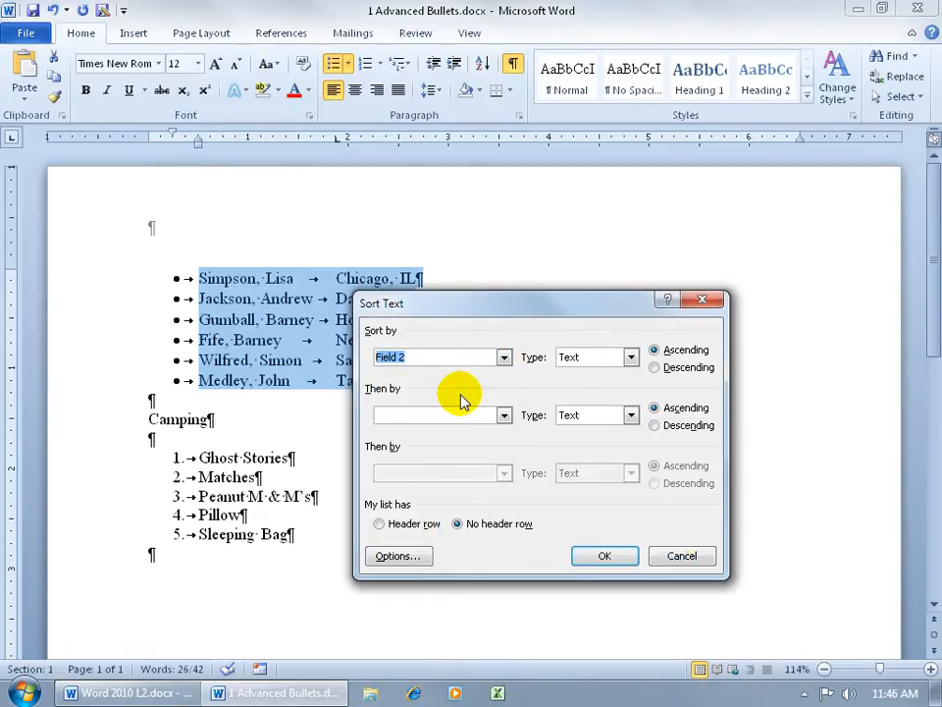
{"action": "mouse_move", "coordinate": [324, 351]}
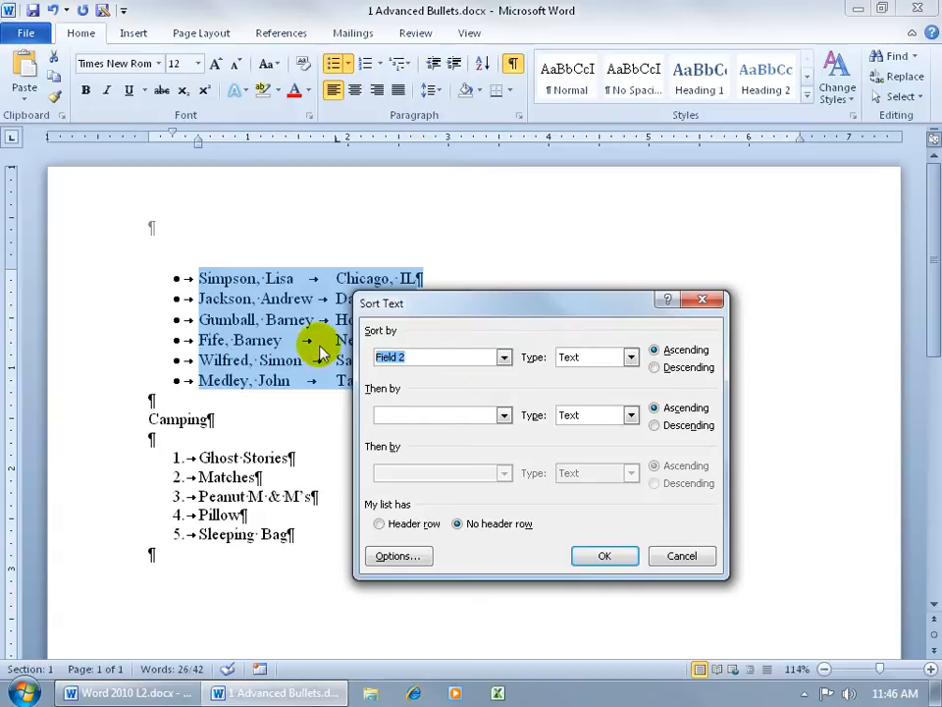
{"action": "mouse_move", "coordinate": [241, 296]}
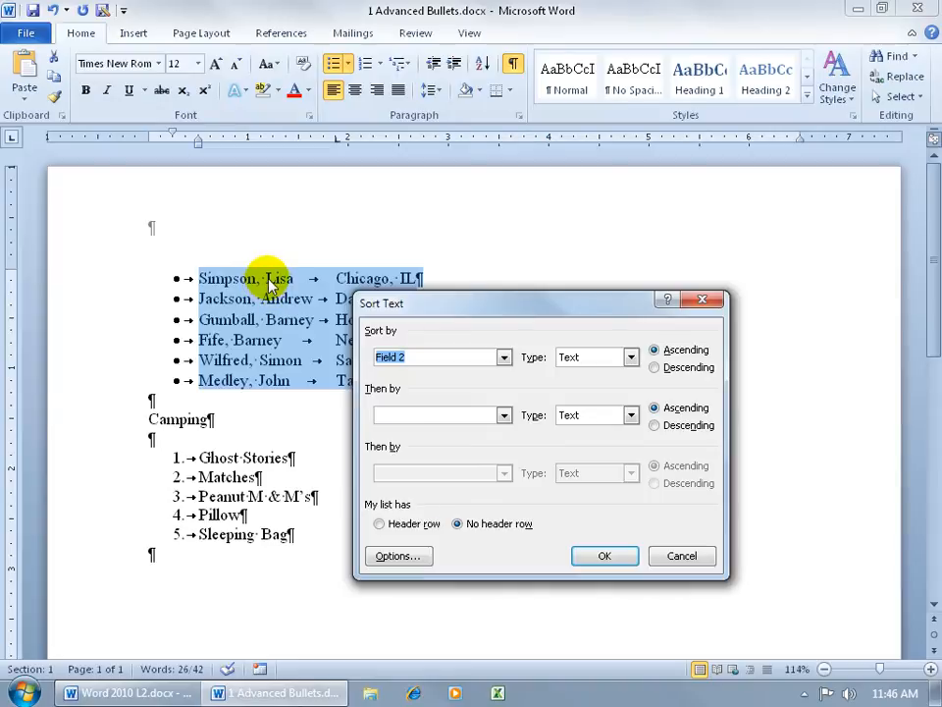
{"action": "mouse_move", "coordinate": [380, 288]}
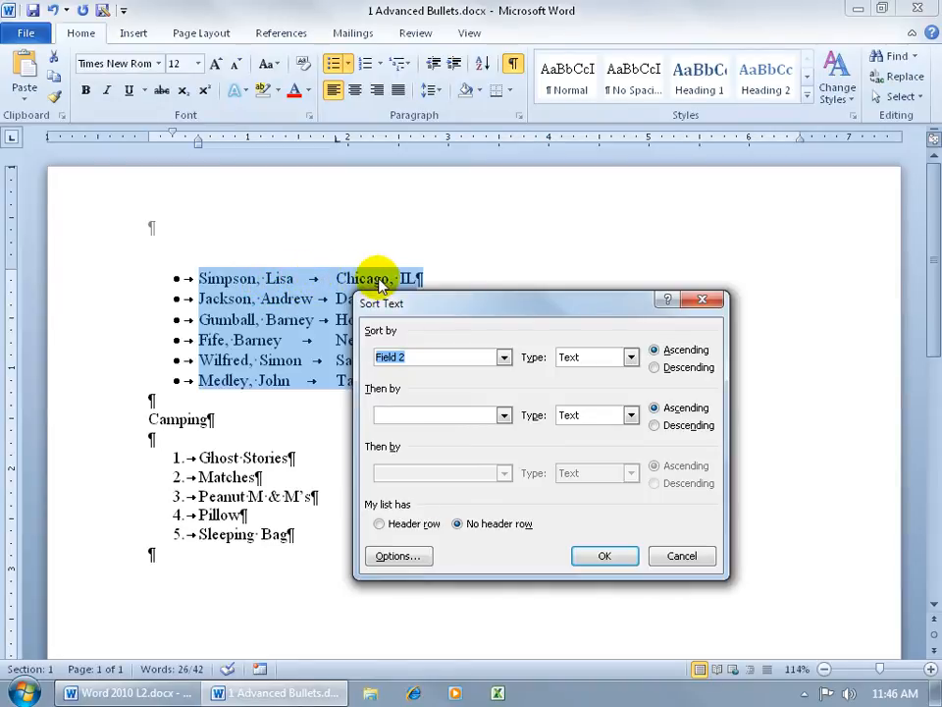
{"action": "mouse_move", "coordinate": [272, 279]}
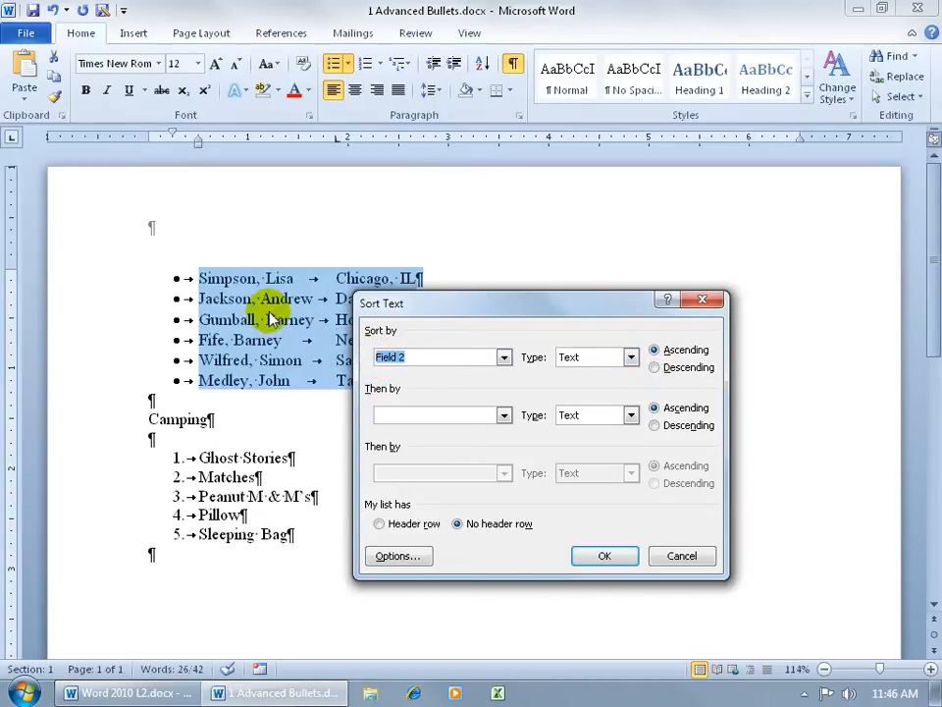
{"action": "mouse_move", "coordinate": [280, 284]}
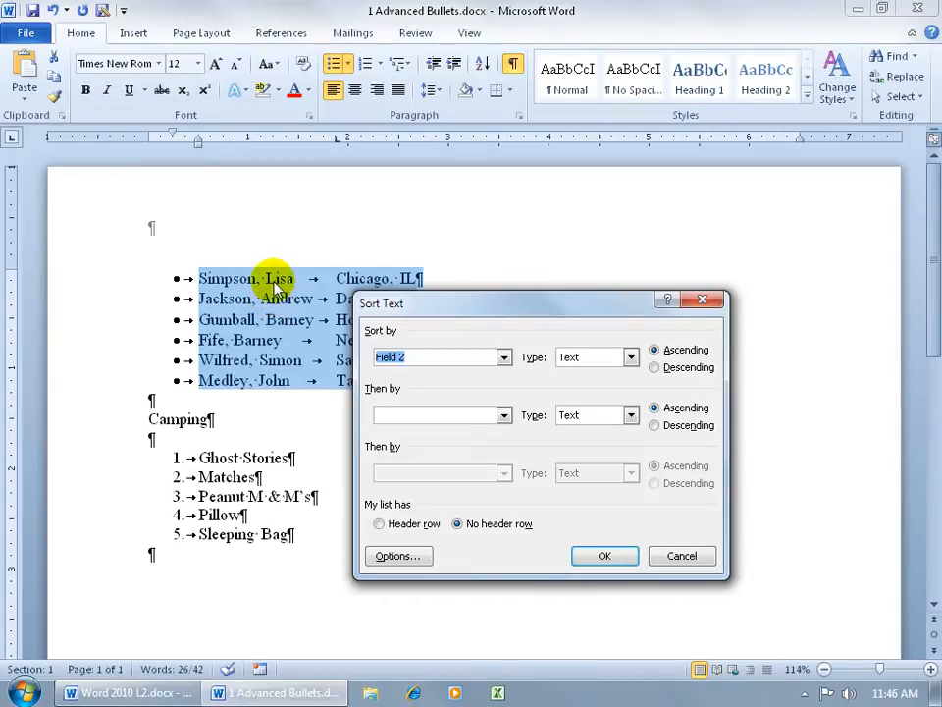
{"action": "mouse_move", "coordinate": [652, 380]}
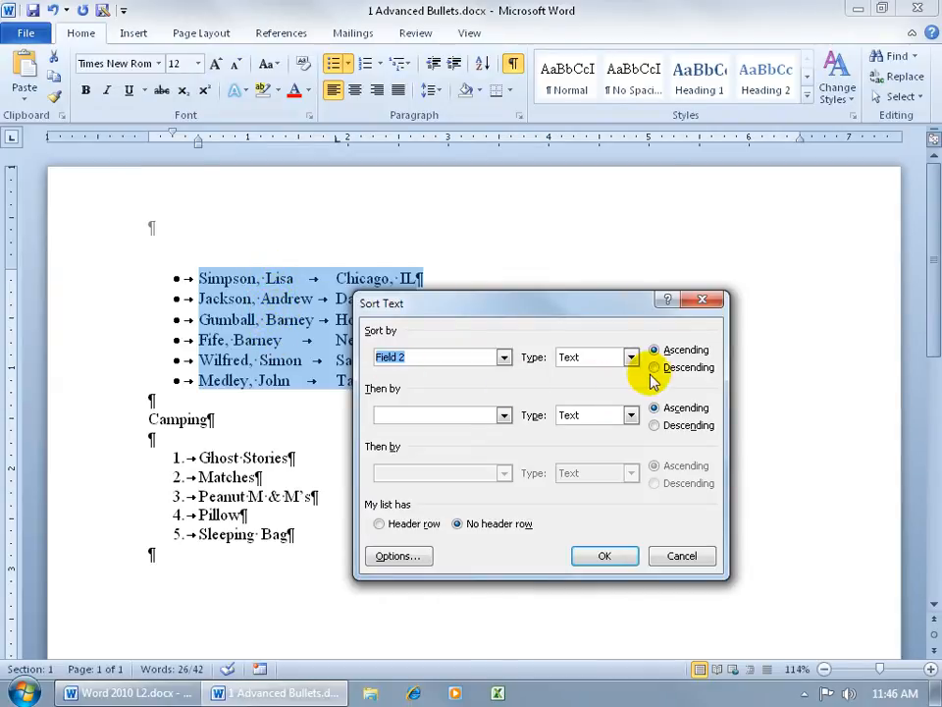
{"action": "left_click", "coordinate": [653, 367]}
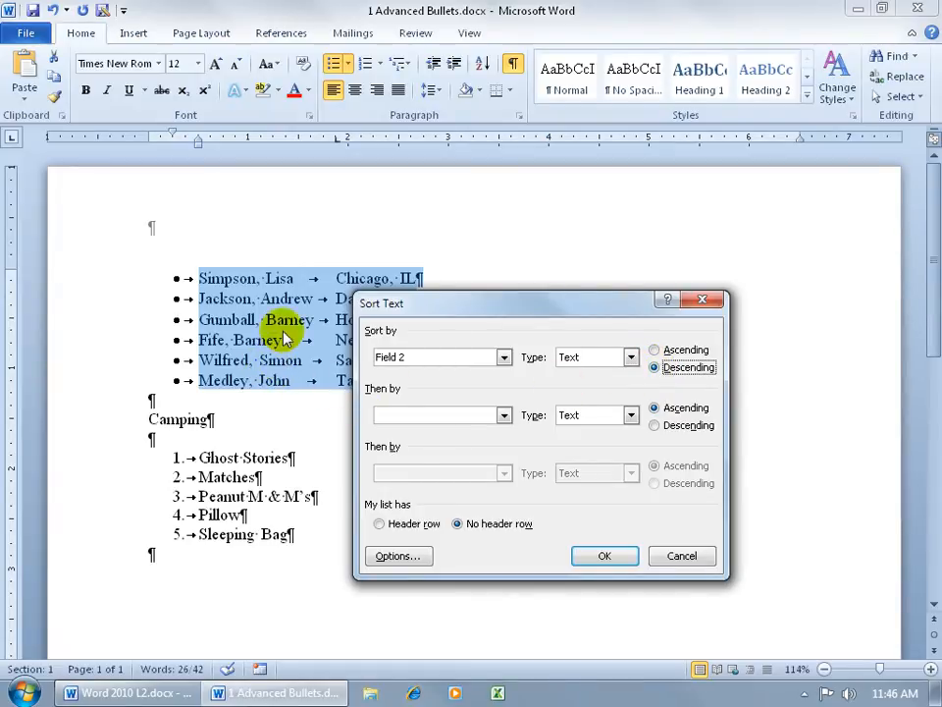
{"action": "left_click", "coordinate": [605, 556]}
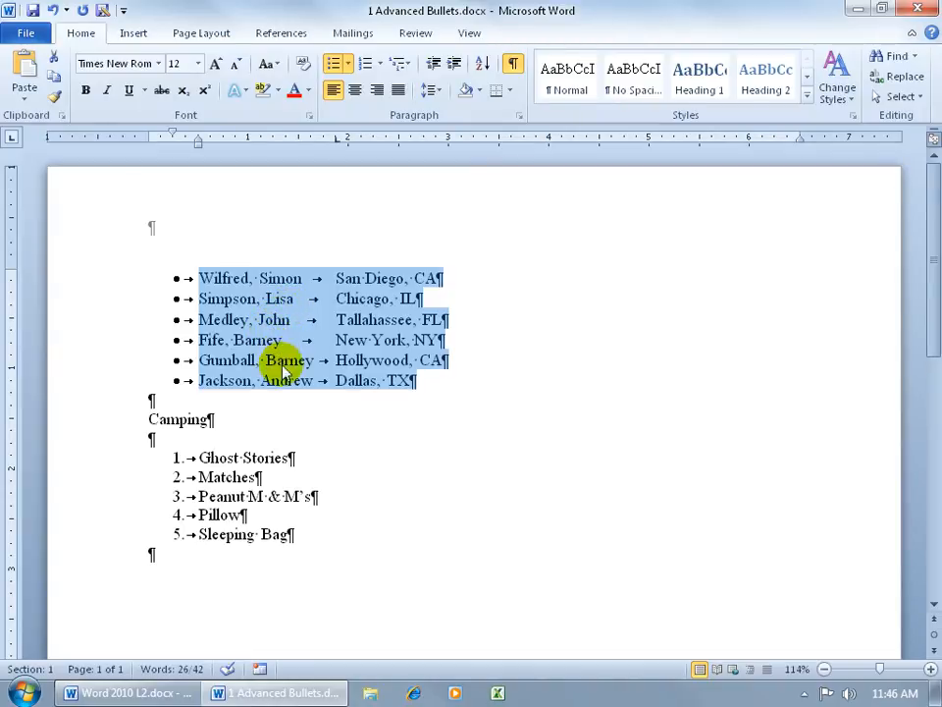
{"action": "mouse_move", "coordinate": [360, 426]}
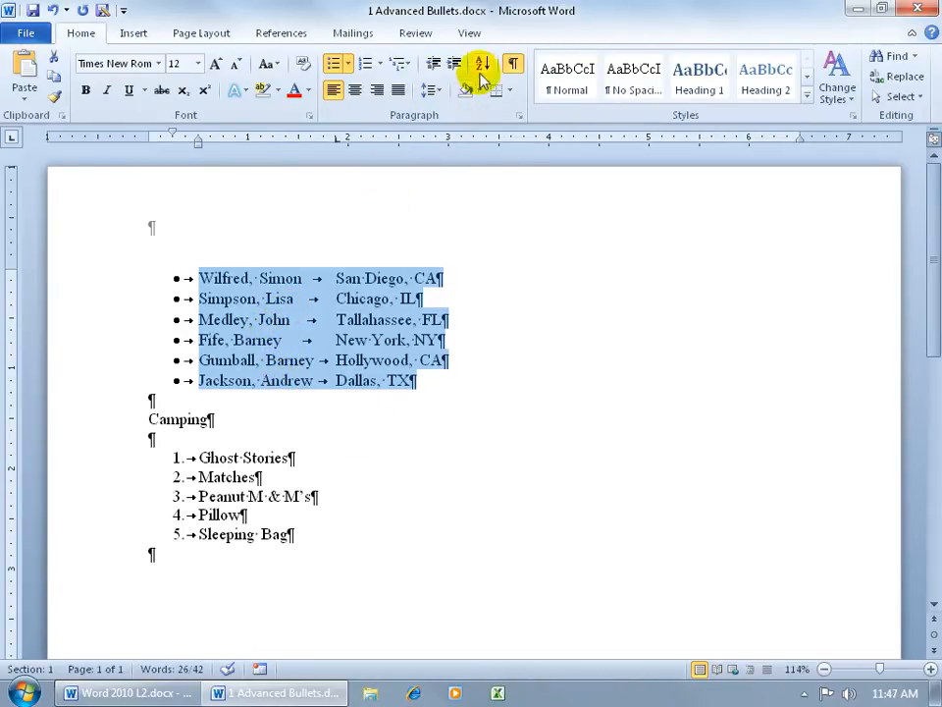
{"action": "left_click", "coordinate": [480, 64]}
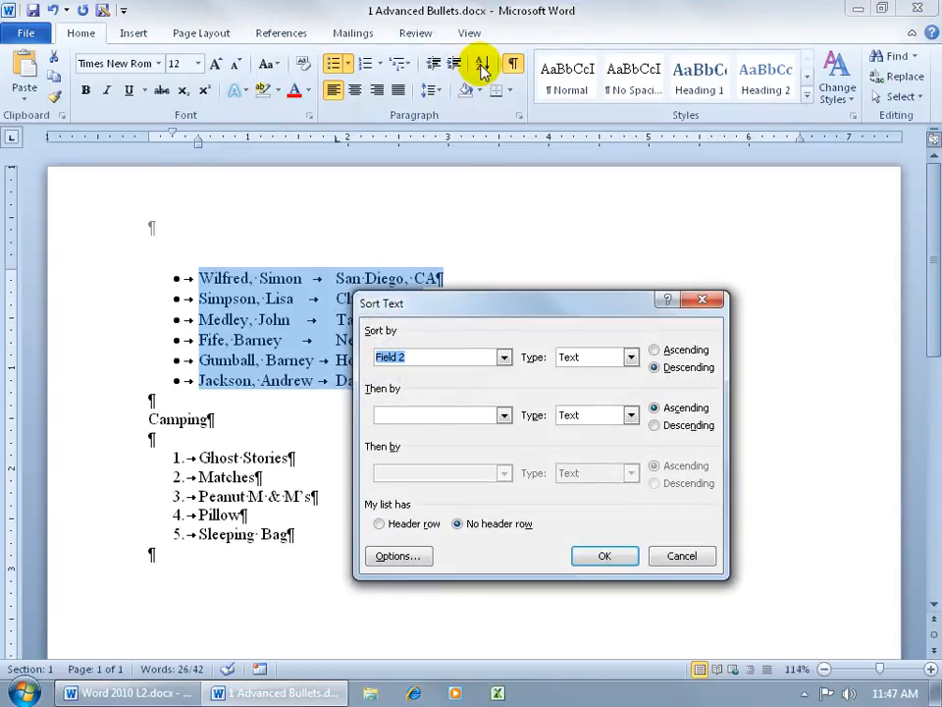
{"action": "left_click", "coordinate": [397, 556]}
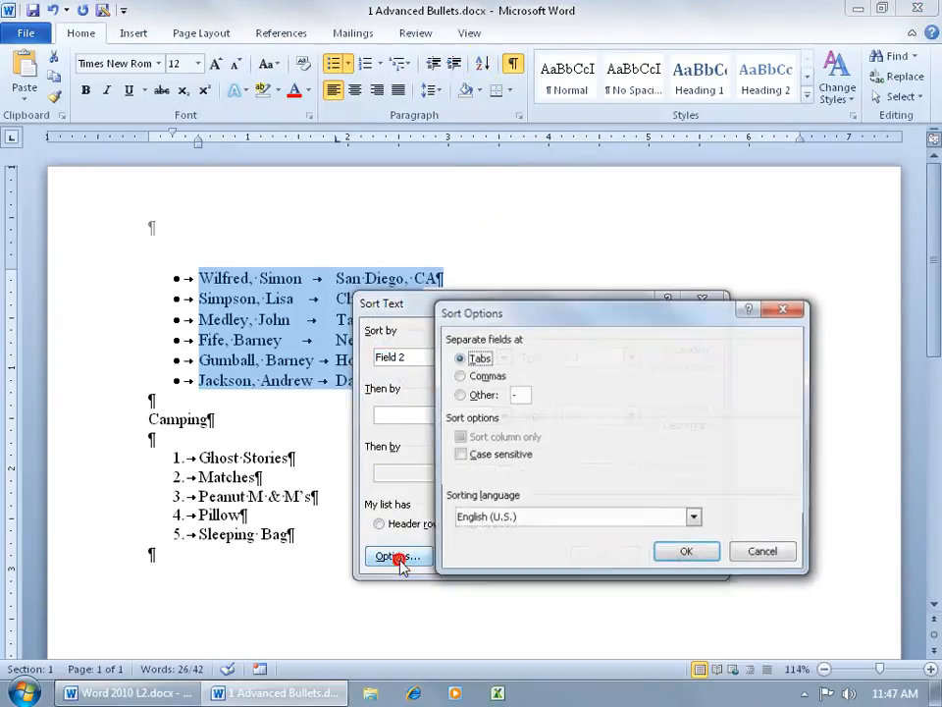
{"action": "left_click", "coordinate": [459, 394]}
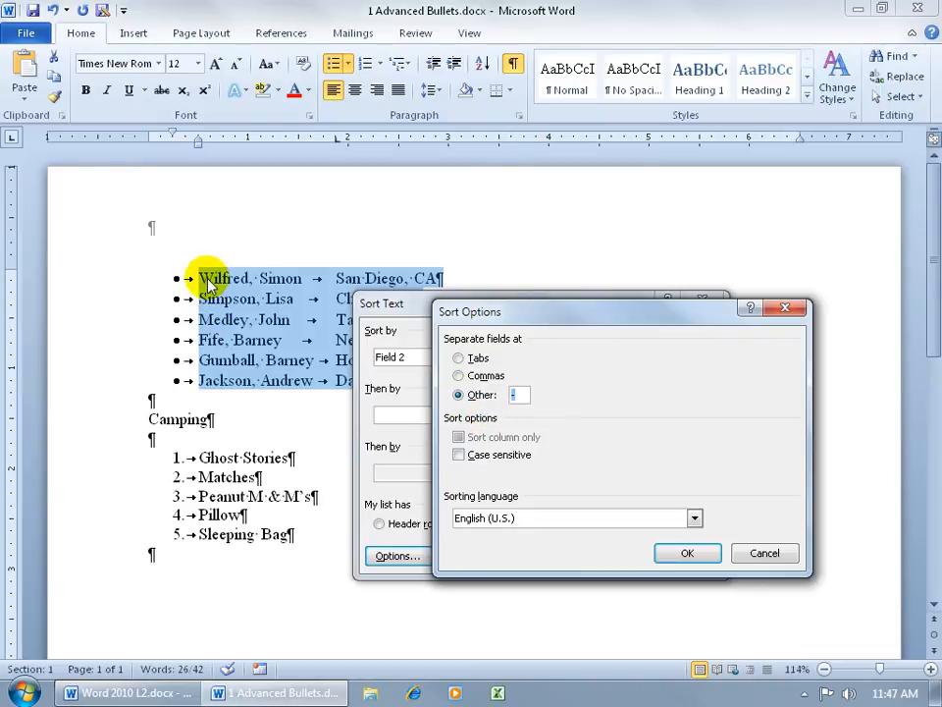
{"action": "mouse_move", "coordinate": [261, 292]}
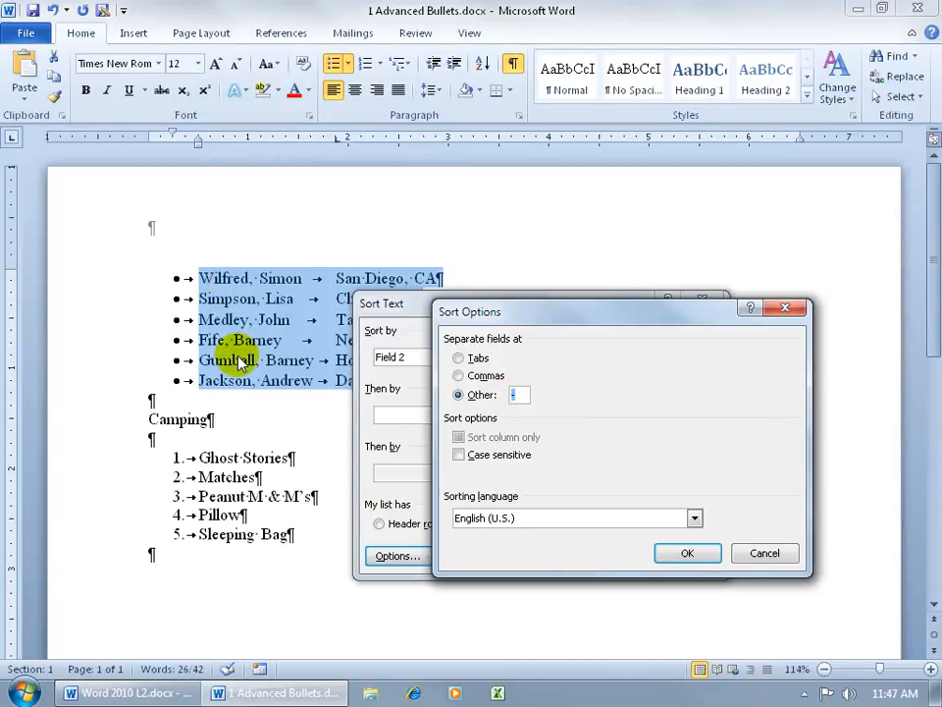
{"action": "mouse_move", "coordinate": [265, 344]}
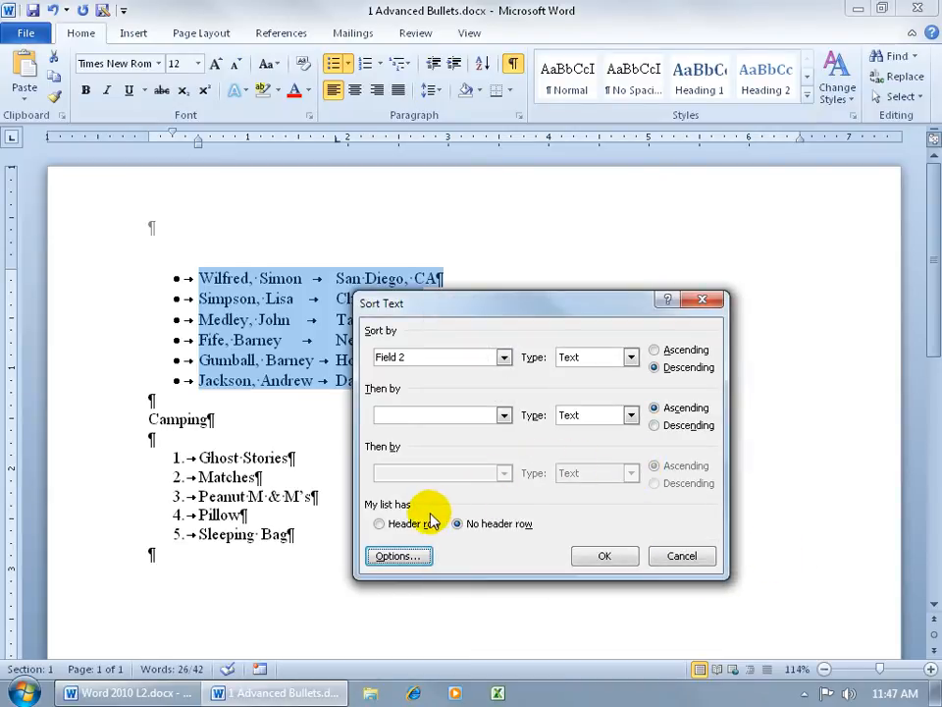
{"action": "mouse_move", "coordinate": [501, 545]}
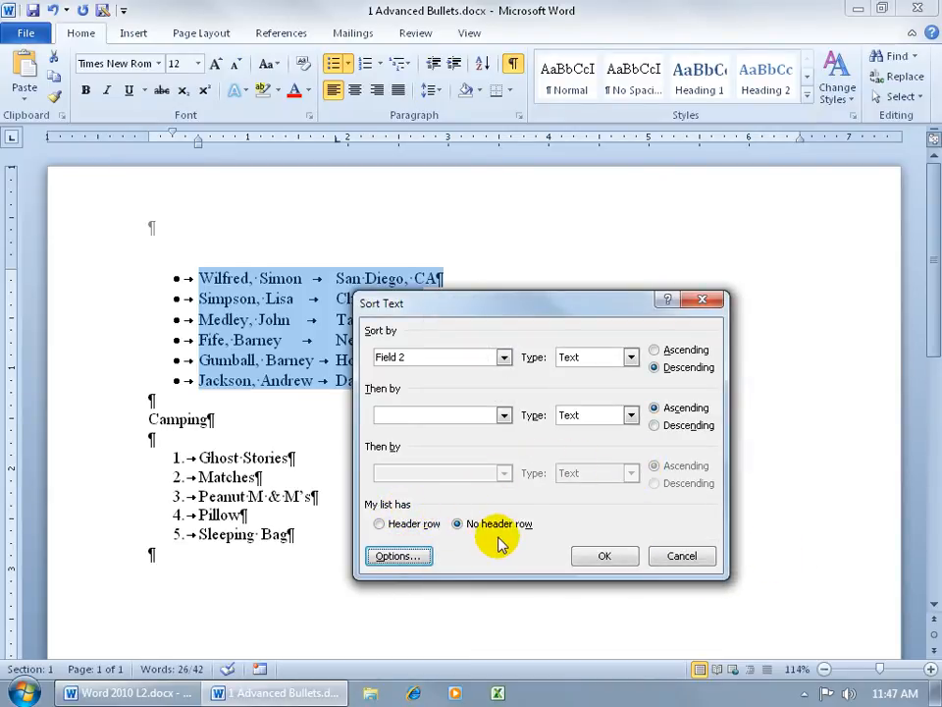
Enable Header row and re-sort ascending, keeping Wilfred, Simon first as the header.
{"action": "left_click", "coordinate": [380, 523]}
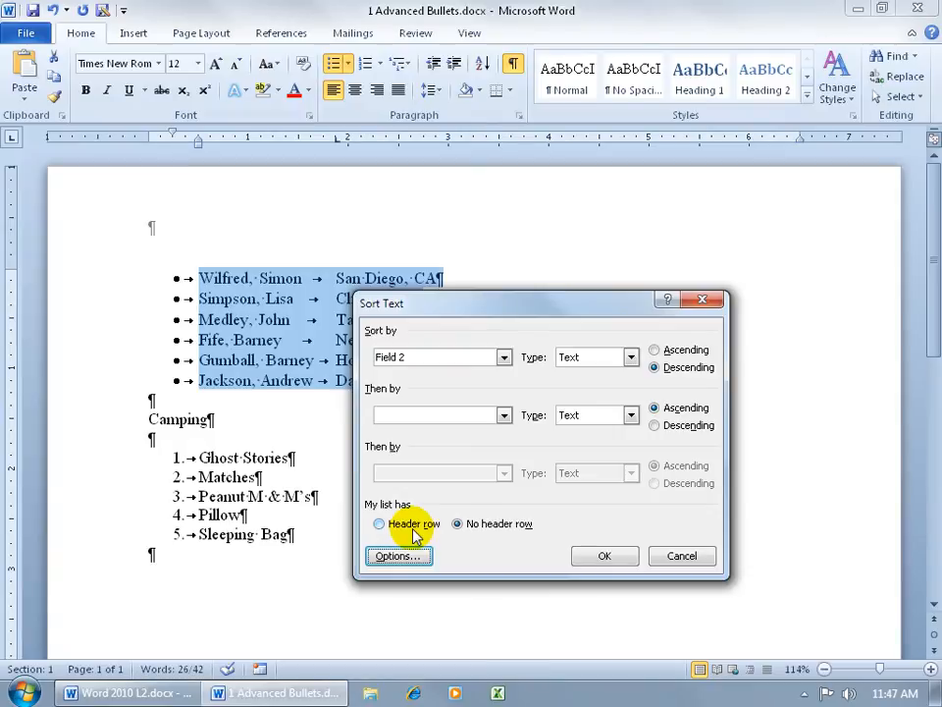
{"action": "left_click", "coordinate": [457, 523]}
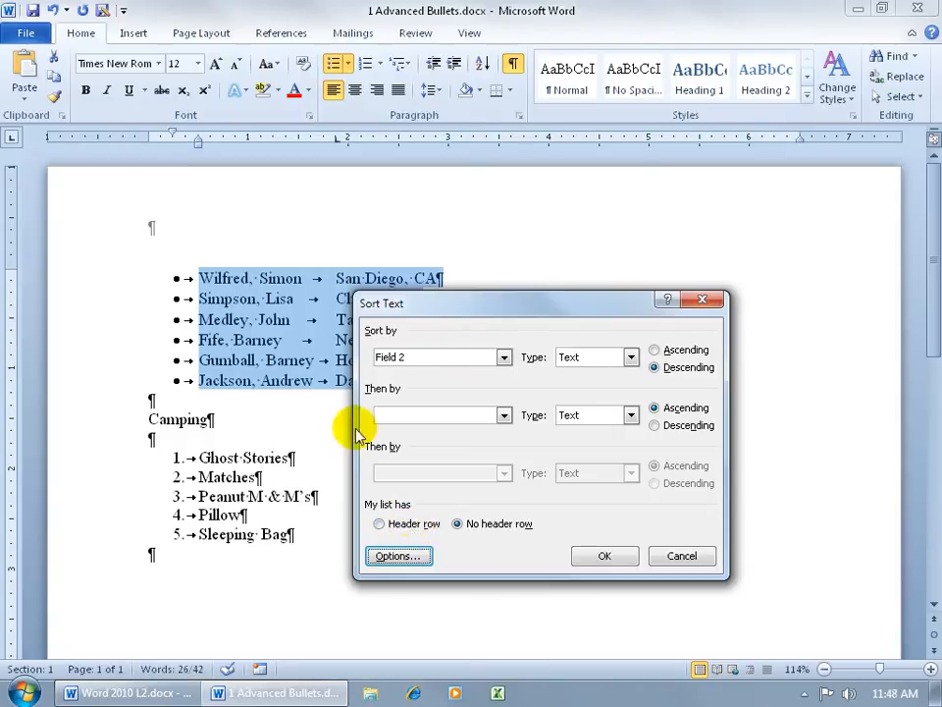
{"action": "mouse_move", "coordinate": [201, 312]}
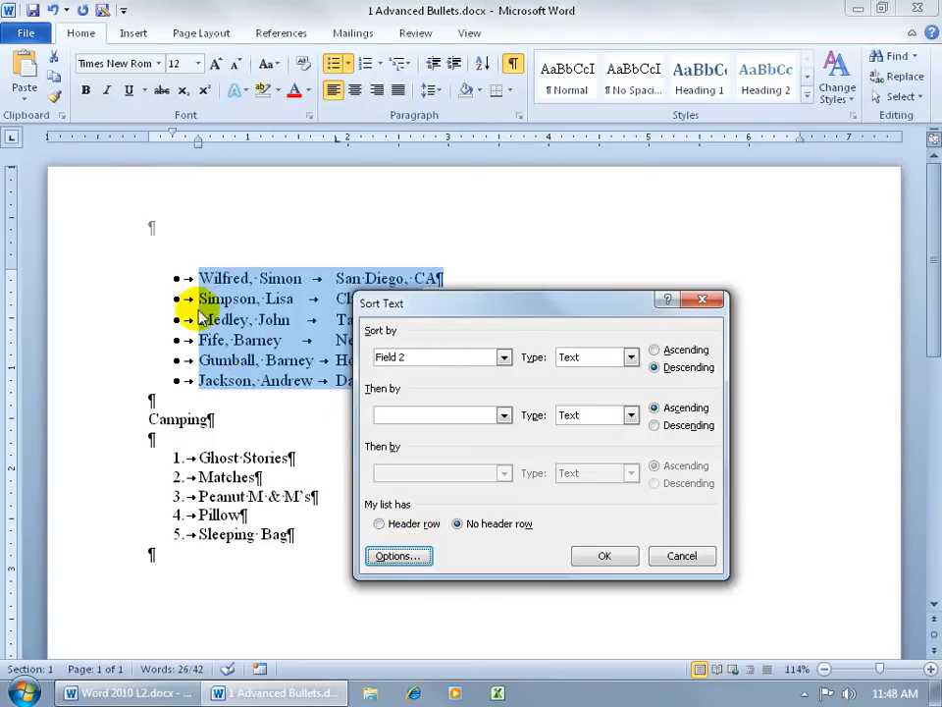
{"action": "mouse_move", "coordinate": [188, 250]}
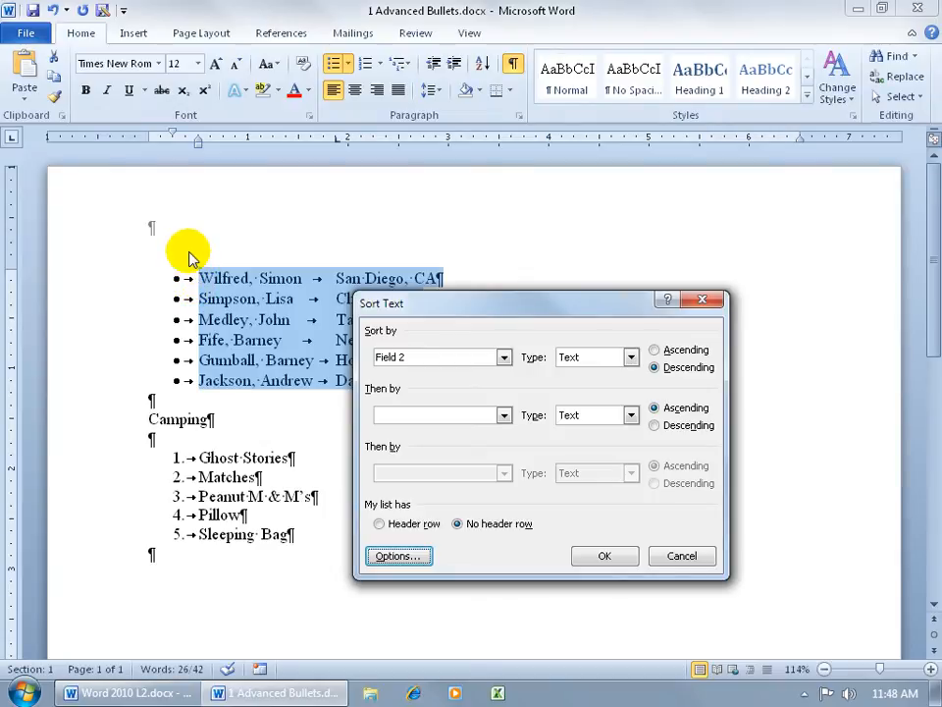
{"action": "mouse_move", "coordinate": [383, 250]}
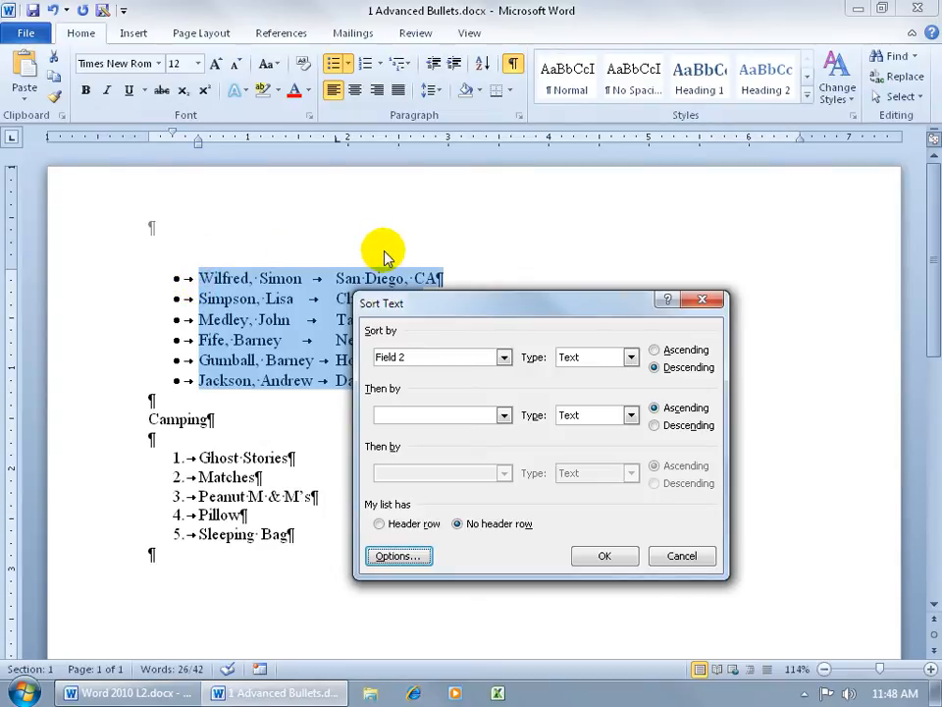
{"action": "mouse_move", "coordinate": [250, 285]}
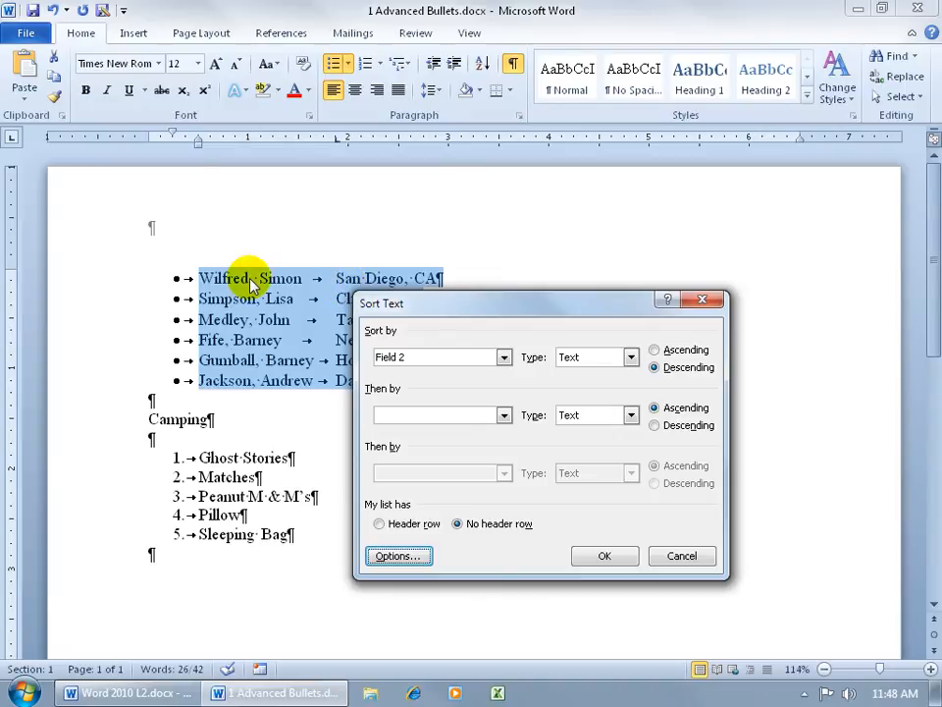
{"action": "mouse_move", "coordinate": [244, 340]}
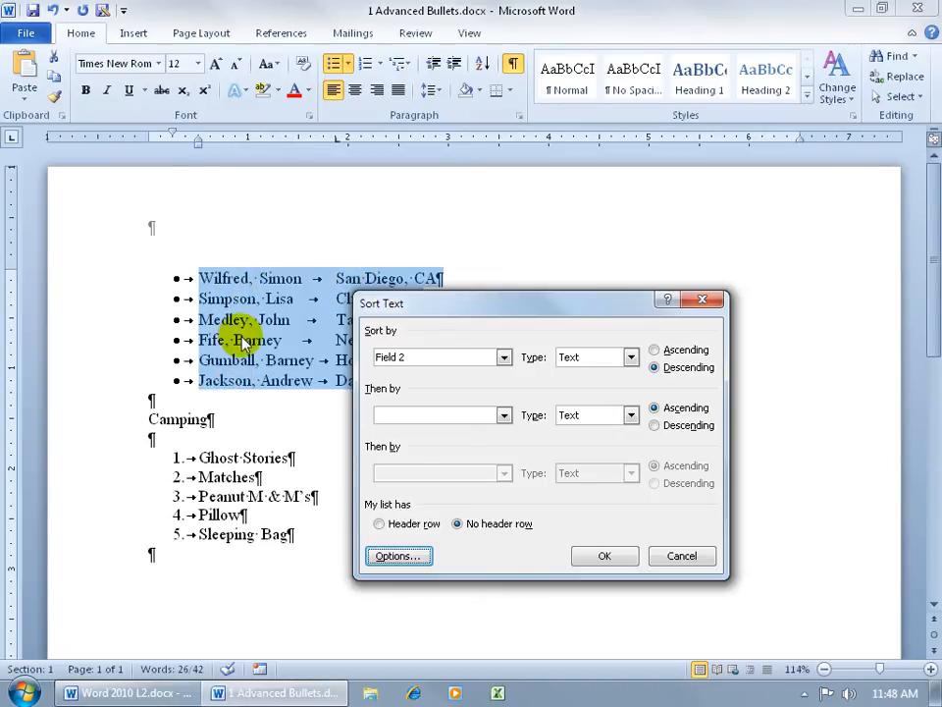
{"action": "left_click", "coordinate": [379, 523]}
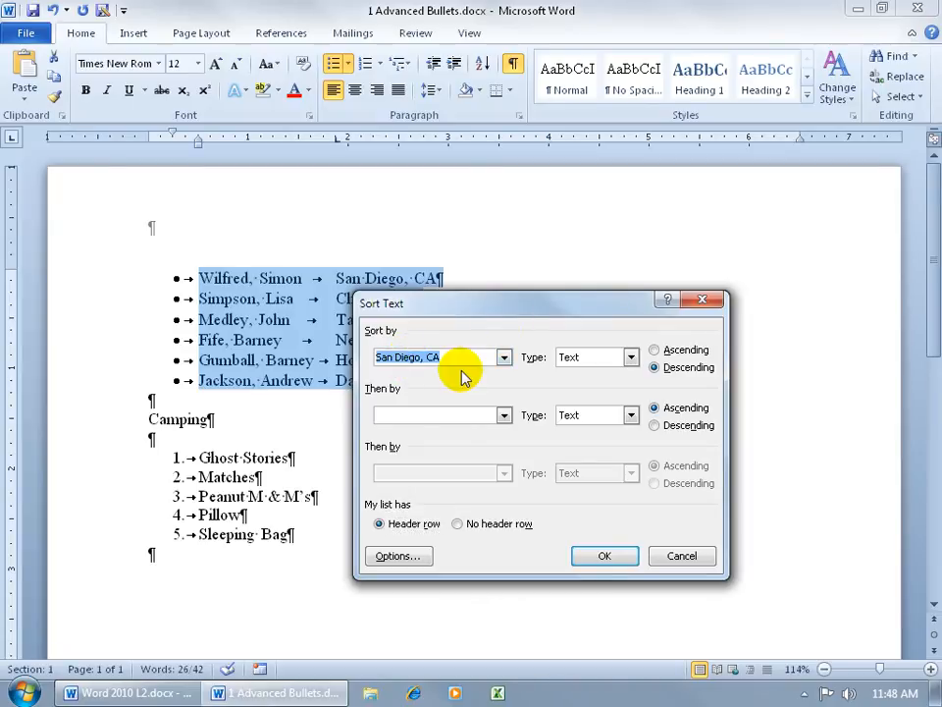
{"action": "mouse_move", "coordinate": [368, 284]}
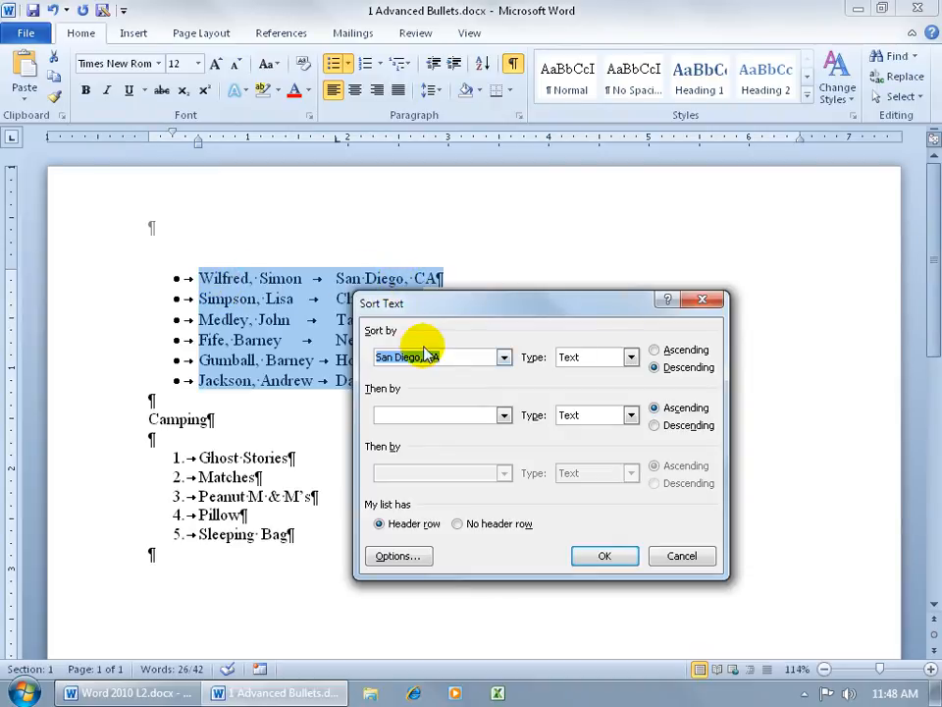
{"action": "mouse_move", "coordinate": [486, 356]}
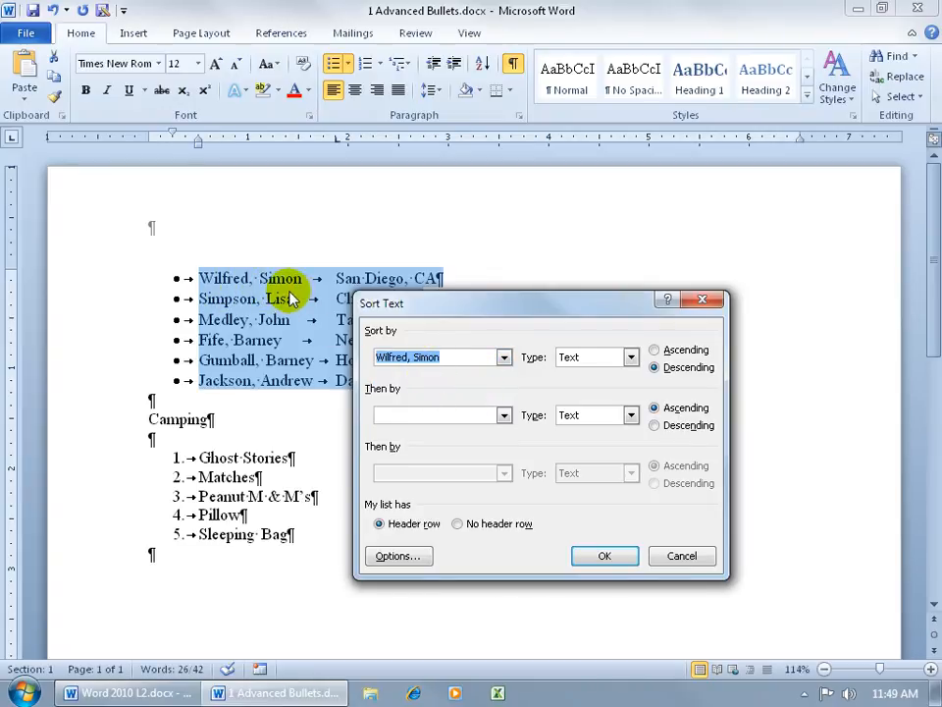
{"action": "left_click", "coordinate": [398, 556]}
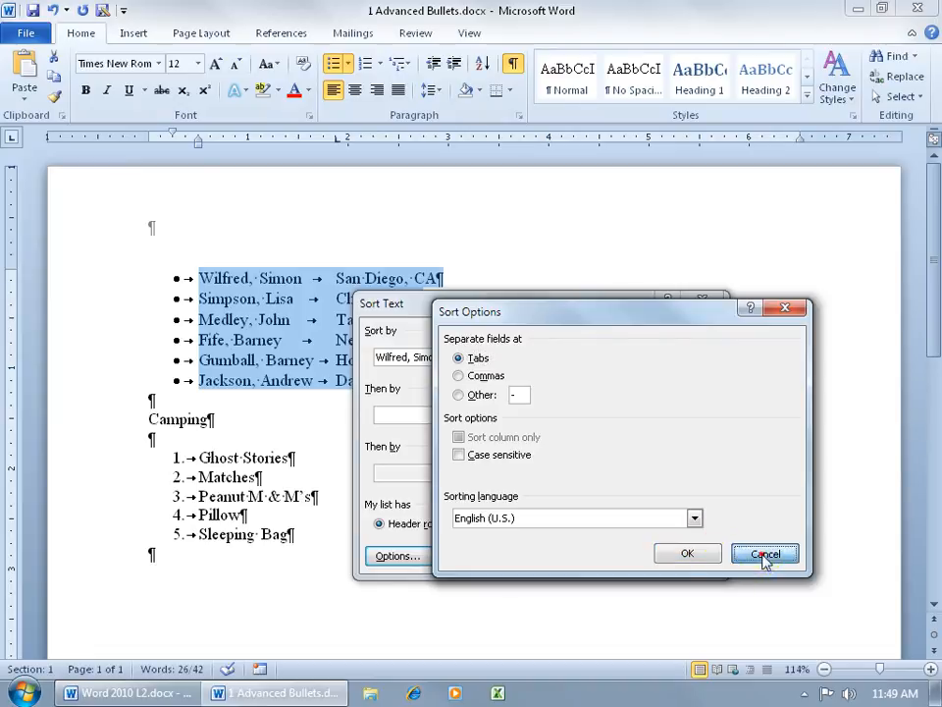
{"action": "left_click", "coordinate": [765, 555]}
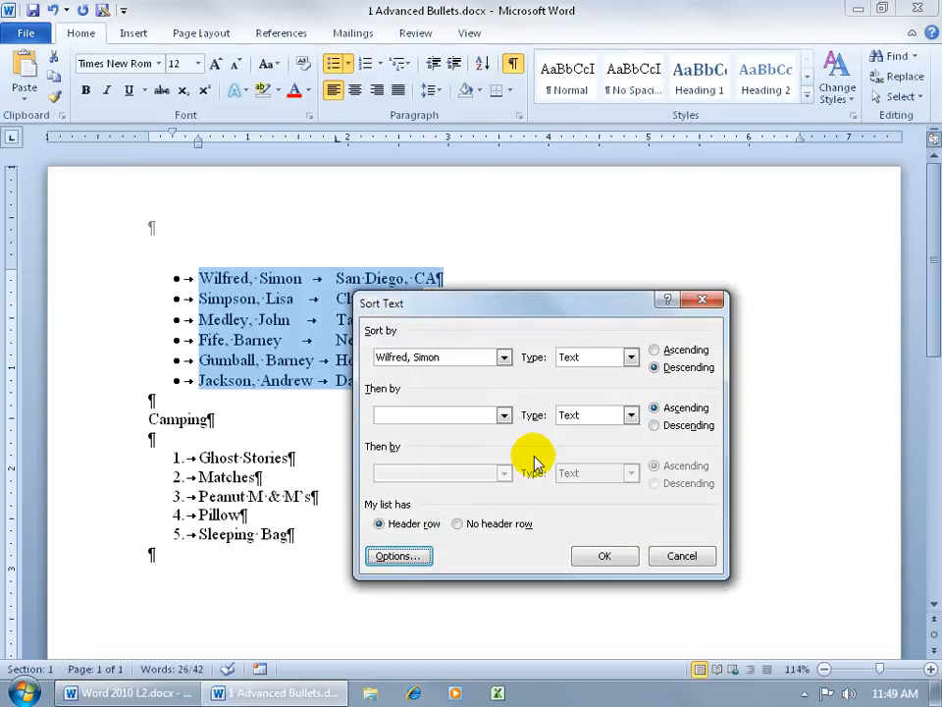
{"action": "left_click", "coordinate": [655, 350]}
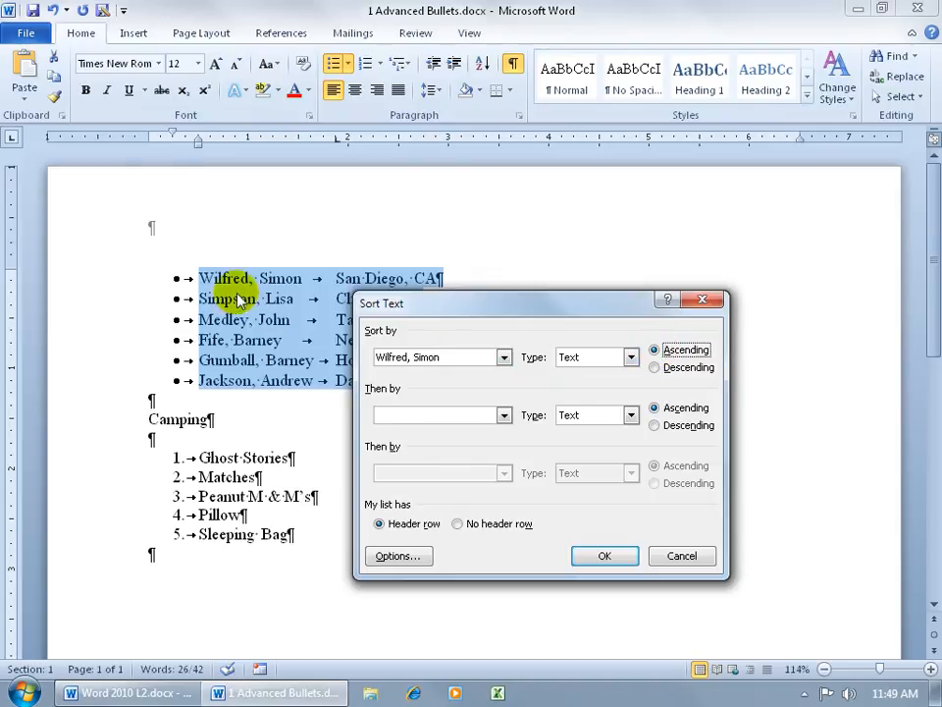
{"action": "mouse_move", "coordinate": [211, 285]}
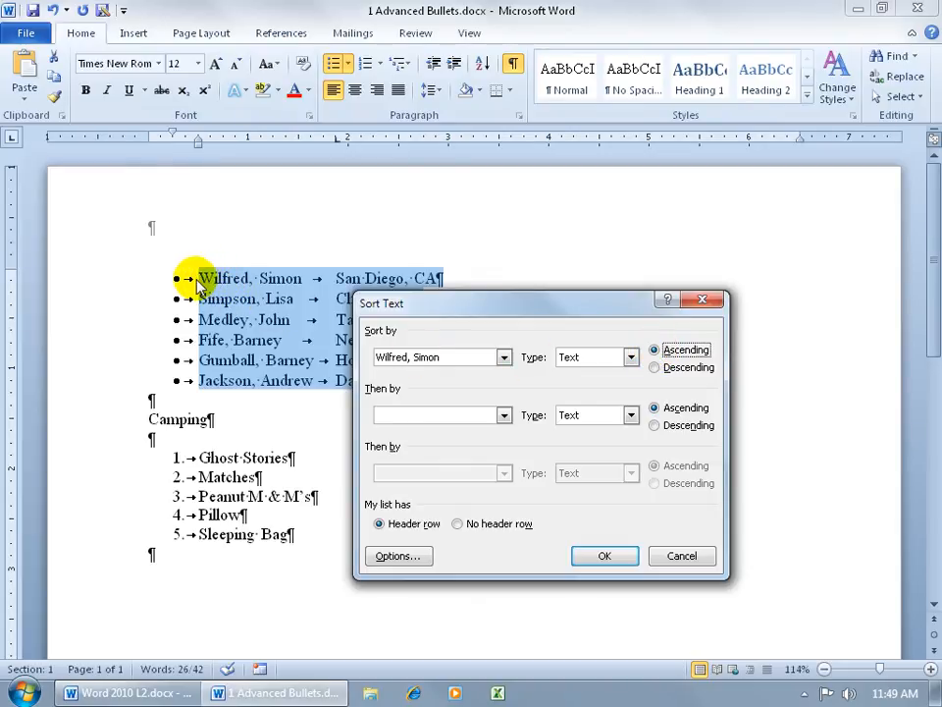
{"action": "mouse_move", "coordinate": [240, 280]}
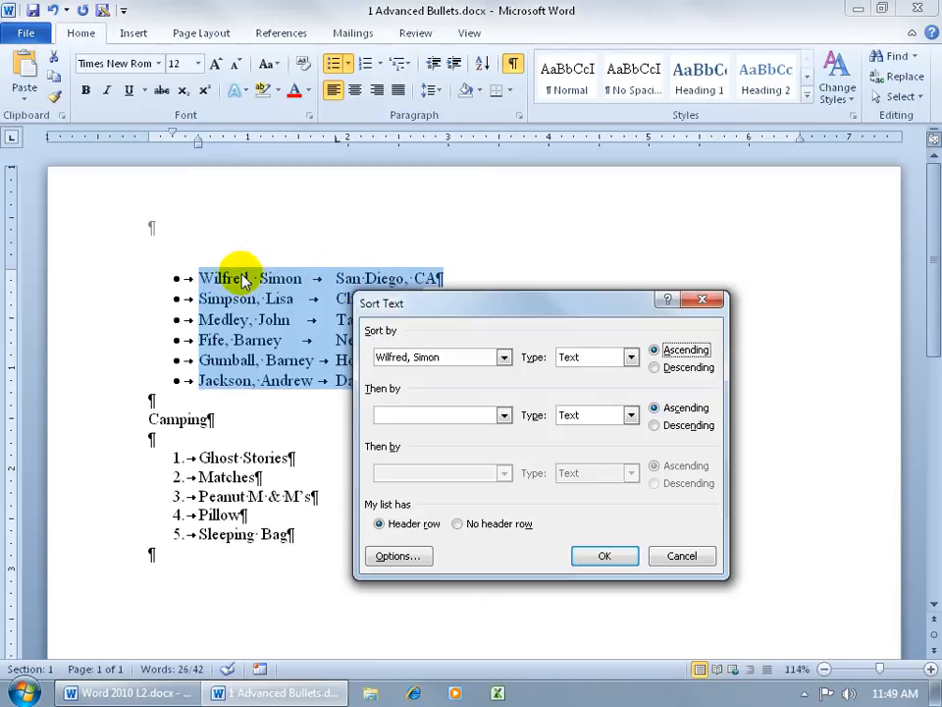
{"action": "left_click", "coordinate": [604, 555]}
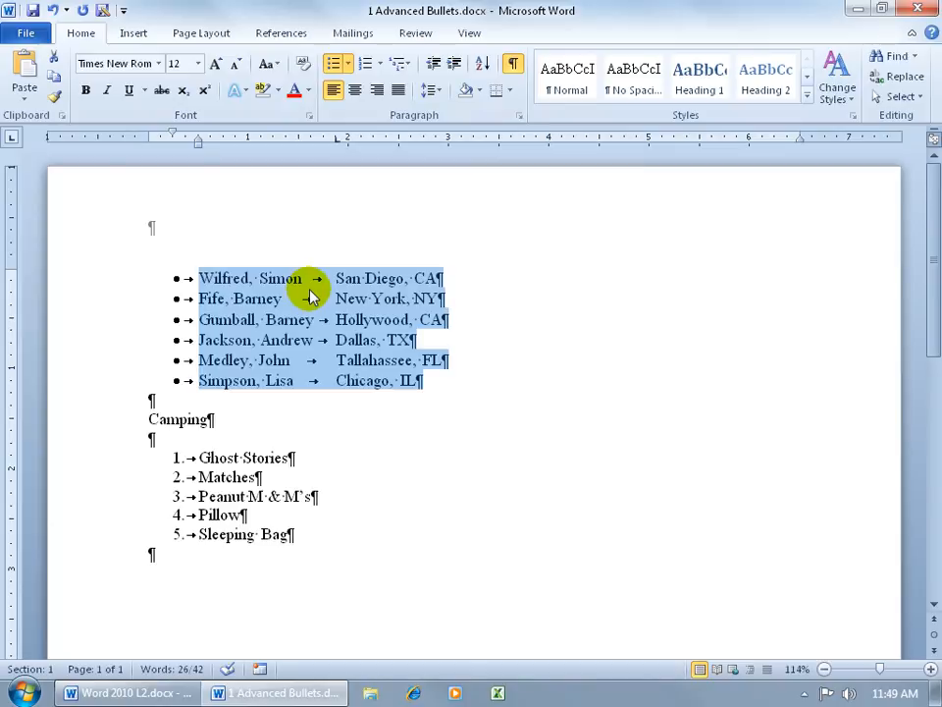
{"action": "mouse_move", "coordinate": [221, 287]}
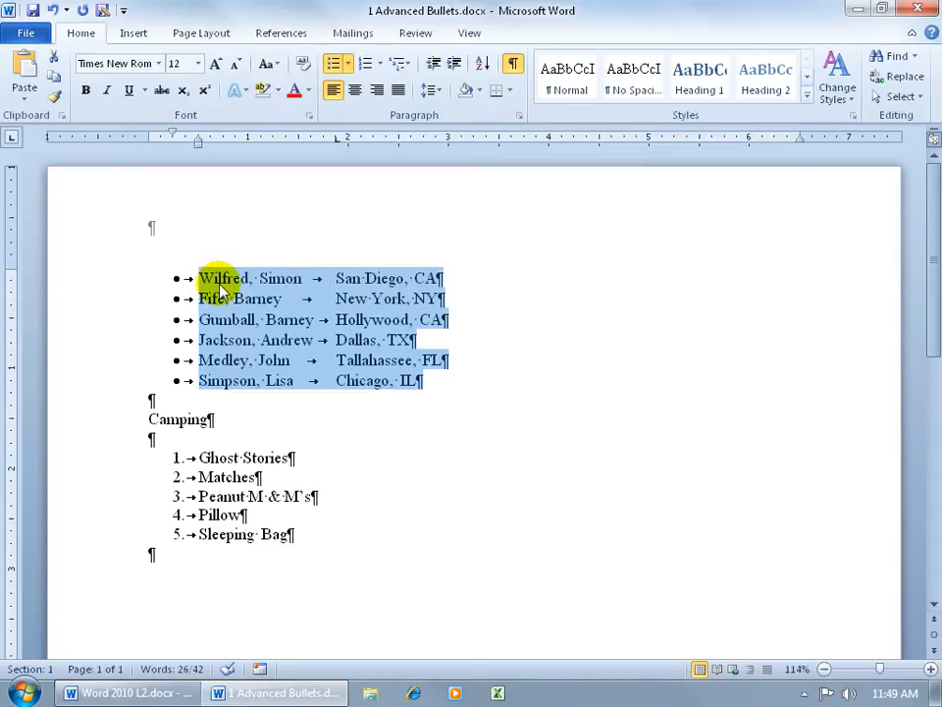
{"action": "mouse_move", "coordinate": [228, 385]}
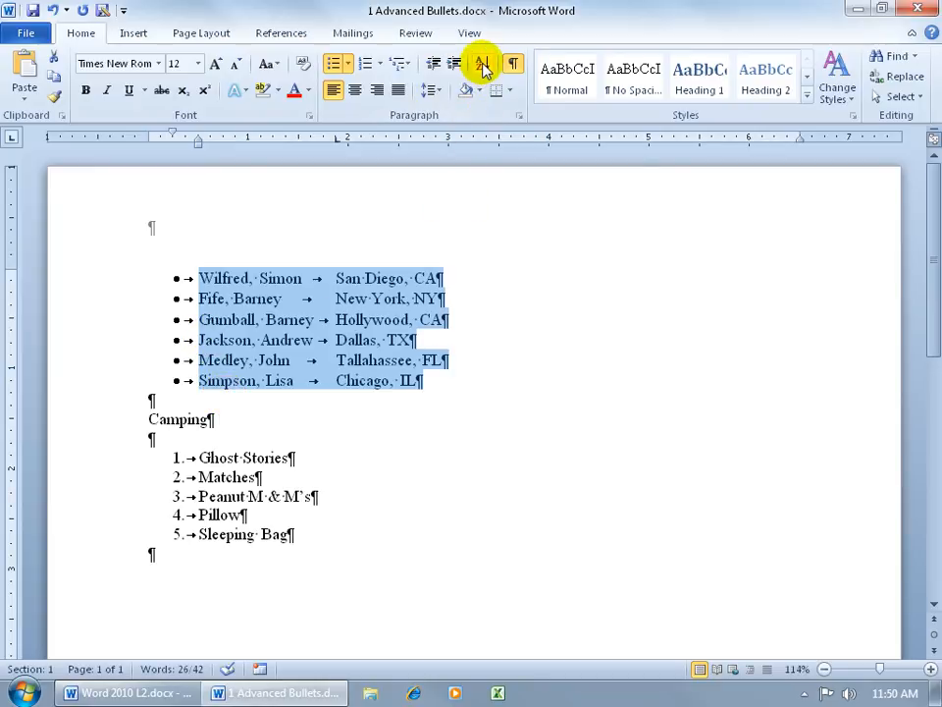
Reopen Sort Text and return the field separator to tabs in Sort Options.
{"action": "left_click", "coordinate": [480, 64]}
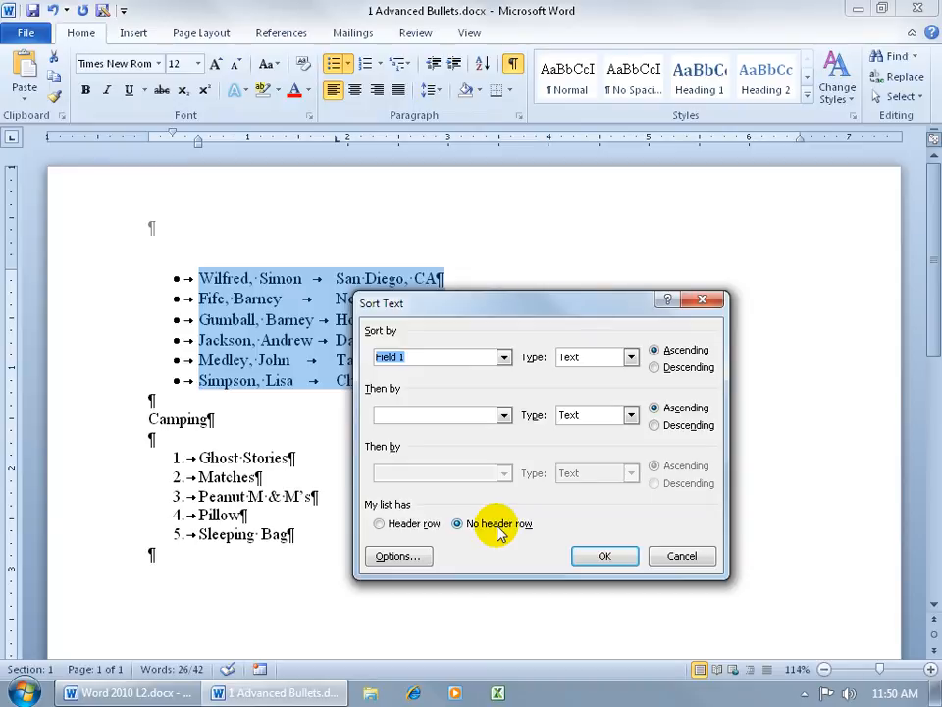
{"action": "mouse_move", "coordinate": [442, 544]}
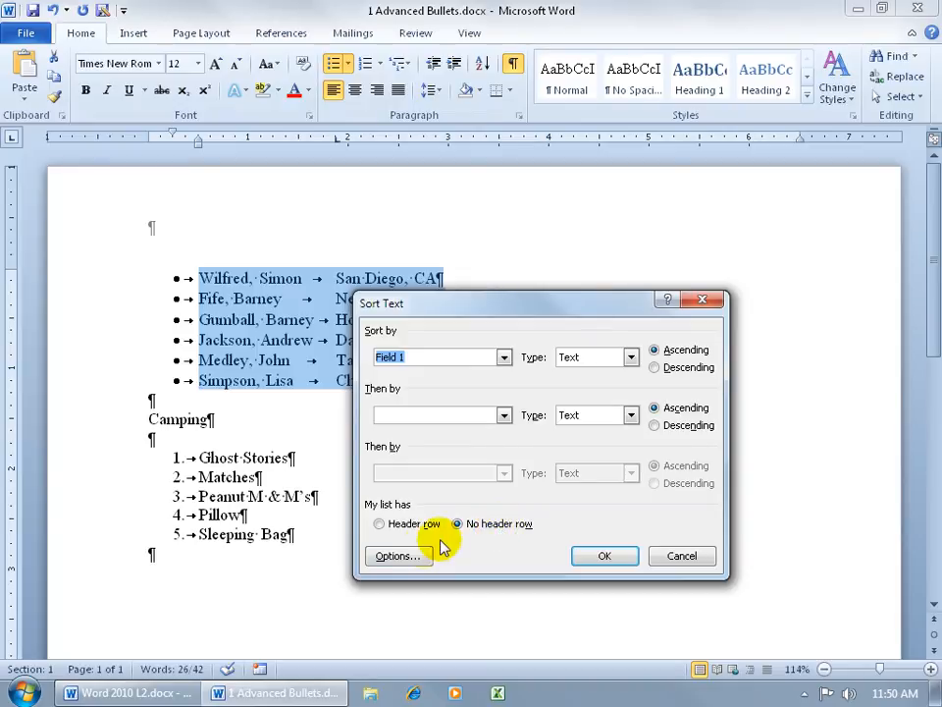
{"action": "left_click", "coordinate": [398, 555]}
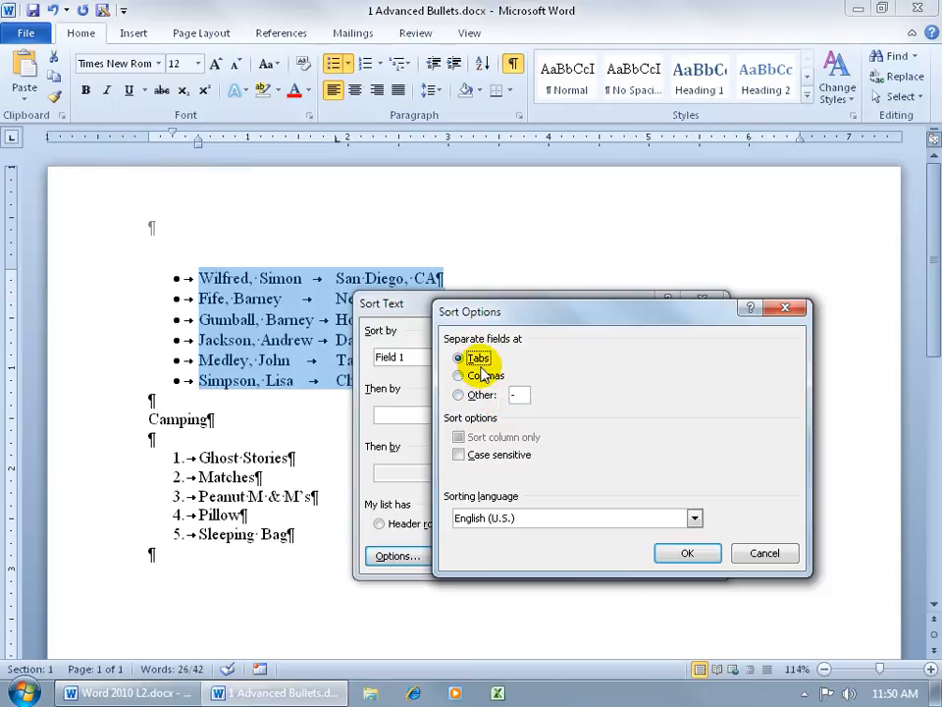
{"action": "left_click", "coordinate": [687, 552]}
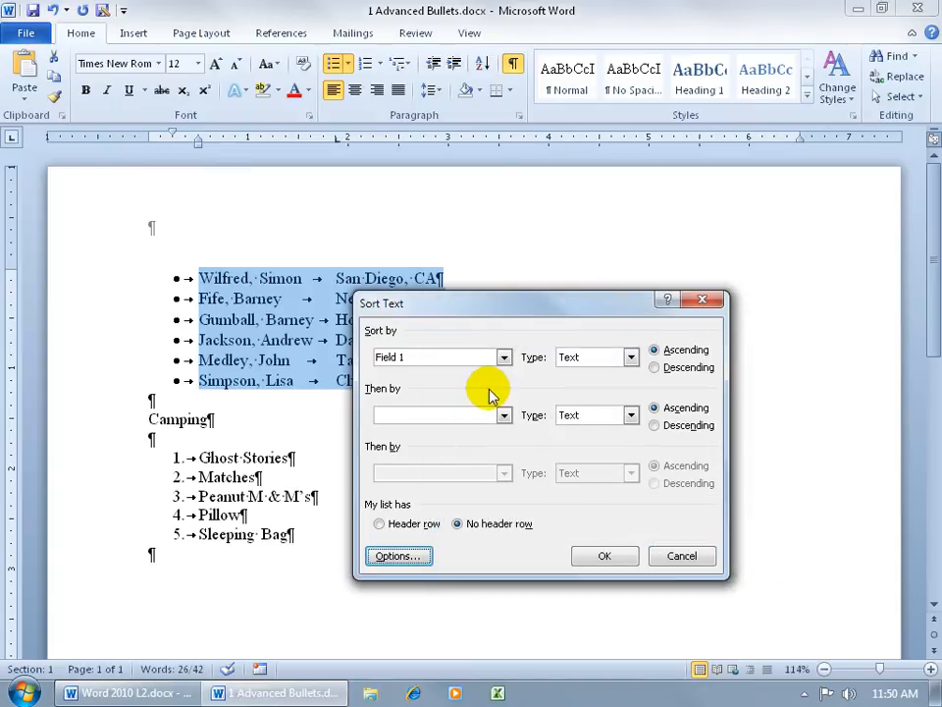